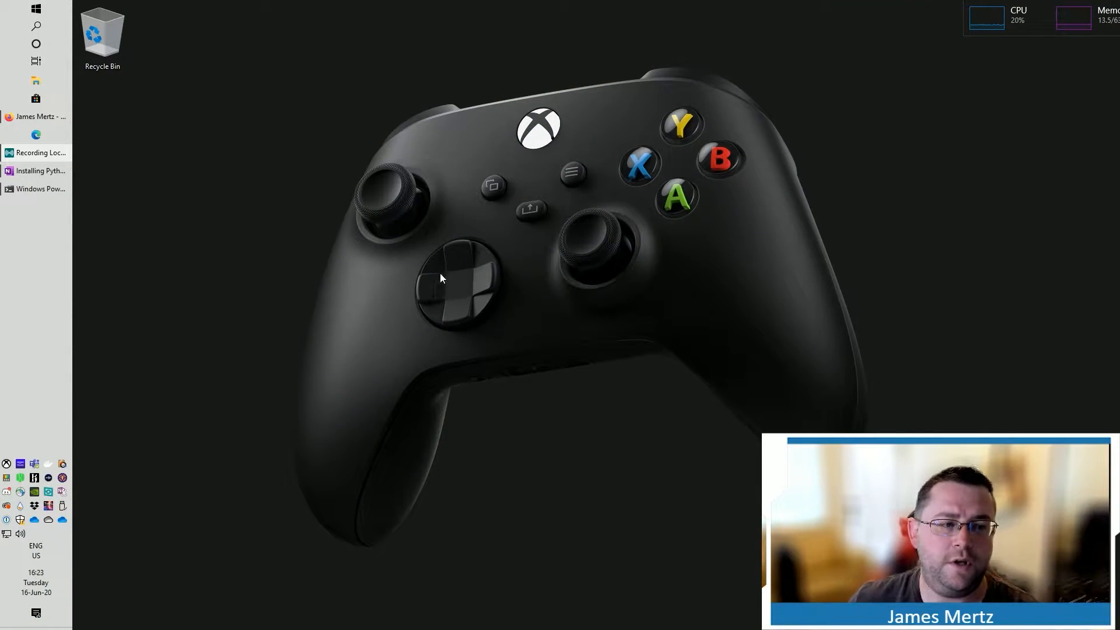
{"action": "mouse_move", "coordinate": [112, 115]}
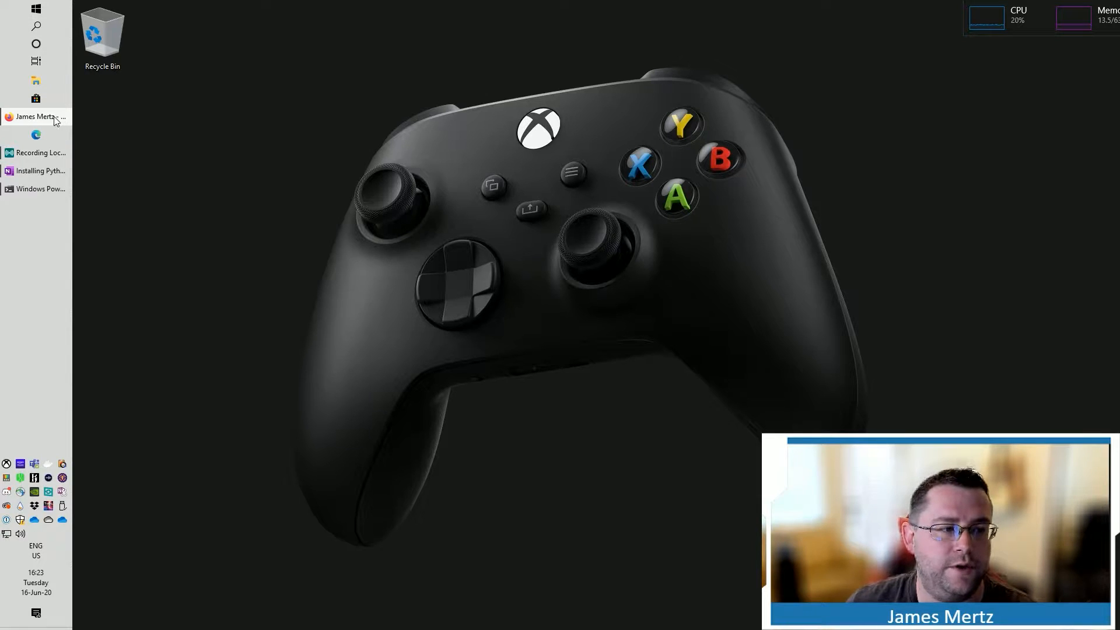
Step: Start a new Firefox window from the taskbar and focus the address bar
{"action": "right_click", "coordinate": [36, 134]}
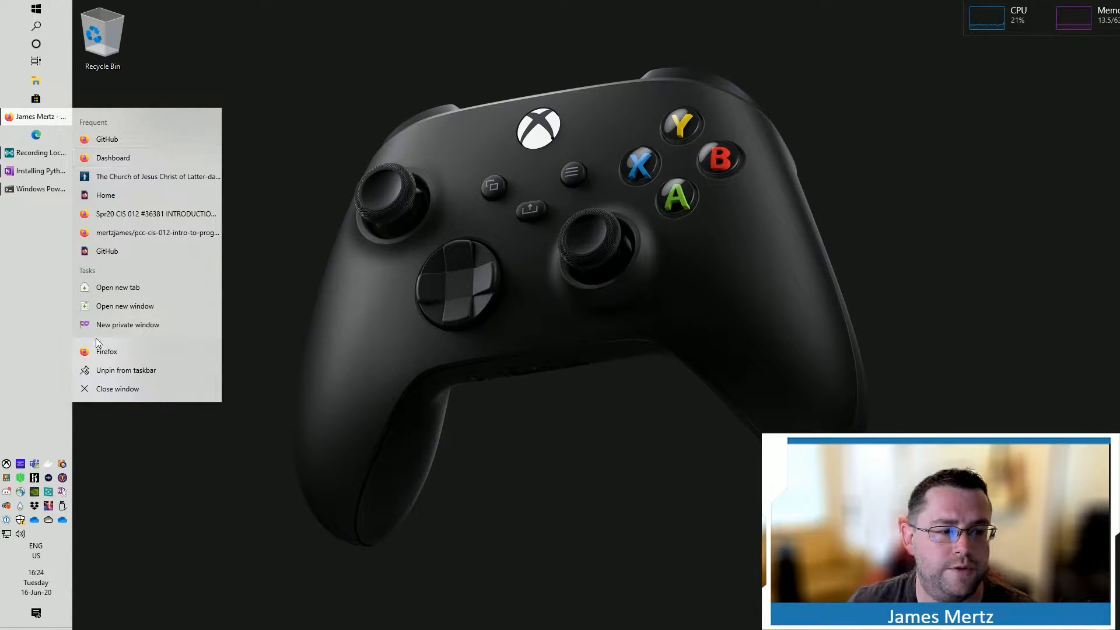
{"action": "left_click", "coordinate": [125, 306]}
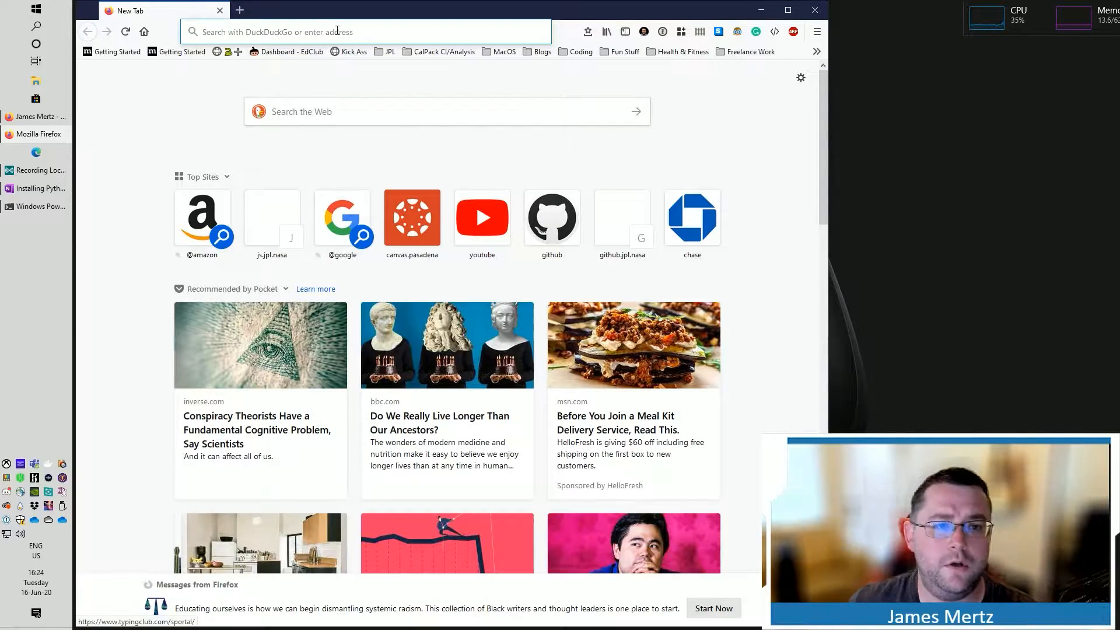
{"action": "left_click", "coordinate": [336, 32]}
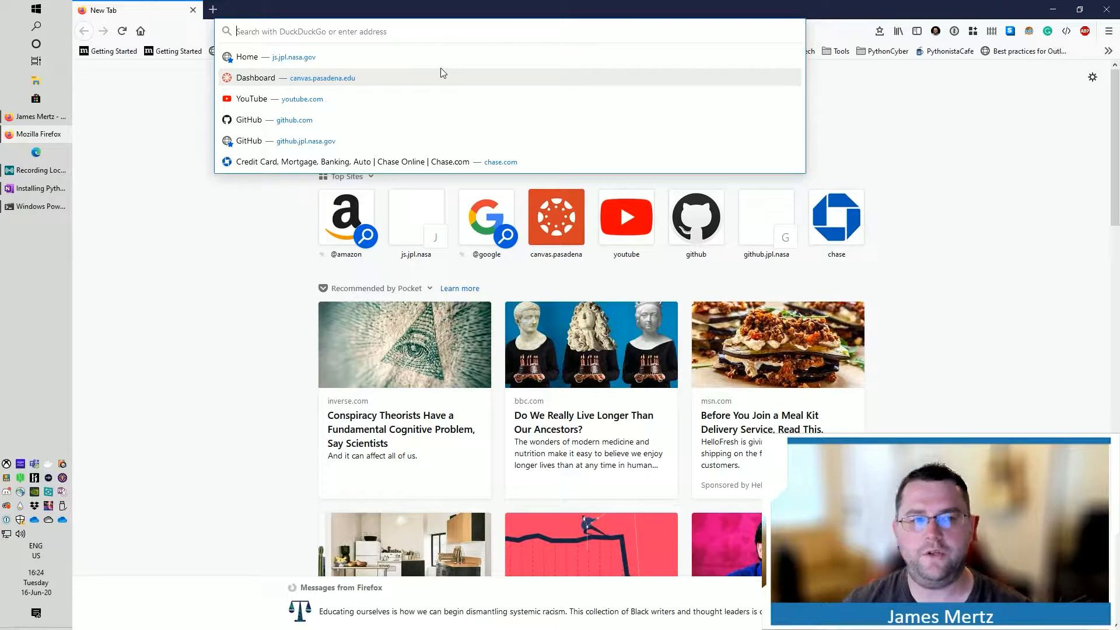
Step: Go to python.org and browse the Downloads menu's Mac OS X and Other Platforms pages
{"action": "type", "text": "python.c"}
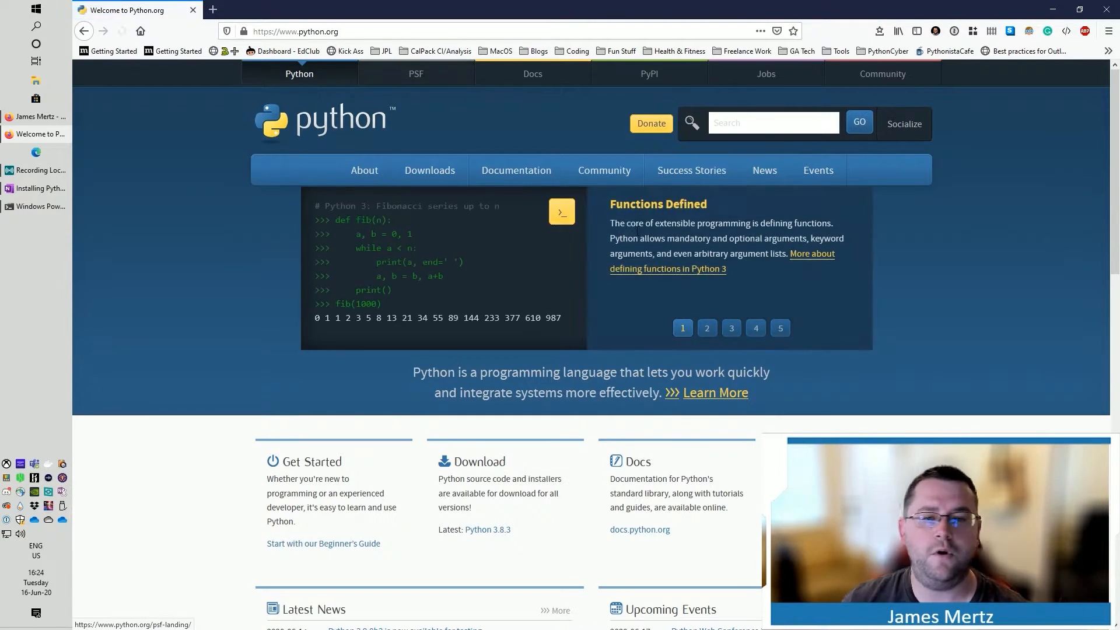
{"action": "left_click", "coordinate": [430, 170]}
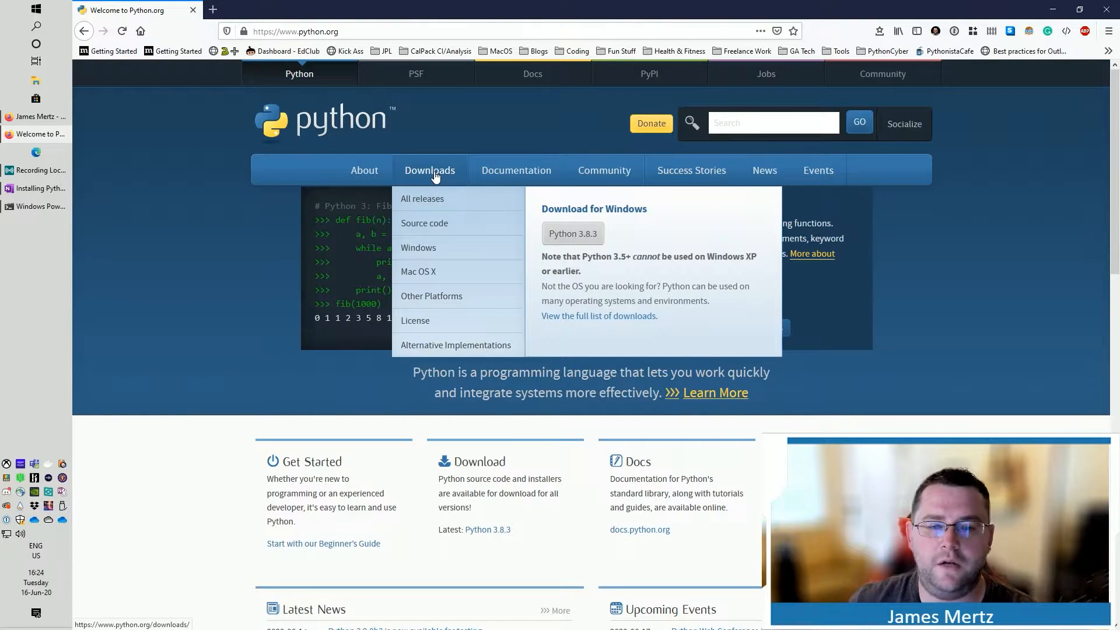
{"action": "mouse_move", "coordinate": [571, 233]}
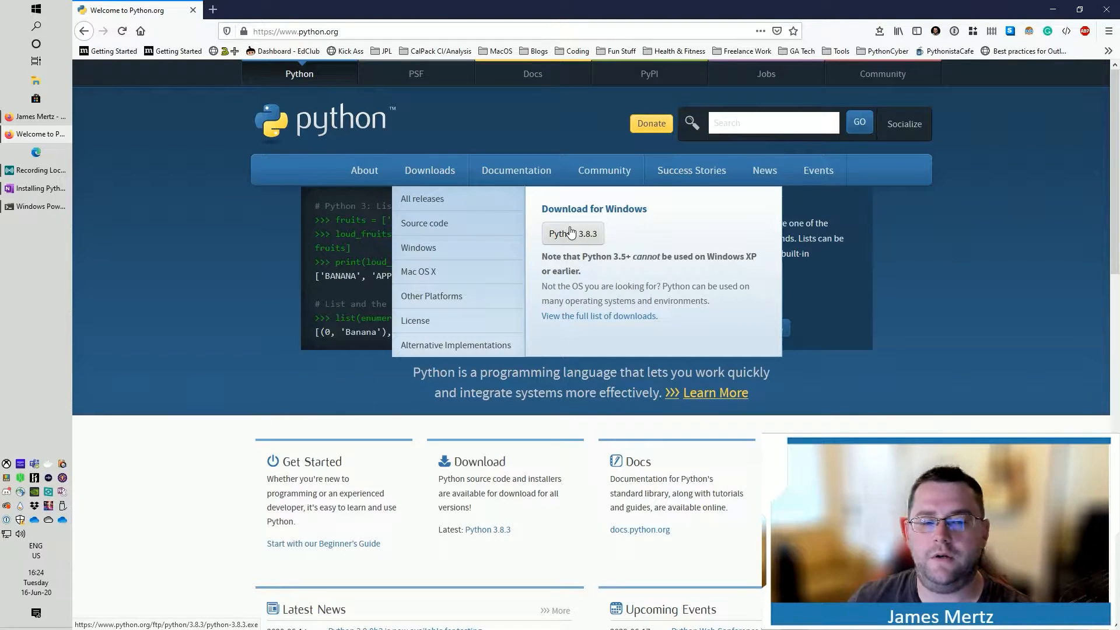
{"action": "mouse_move", "coordinate": [598, 222]}
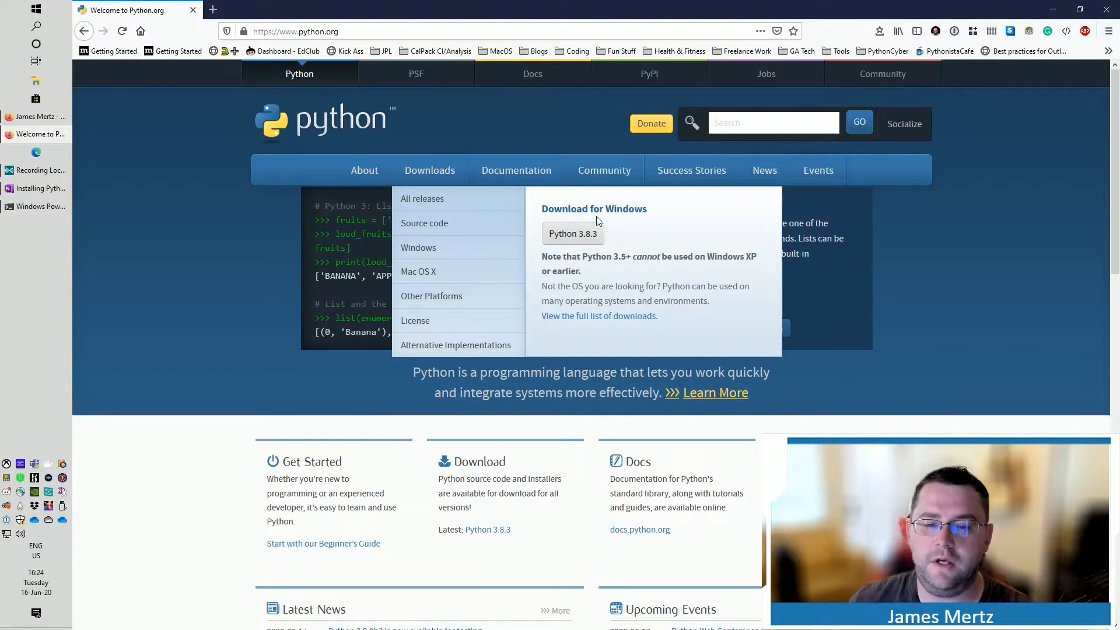
{"action": "mouse_move", "coordinate": [572, 233]}
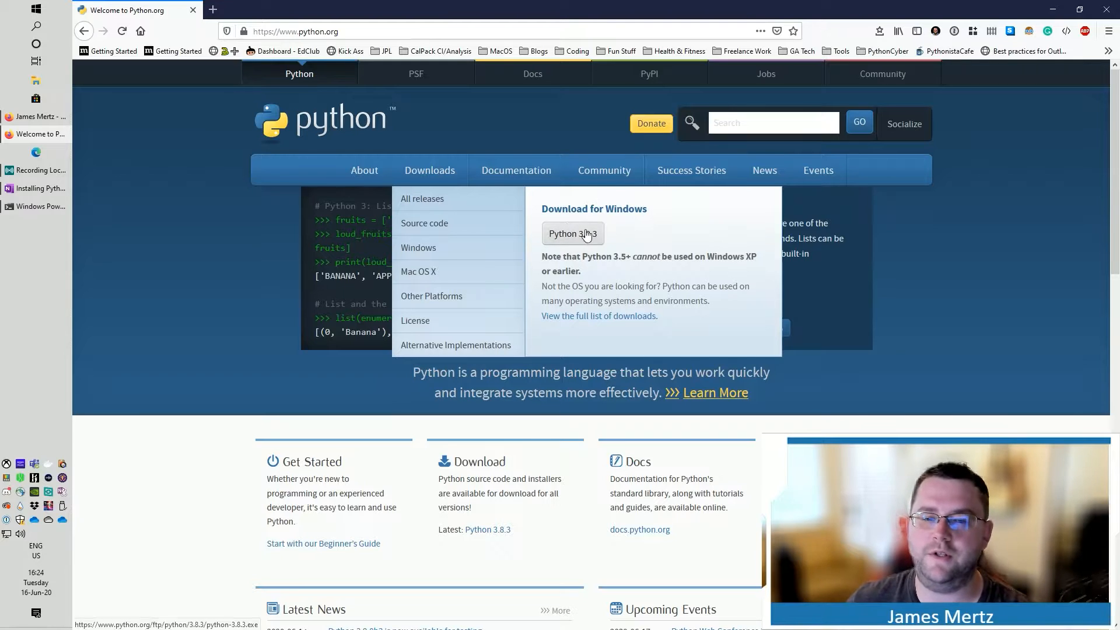
{"action": "left_click", "coordinate": [418, 247]}
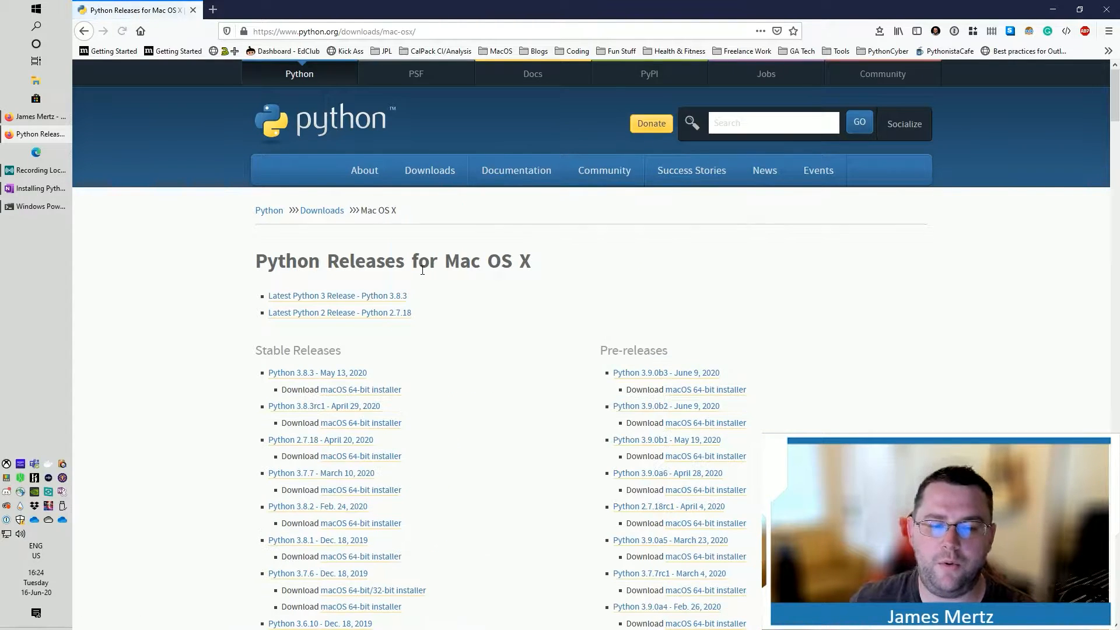
{"action": "left_click", "coordinate": [429, 170]}
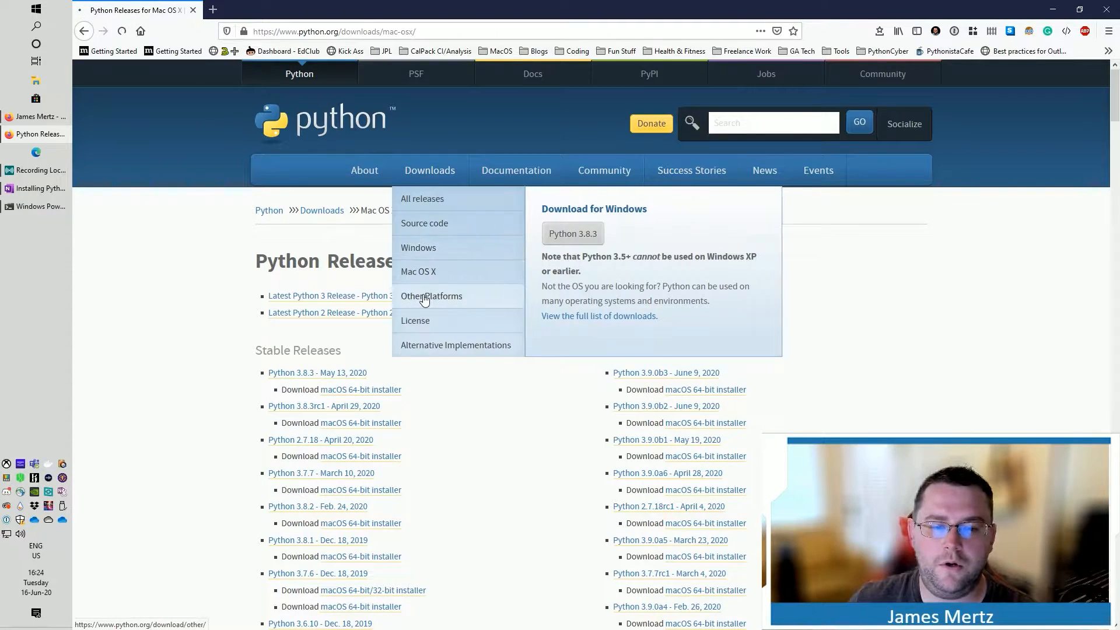
{"action": "left_click", "coordinate": [432, 295]}
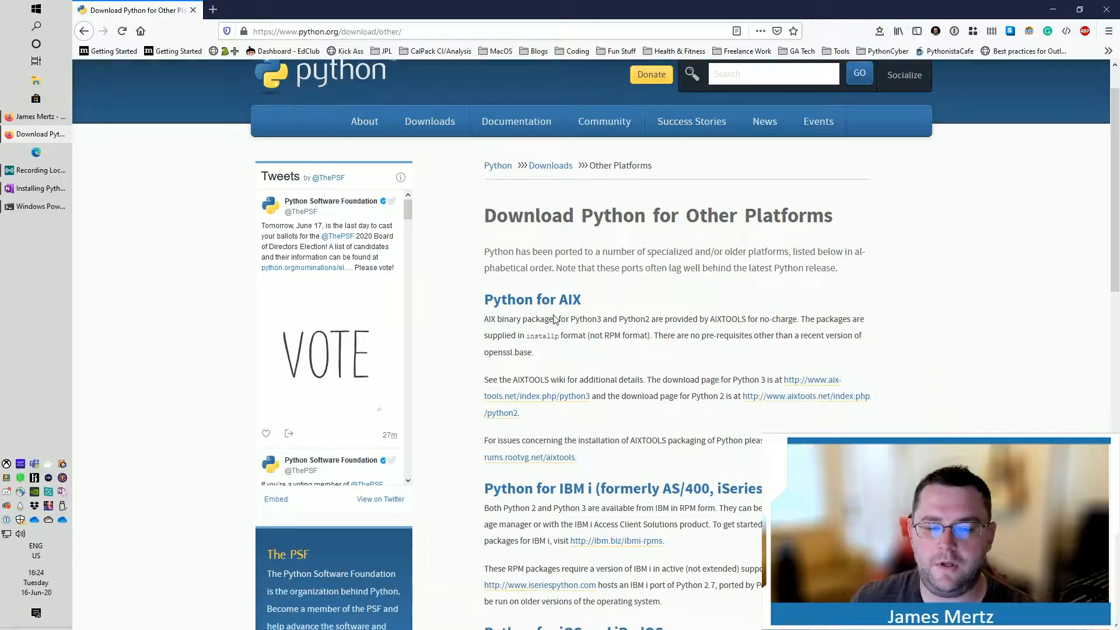
{"action": "scroll", "scroll_direction": "down", "scroll_amount": 3}
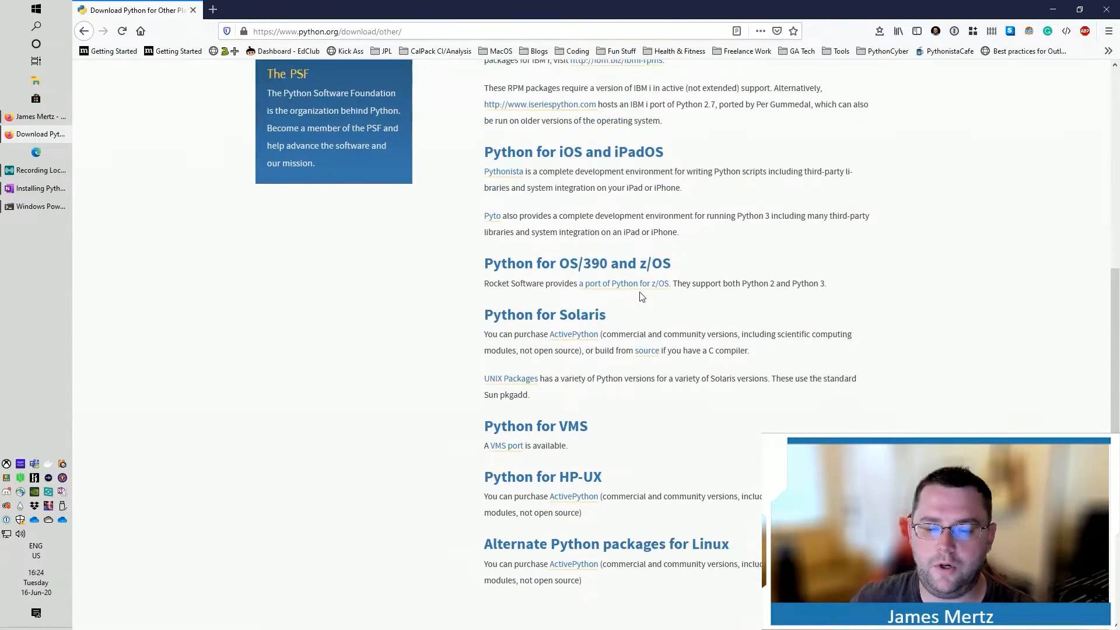
{"action": "scroll", "scroll_direction": "up", "scroll_amount": 3}
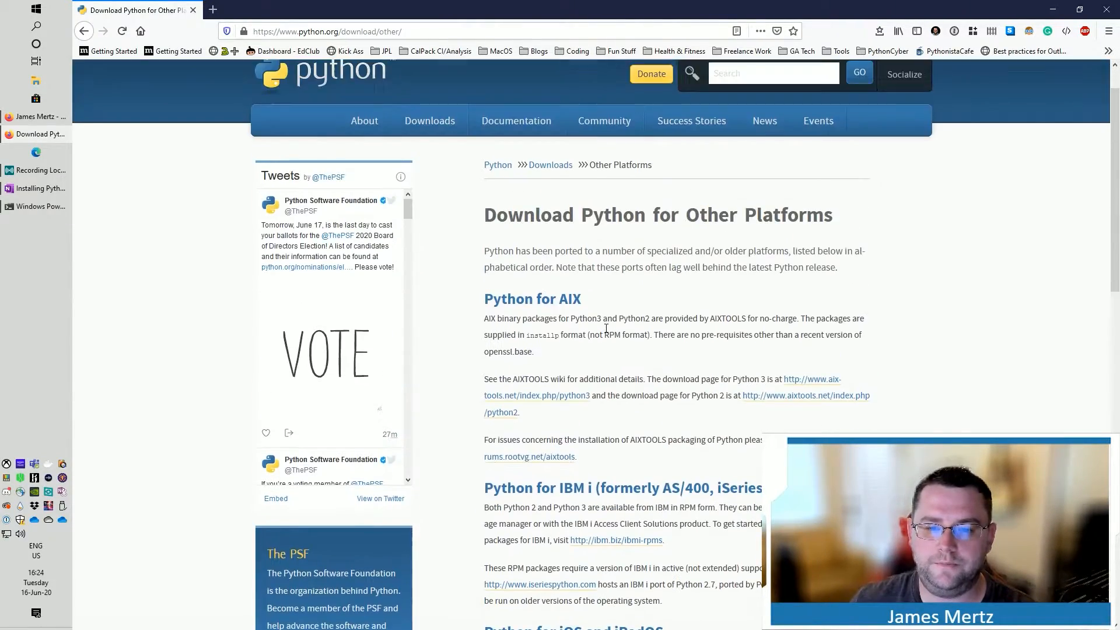
{"action": "scroll", "scroll_direction": "down", "scroll_amount": 3}
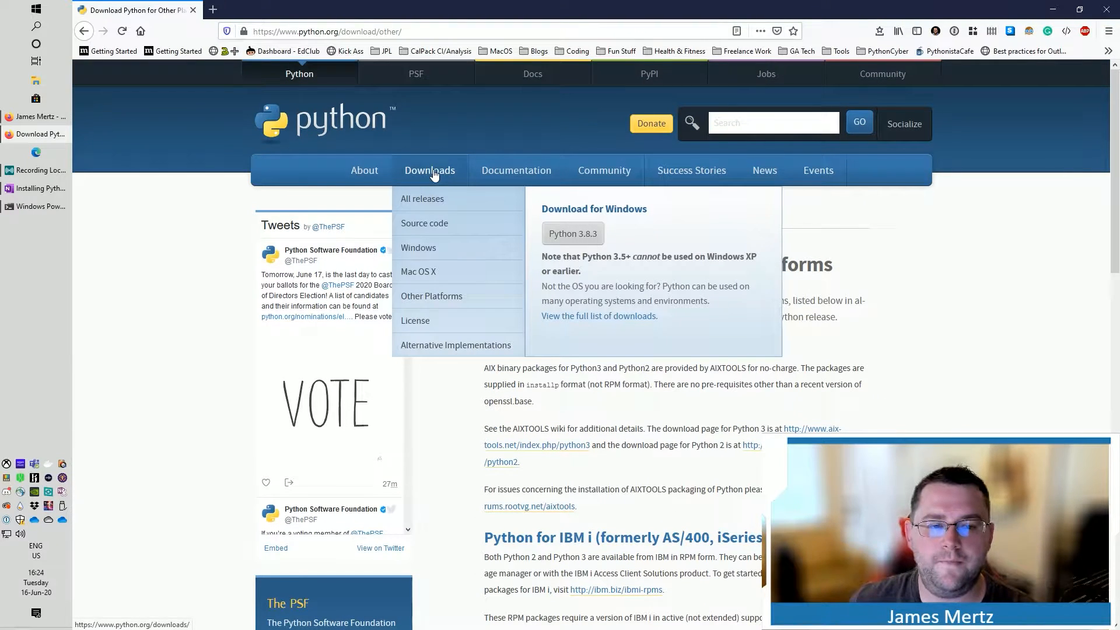
{"action": "mouse_move", "coordinate": [429, 203]}
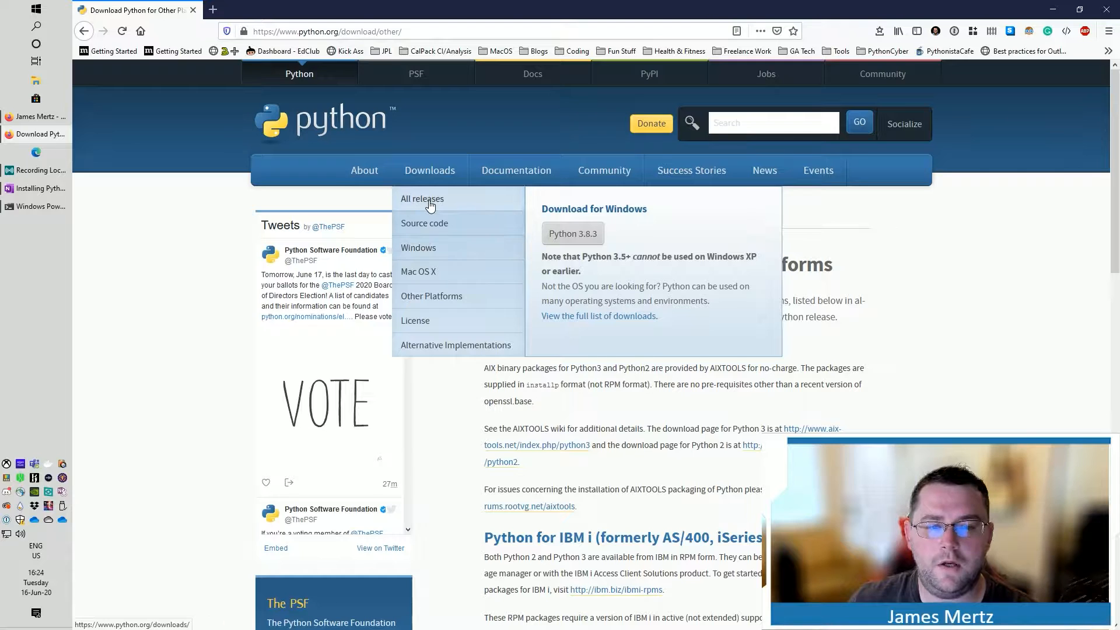
Step: Land on the main Python Downloads page listing Python 3.8.3 and active releases
{"action": "left_click", "coordinate": [422, 198]}
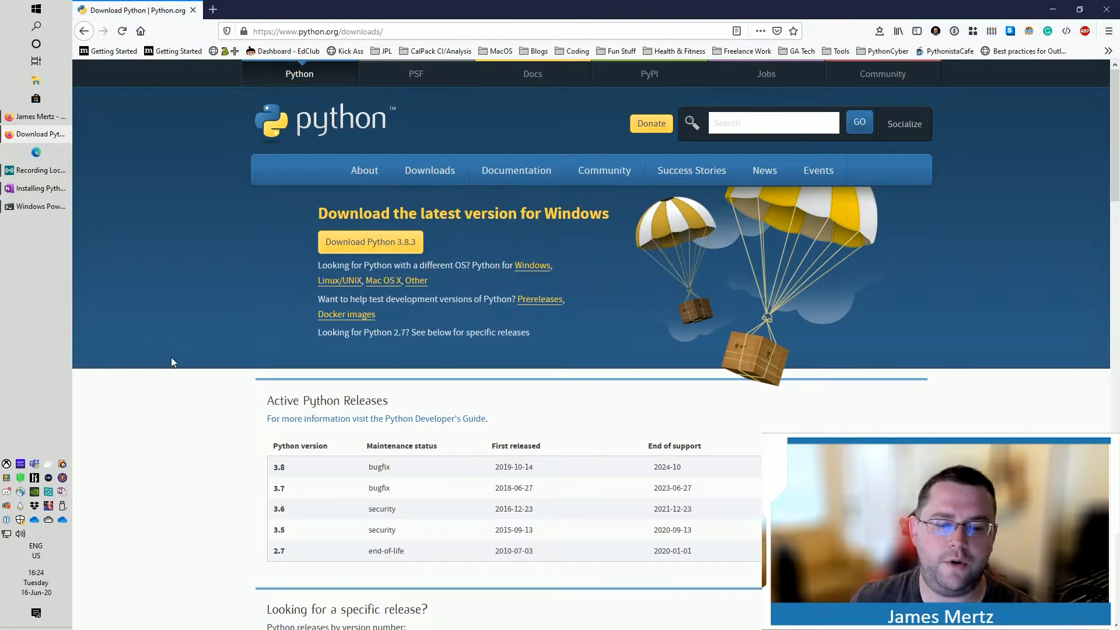
{"action": "scroll", "scroll_direction": "down", "scroll_amount": 3}
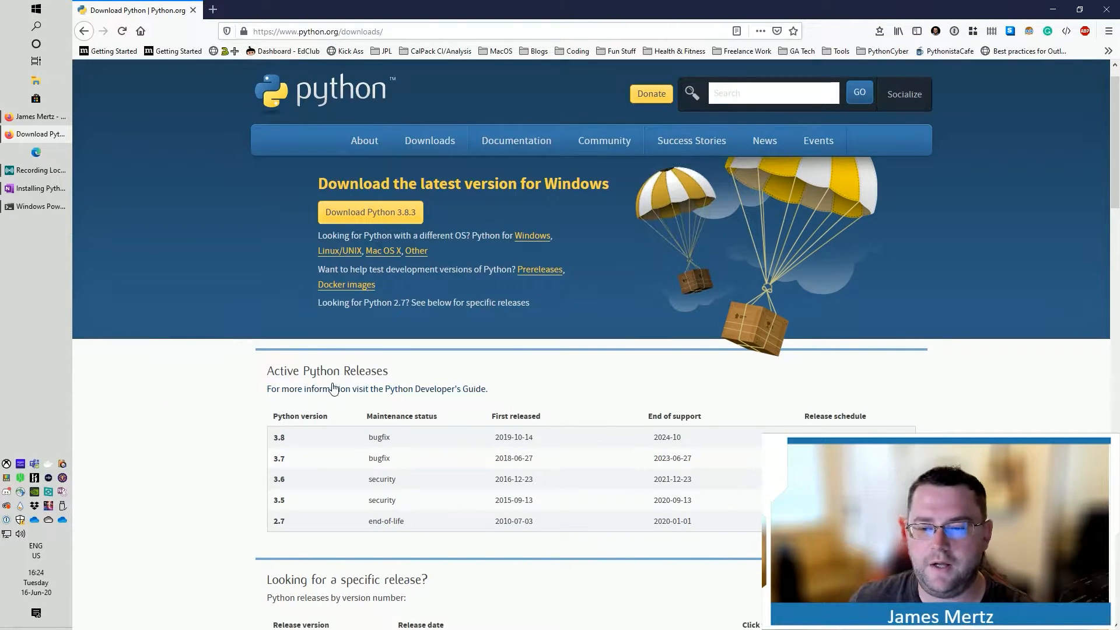
{"action": "scroll", "scroll_direction": "up", "scroll_amount": 3}
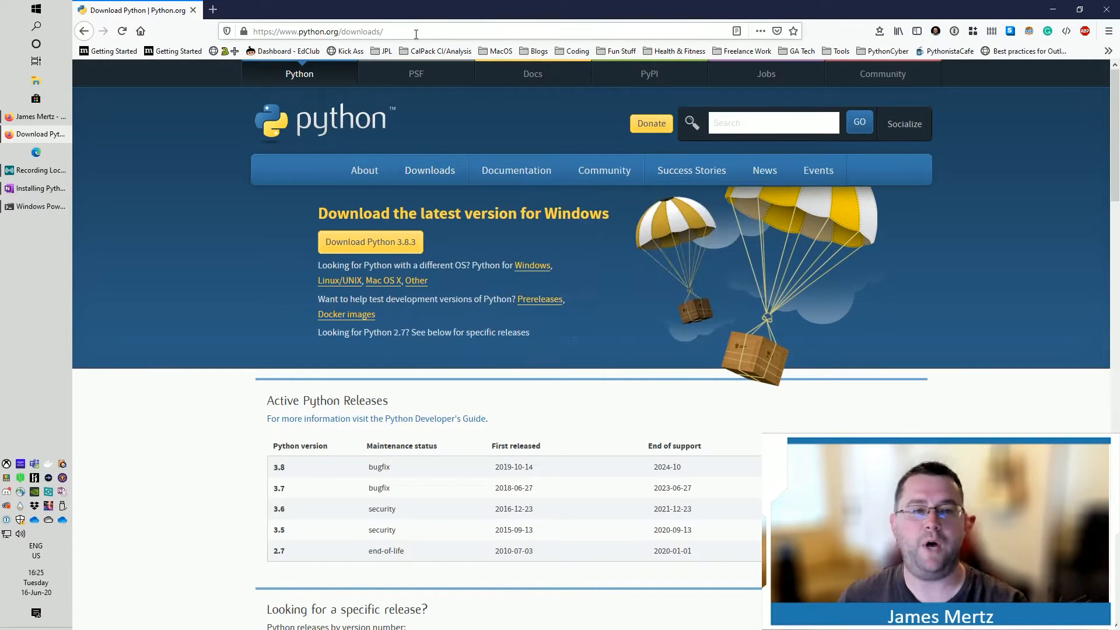
Step: Go to anaconda.com and reach the Individual Edition page via the Products menu
{"action": "left_click", "coordinate": [318, 30]}
{"action": "type", "text": "https://www.anaconda.com"}
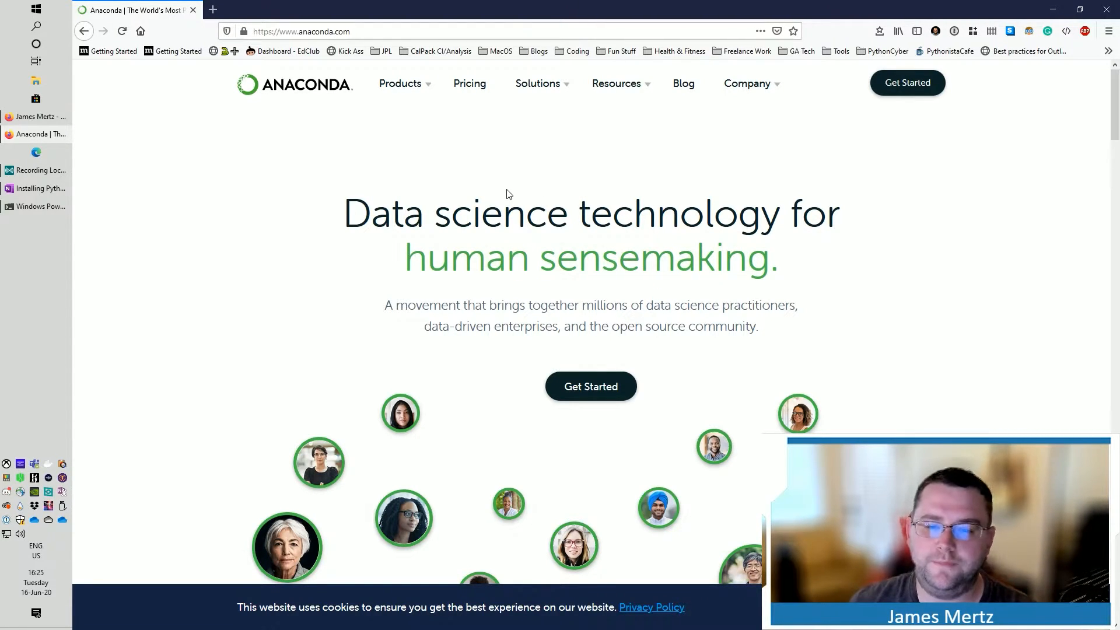
{"action": "left_click", "coordinate": [400, 84]}
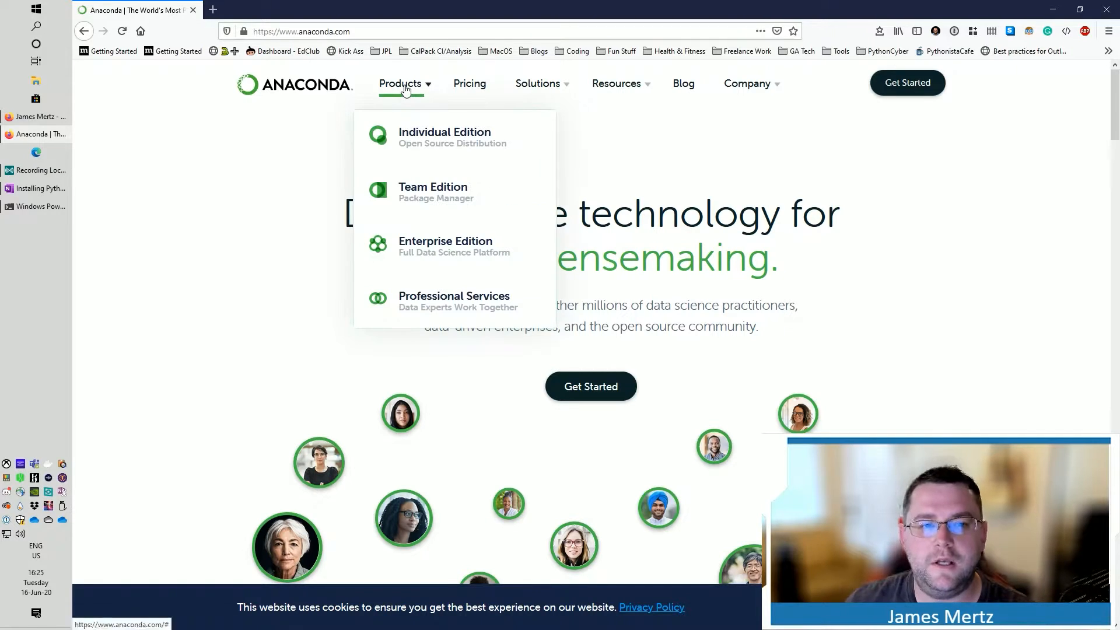
{"action": "left_click", "coordinate": [445, 135]}
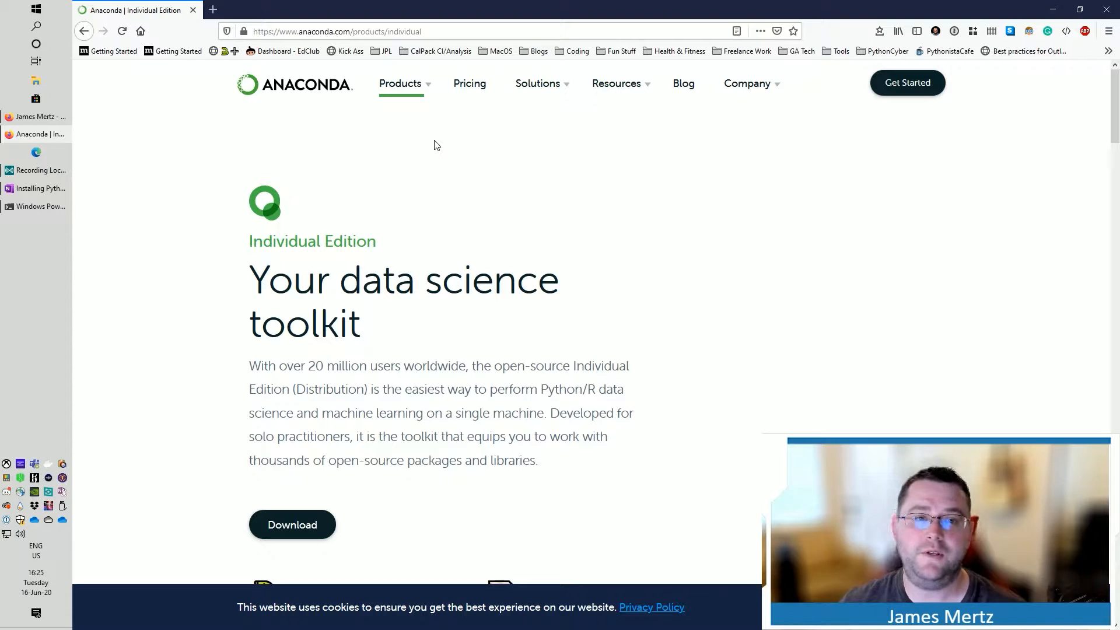
{"action": "mouse_move", "coordinate": [370, 114]}
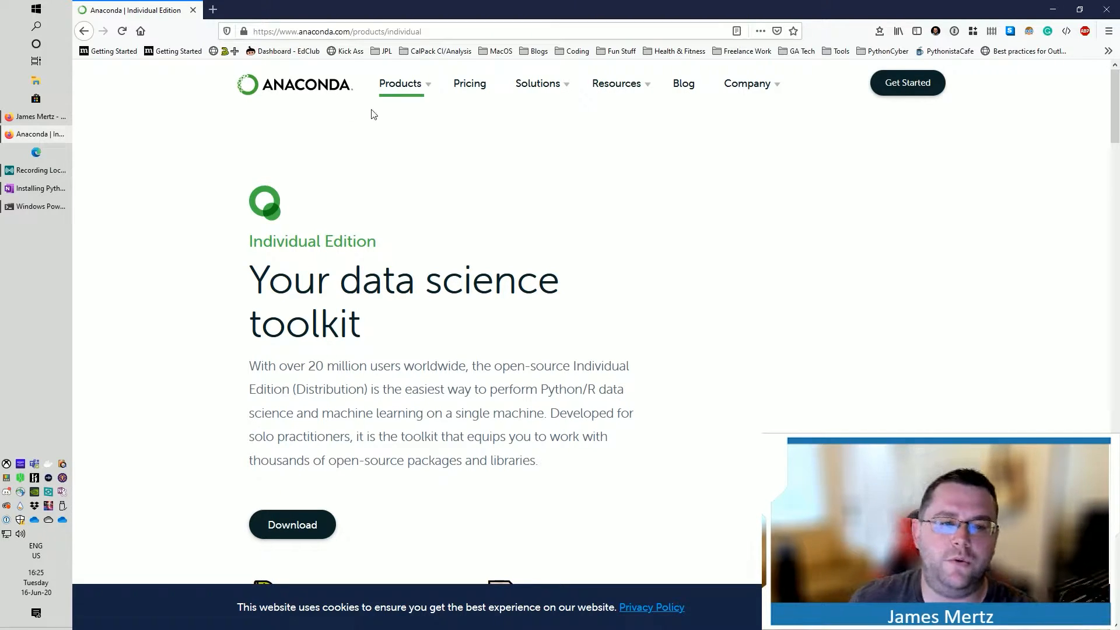
{"action": "left_click", "coordinate": [400, 84]}
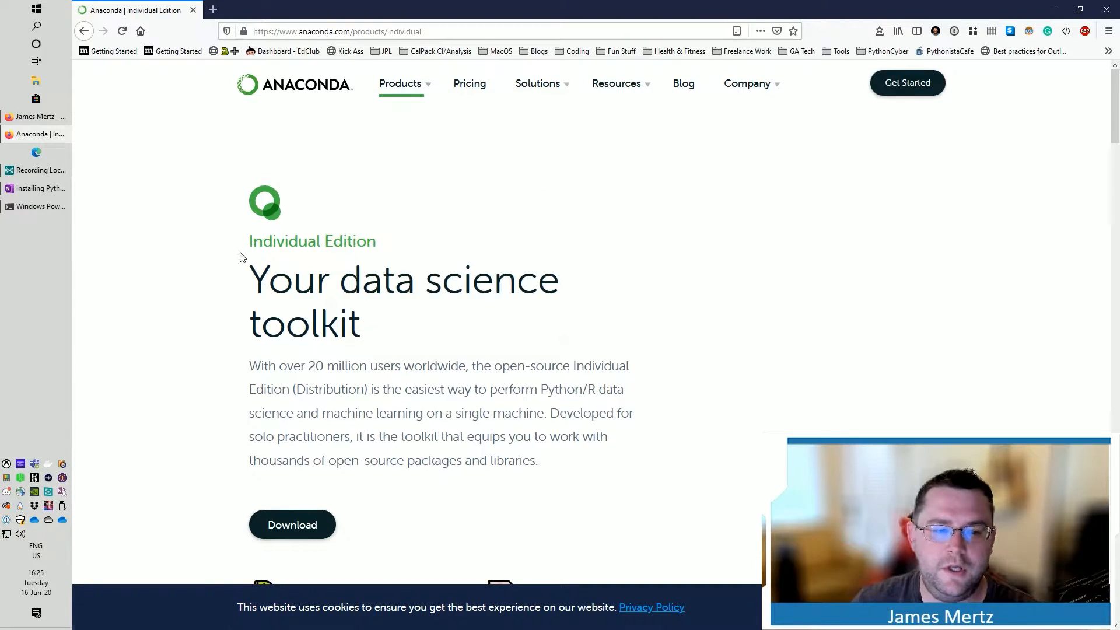
Step: Download the Windows 64-Bit Graphical Installer (466 MB) and save the file
{"action": "scroll", "scroll_direction": "down", "scroll_amount": 3}
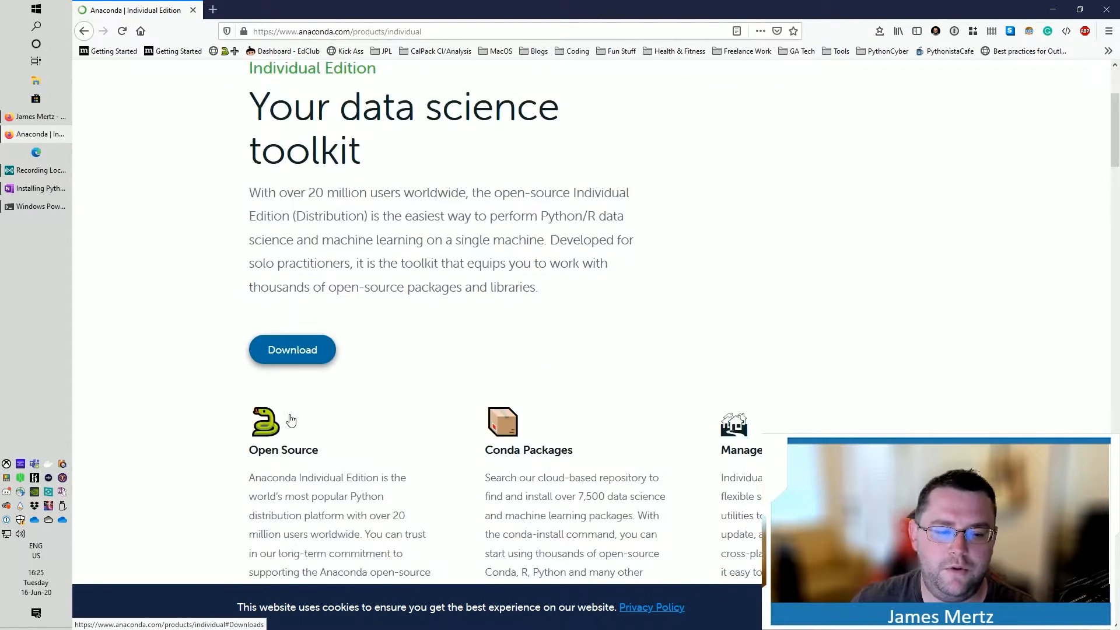
{"action": "scroll", "scroll_direction": "down", "scroll_amount": 3}
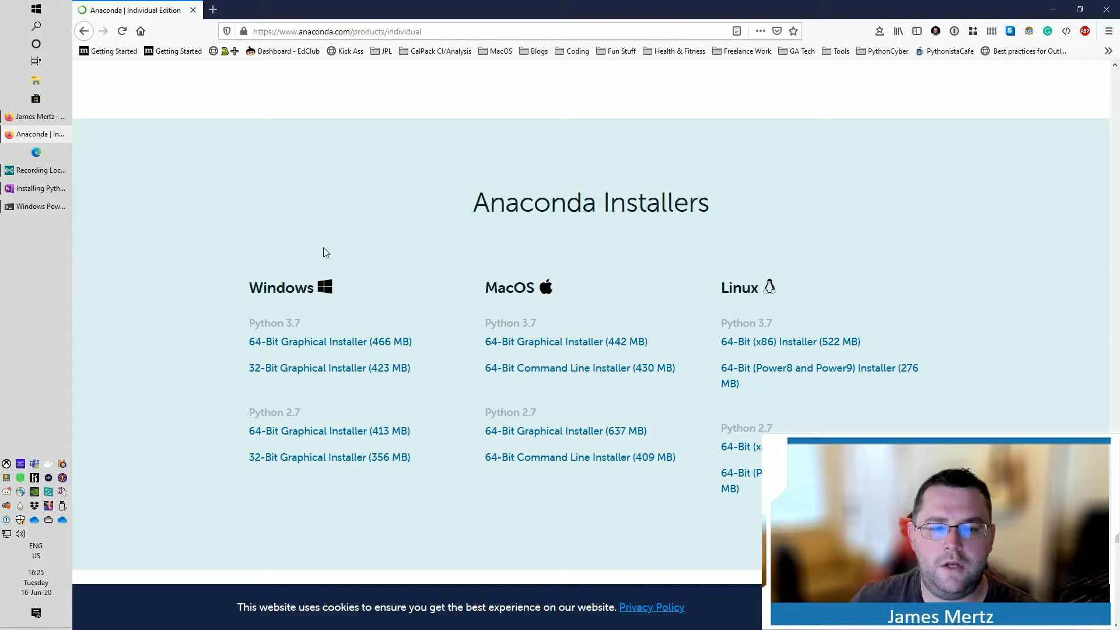
{"action": "mouse_move", "coordinate": [310, 265]}
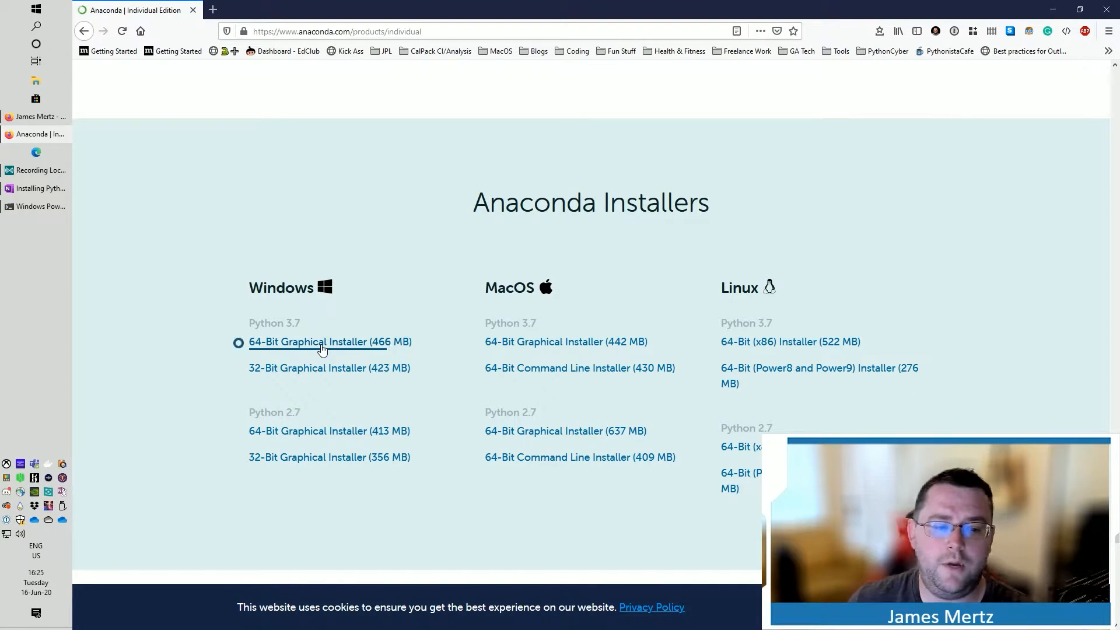
{"action": "mouse_move", "coordinate": [330, 342]}
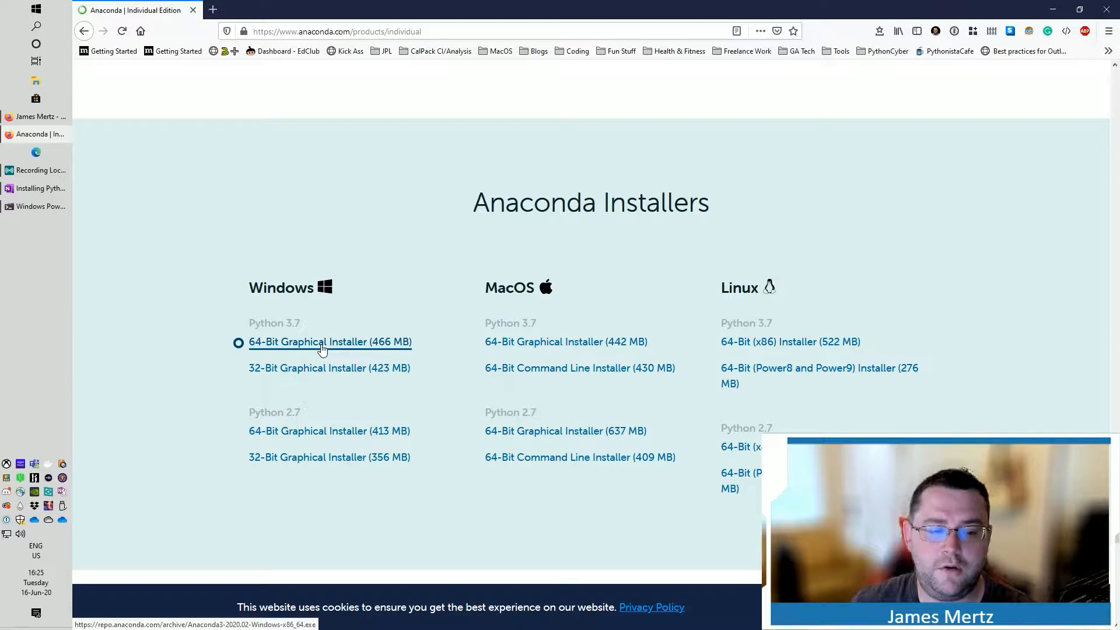
{"action": "left_click", "coordinate": [565, 341]}
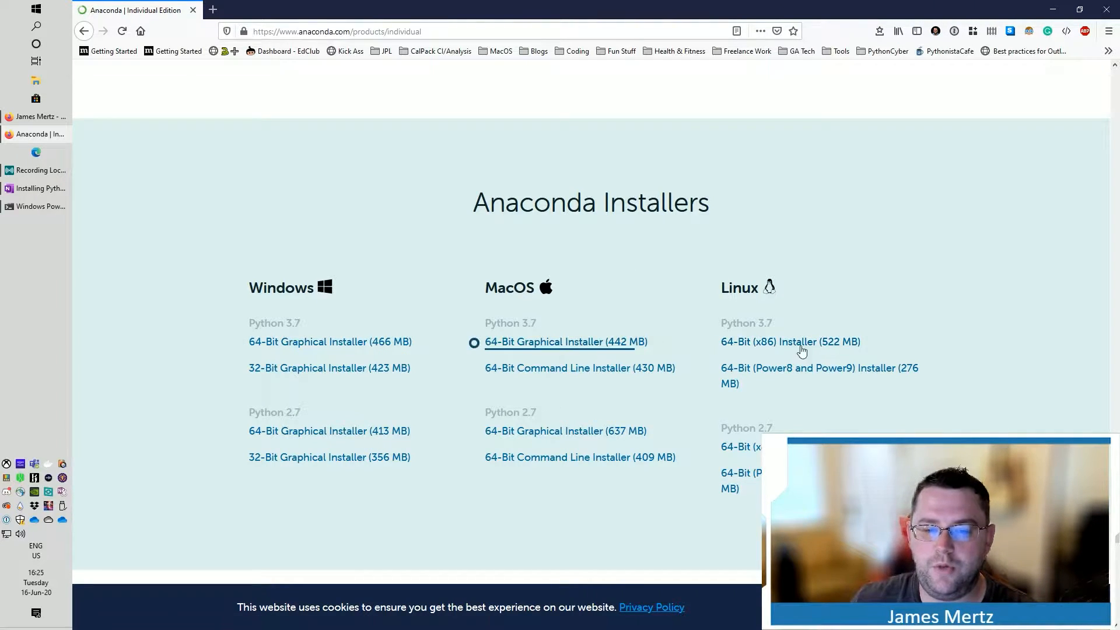
{"action": "left_click", "coordinate": [790, 342]}
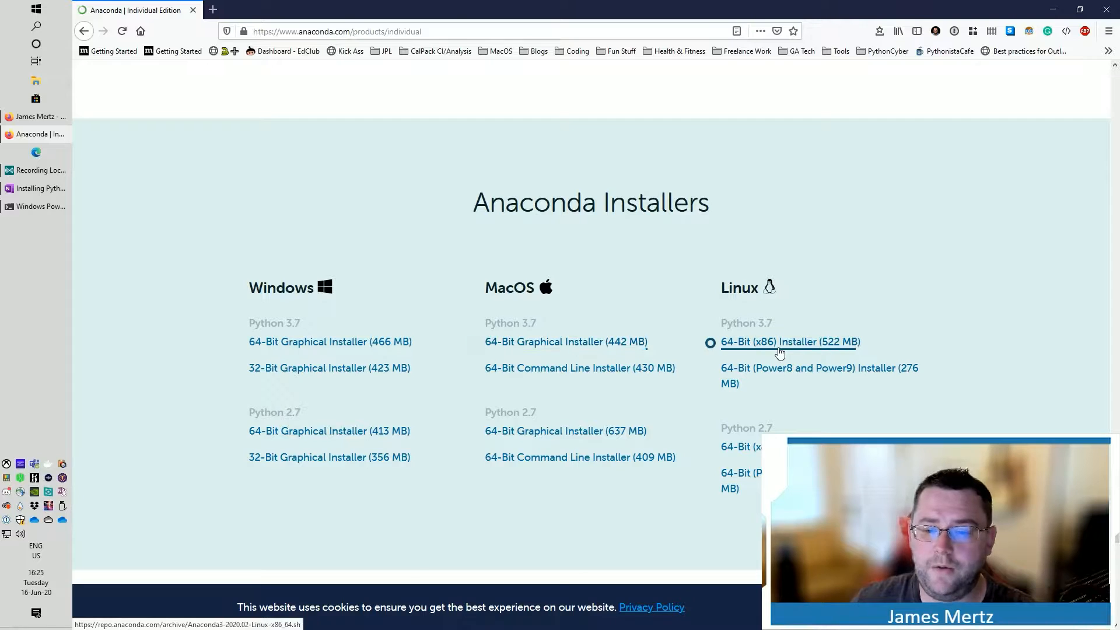
{"action": "left_click", "coordinate": [329, 341]}
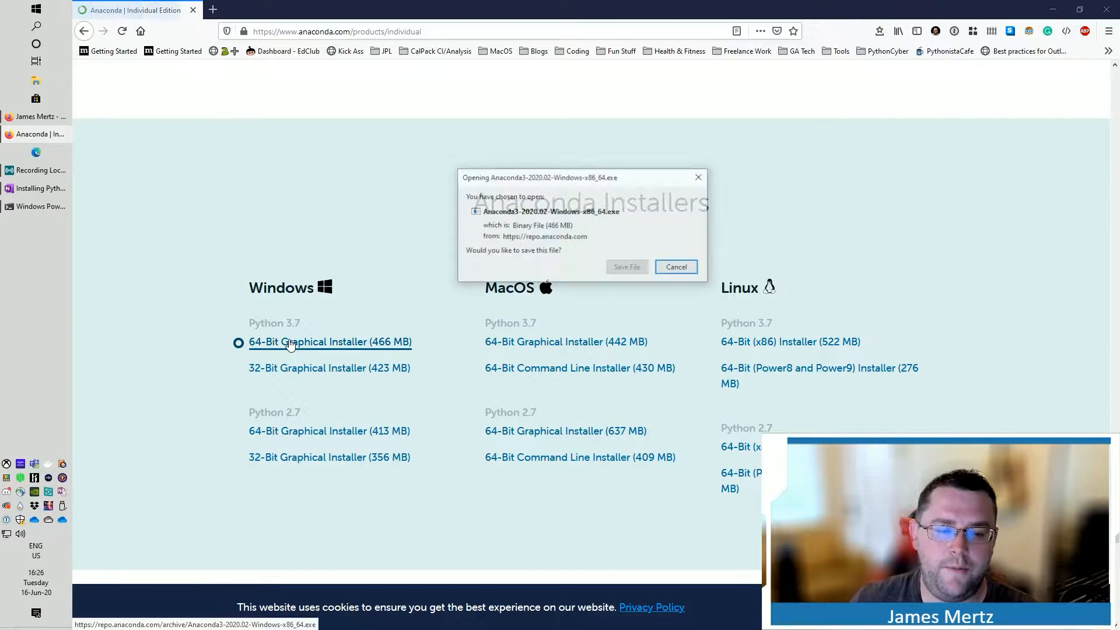
{"action": "left_click", "coordinate": [676, 266]}
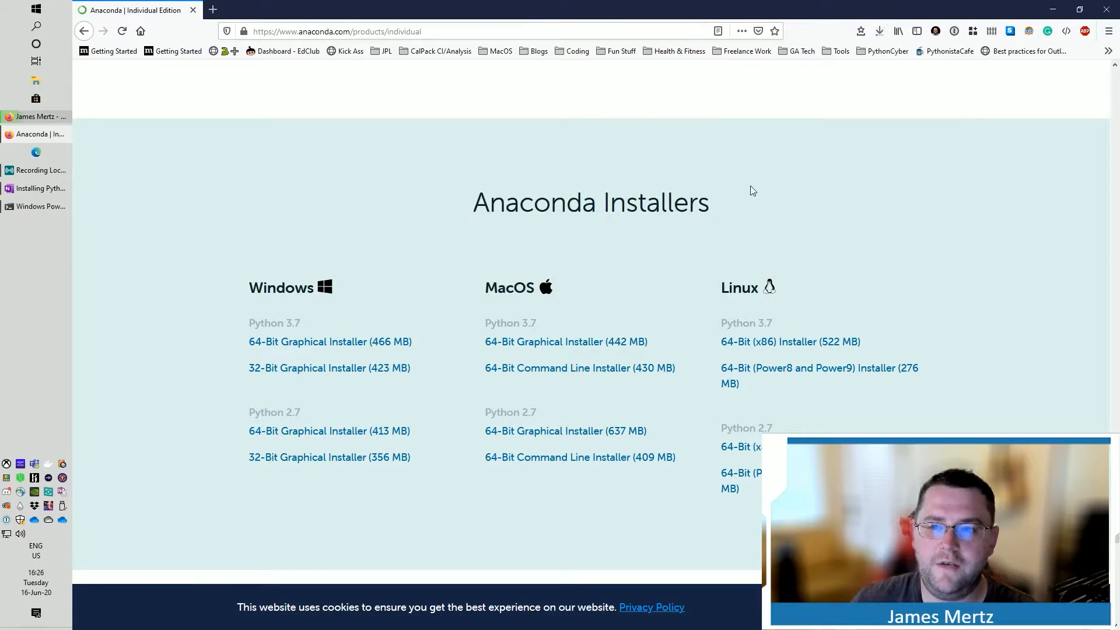
{"action": "mouse_move", "coordinate": [879, 30]}
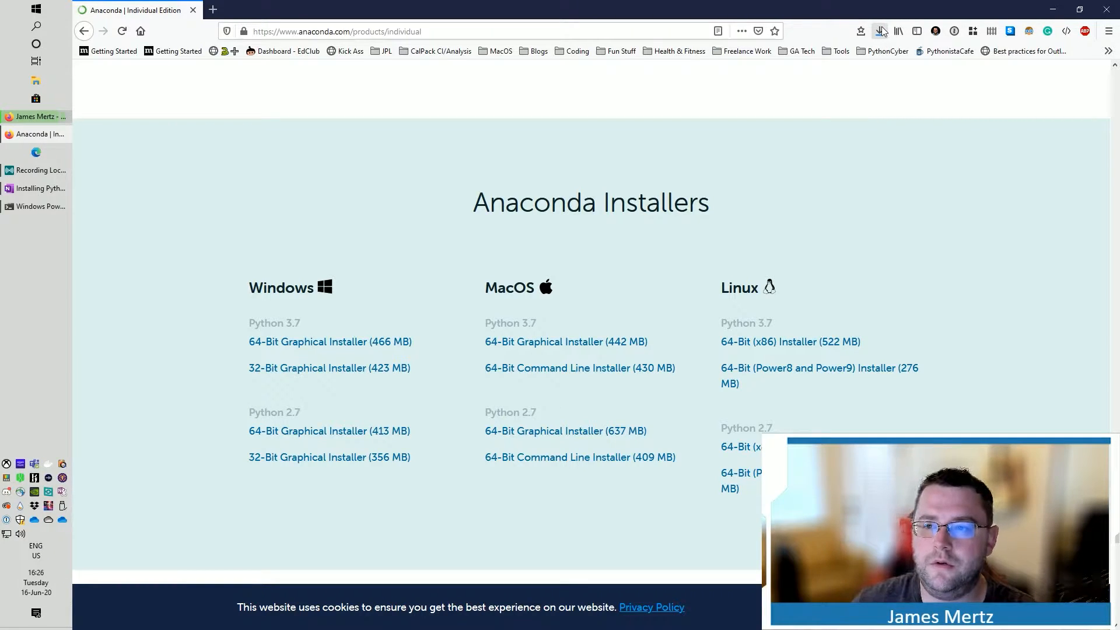
Step: Launch the downloaded Anaconda3 installer from the Downloads panel
{"action": "left_click", "coordinate": [880, 31]}
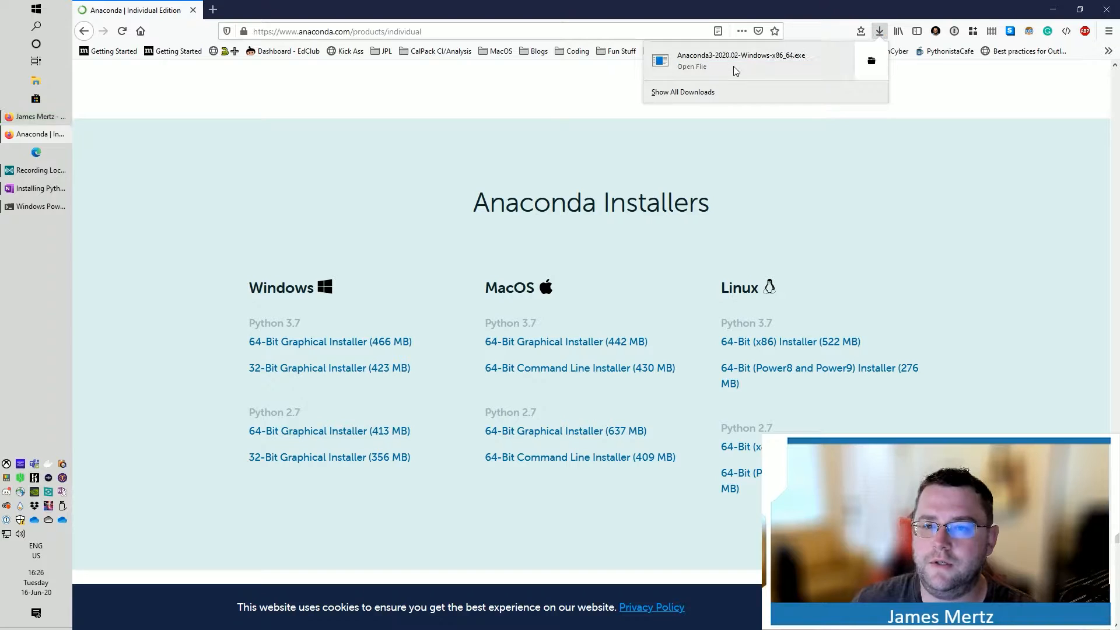
{"action": "left_click", "coordinate": [457, 194]}
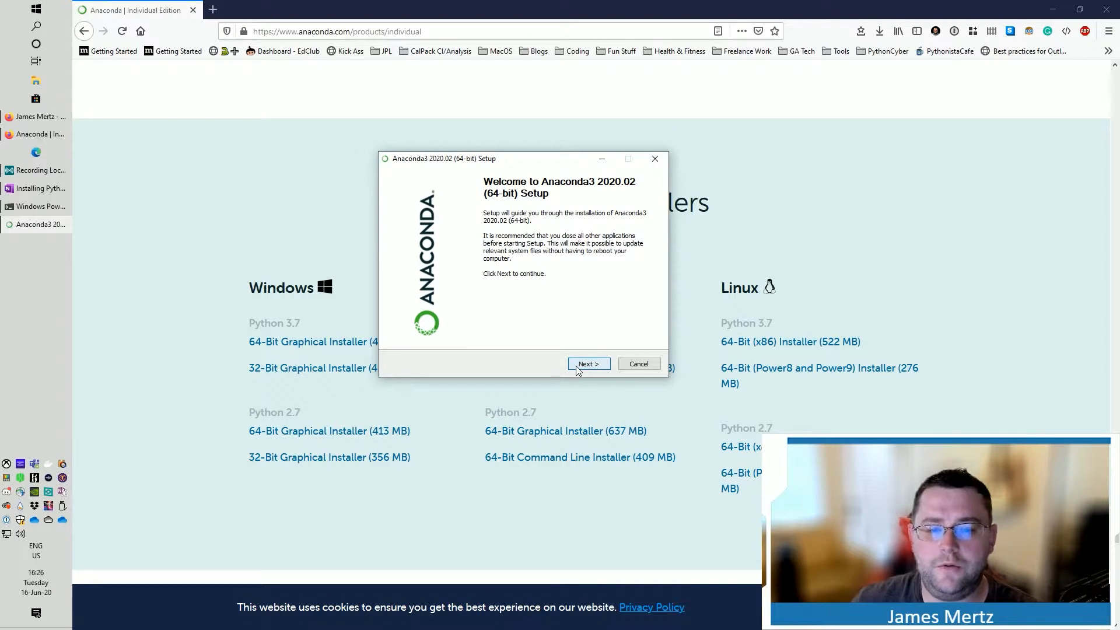
Step: Install Anaconda3 for Just Me in the default folder with 'Add Anaconda3 to my PATH' ticked
{"action": "left_click", "coordinate": [587, 364]}
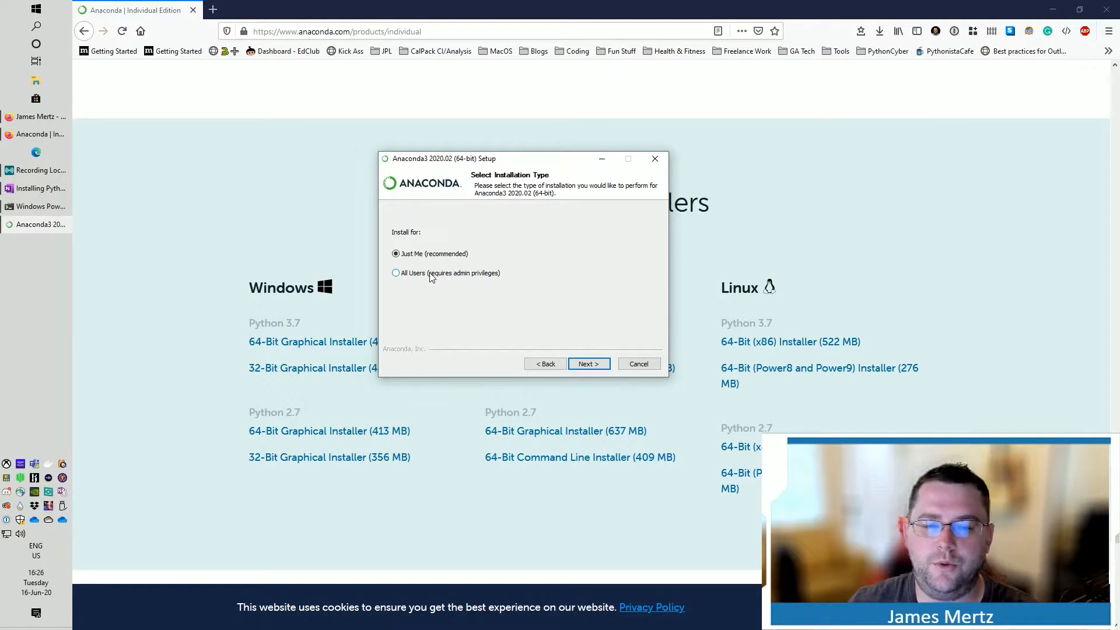
{"action": "mouse_move", "coordinate": [623, 384]}
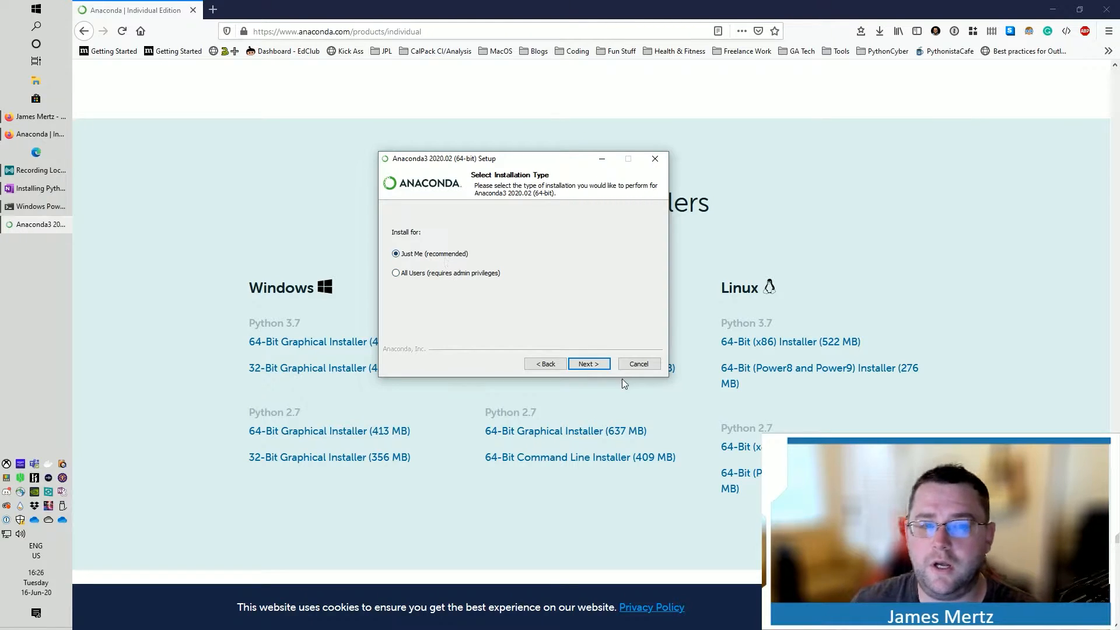
{"action": "left_click", "coordinate": [588, 364]}
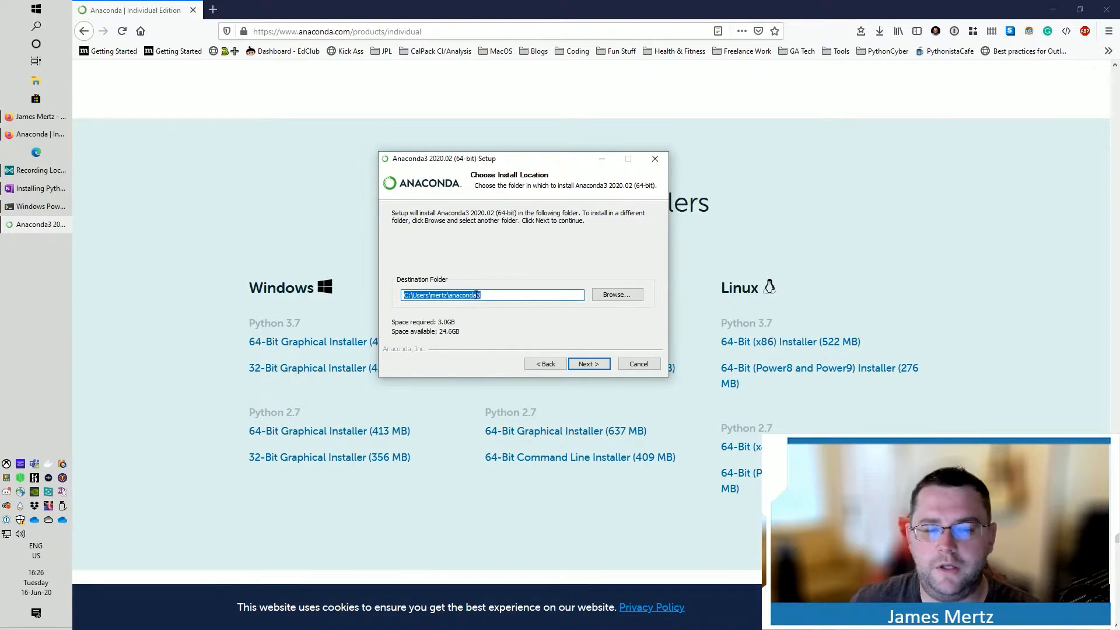
{"action": "left_click", "coordinate": [588, 364]}
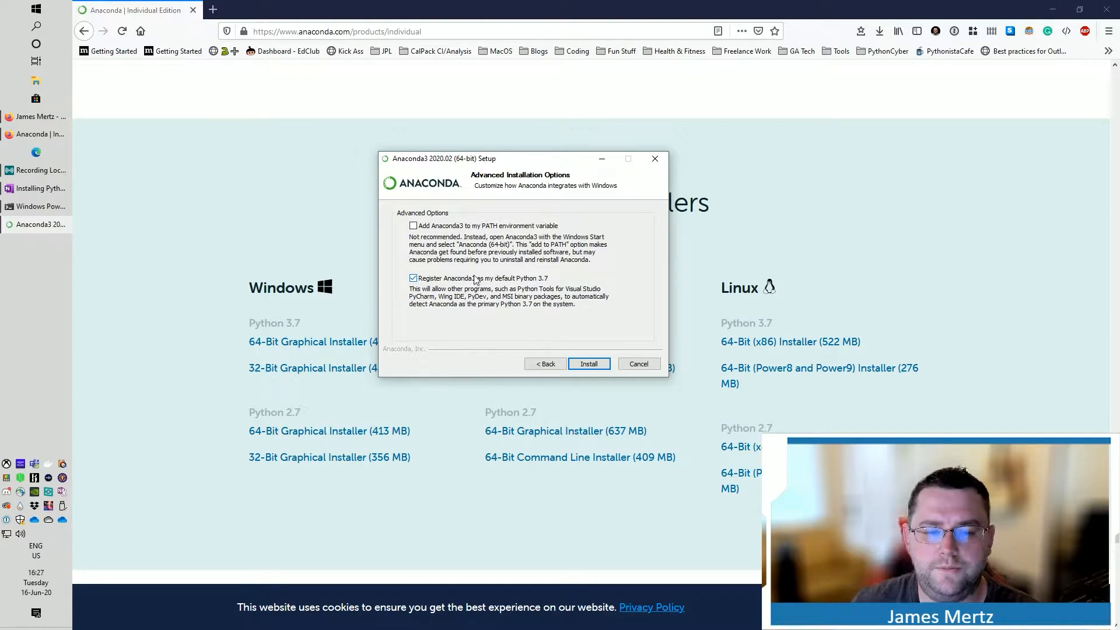
{"action": "mouse_move", "coordinate": [542, 284]}
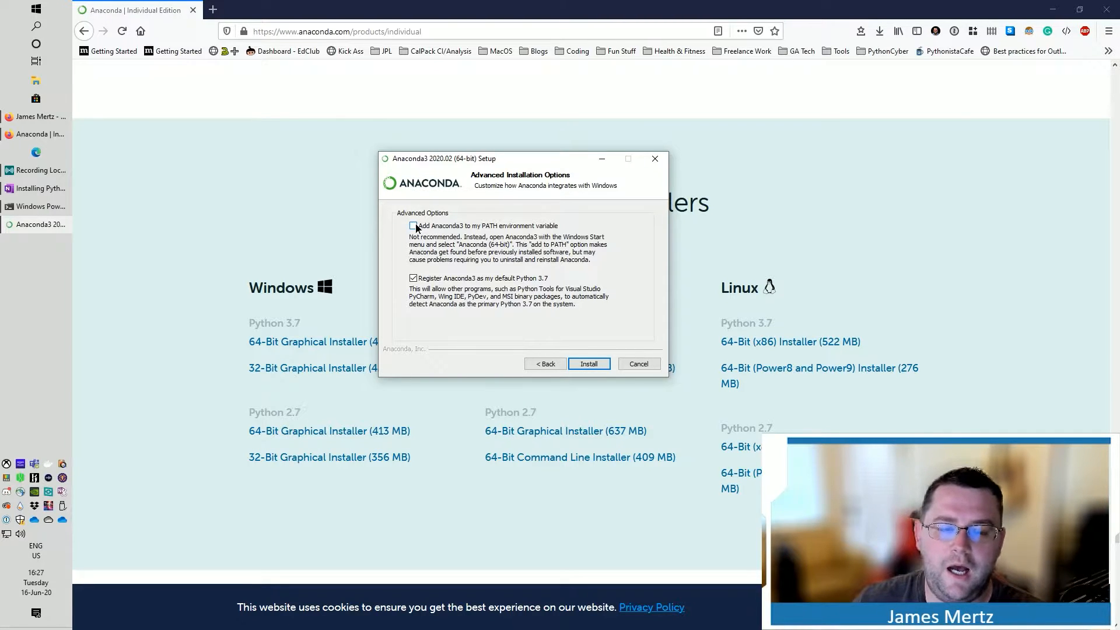
{"action": "left_click", "coordinate": [411, 225]}
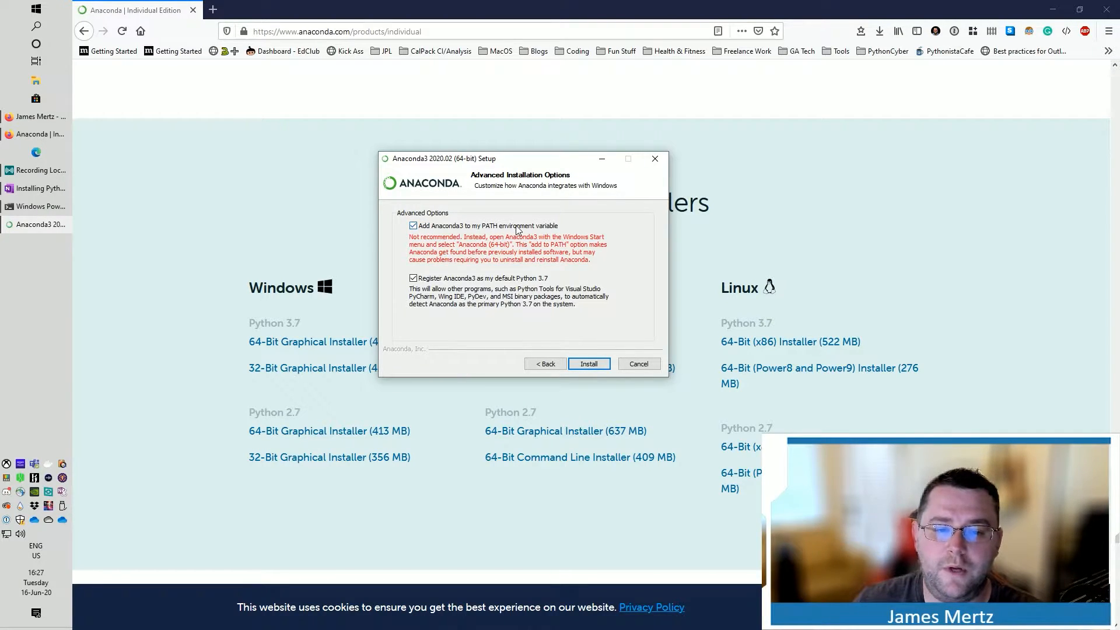
{"action": "mouse_move", "coordinate": [464, 249]}
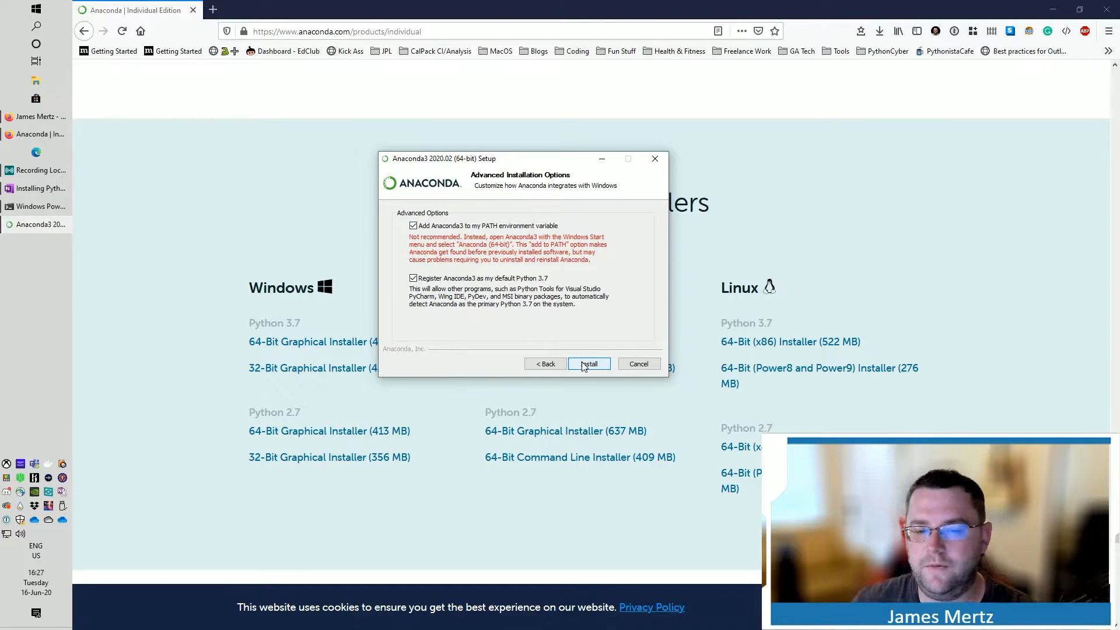
{"action": "left_click", "coordinate": [588, 364]}
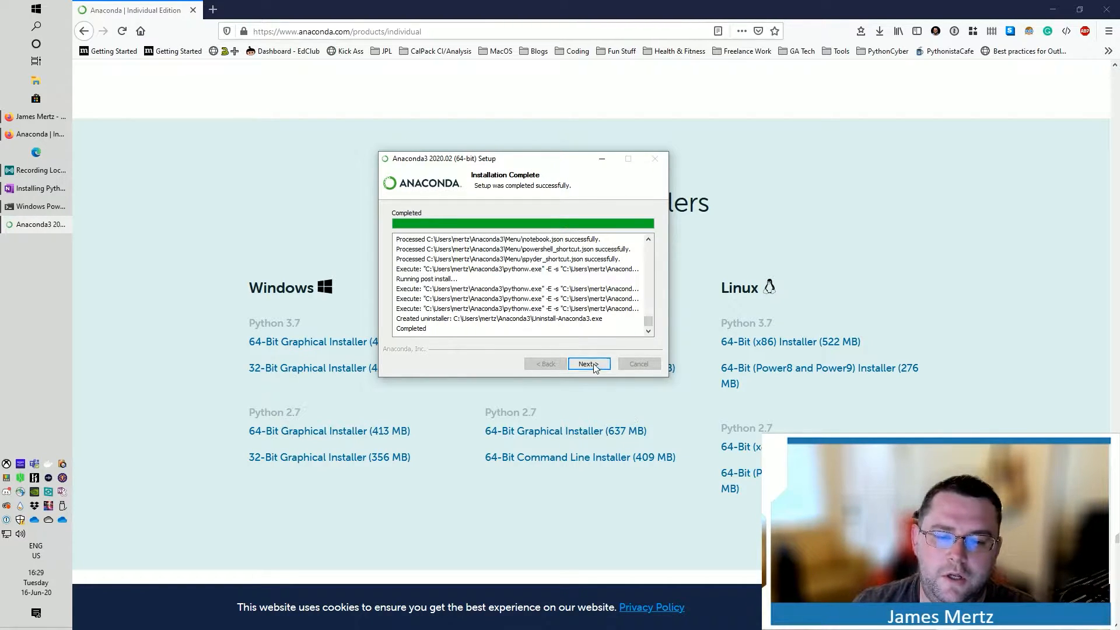
Step: Finish the installer with the tutorial and Learn More checkboxes unticked
{"action": "left_click", "coordinate": [587, 364]}
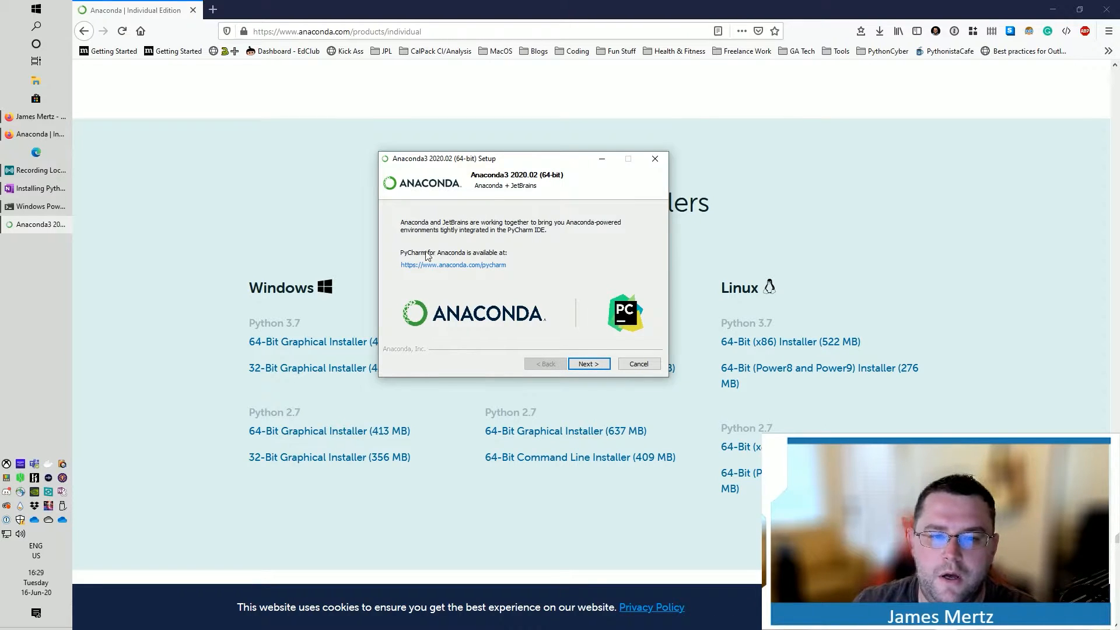
{"action": "mouse_move", "coordinate": [432, 276]}
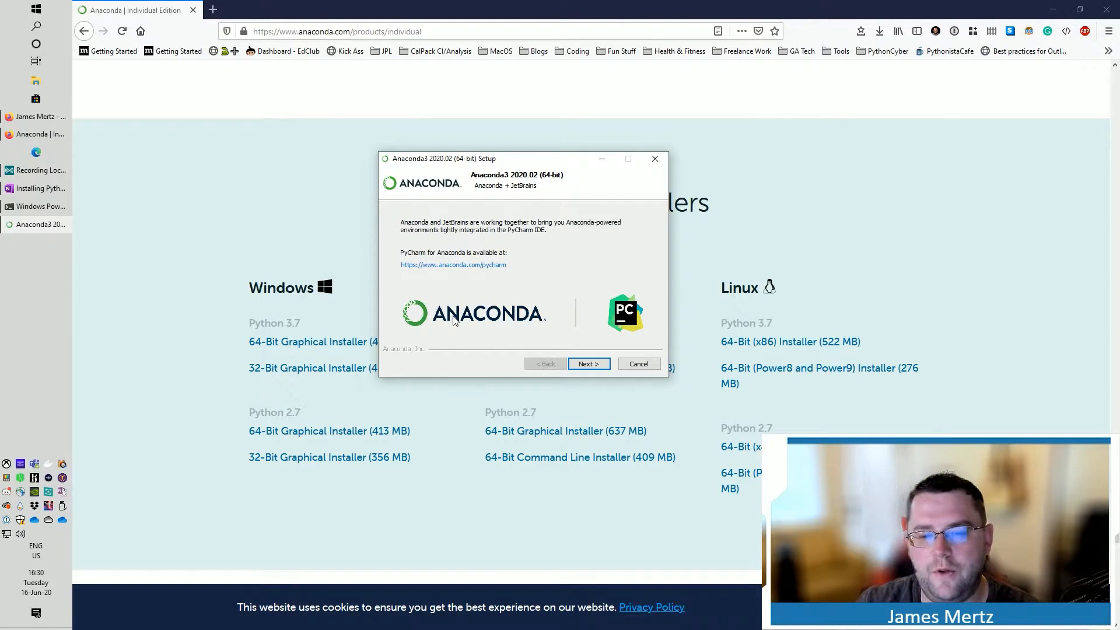
{"action": "mouse_move", "coordinate": [464, 234]}
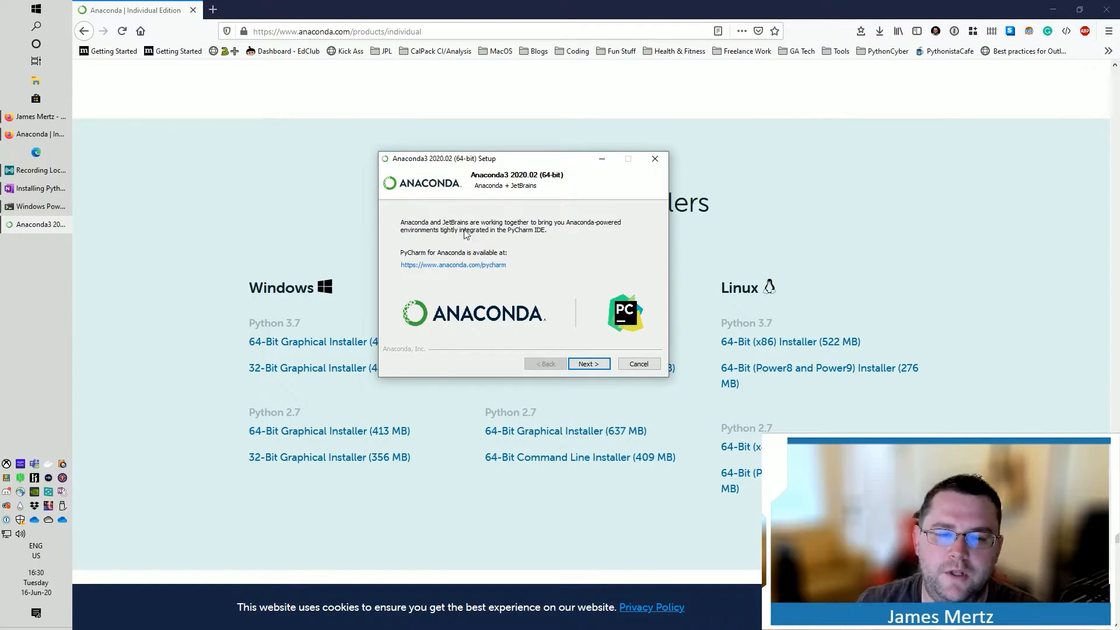
{"action": "mouse_move", "coordinate": [588, 364]}
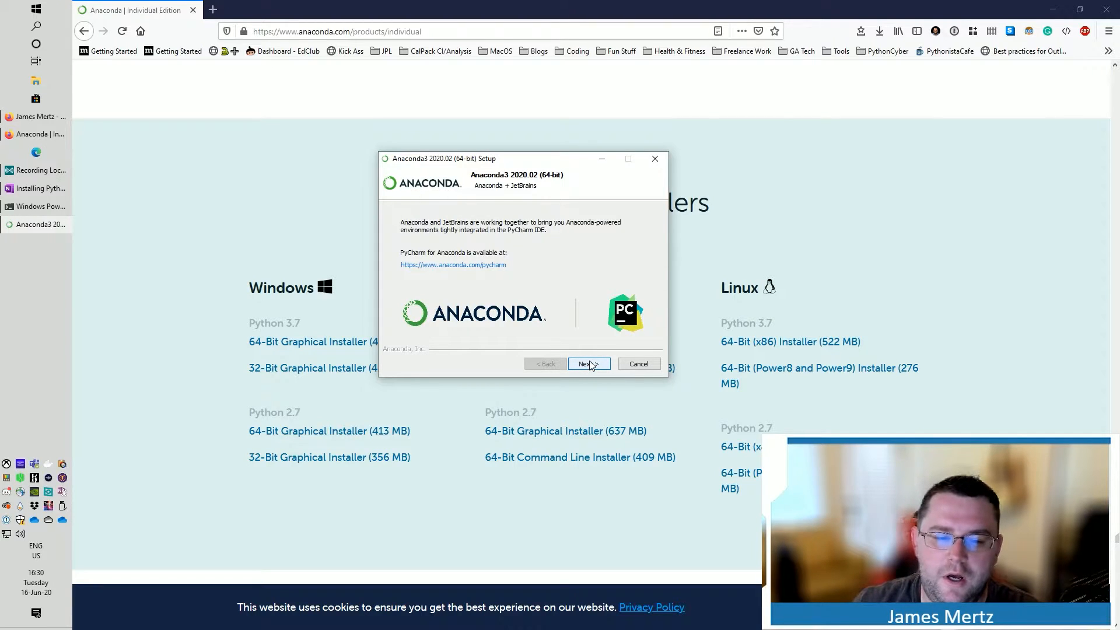
{"action": "left_click", "coordinate": [588, 364]}
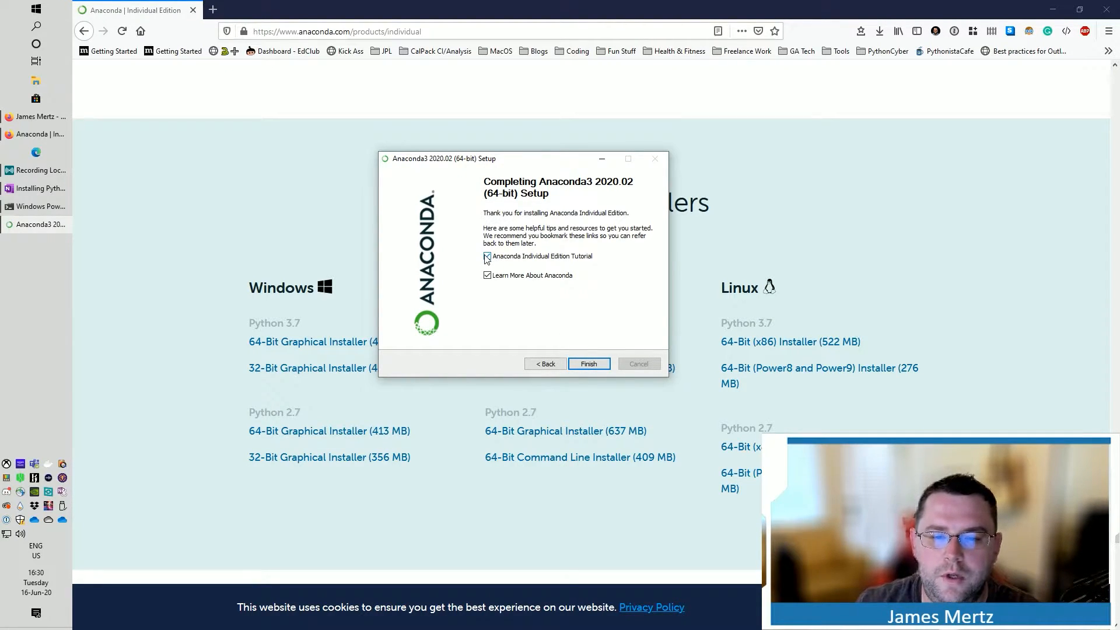
{"action": "left_click", "coordinate": [487, 256]}
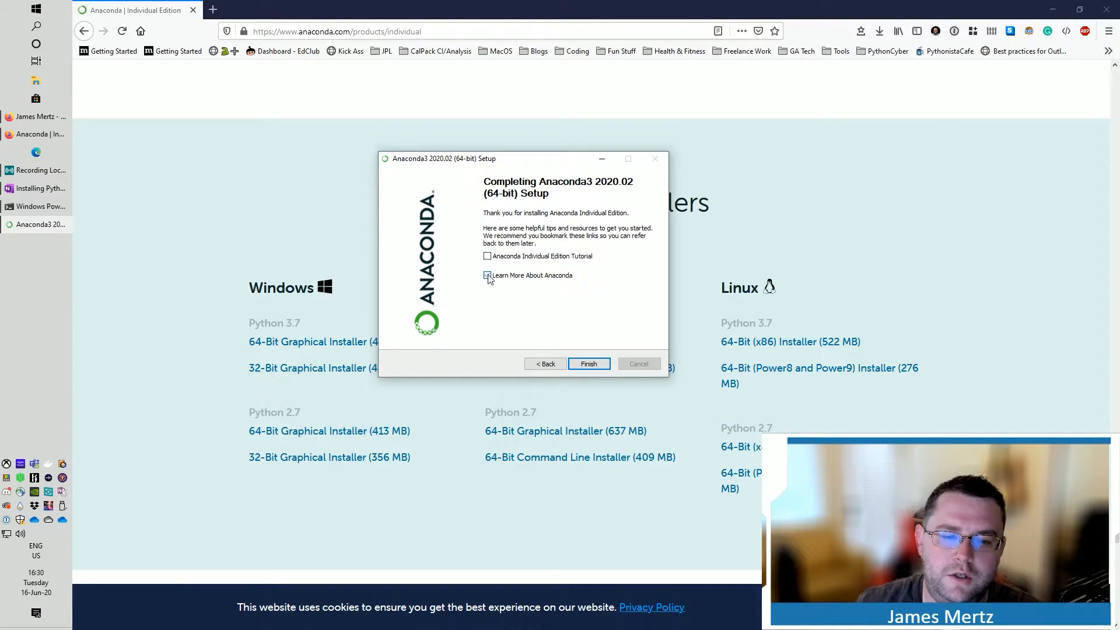
{"action": "left_click", "coordinate": [486, 276]}
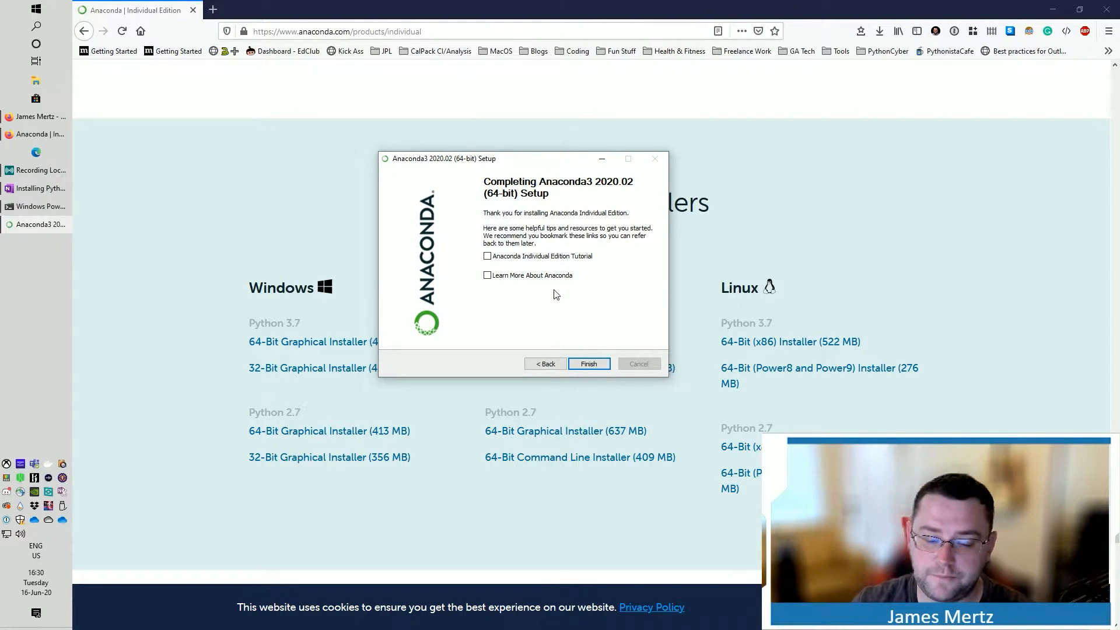
{"action": "mouse_move", "coordinate": [587, 364]}
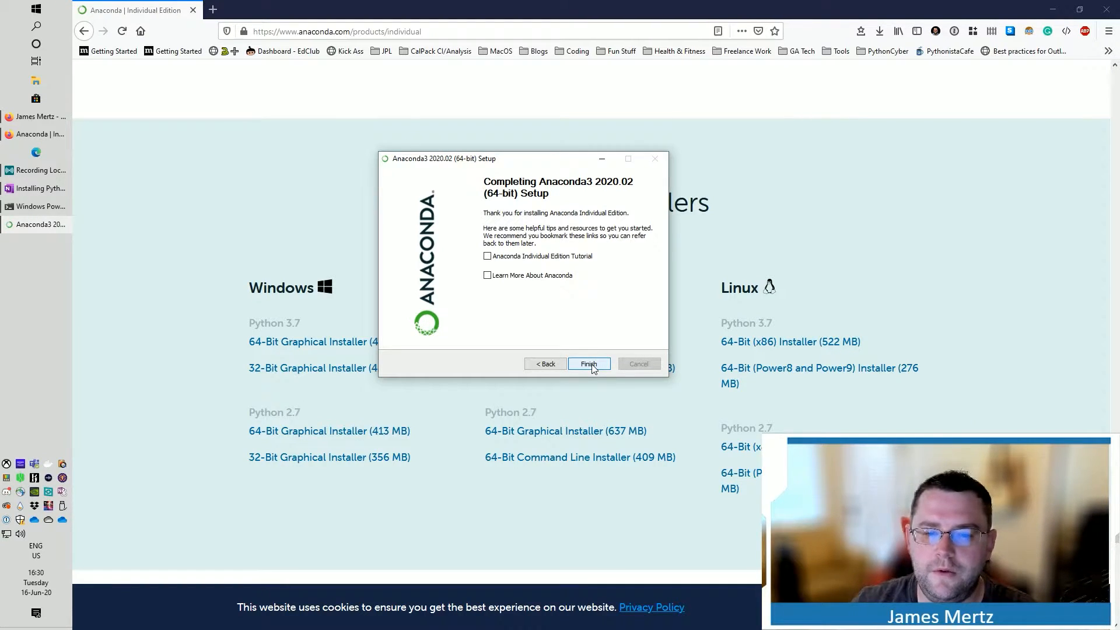
{"action": "left_click", "coordinate": [588, 364]}
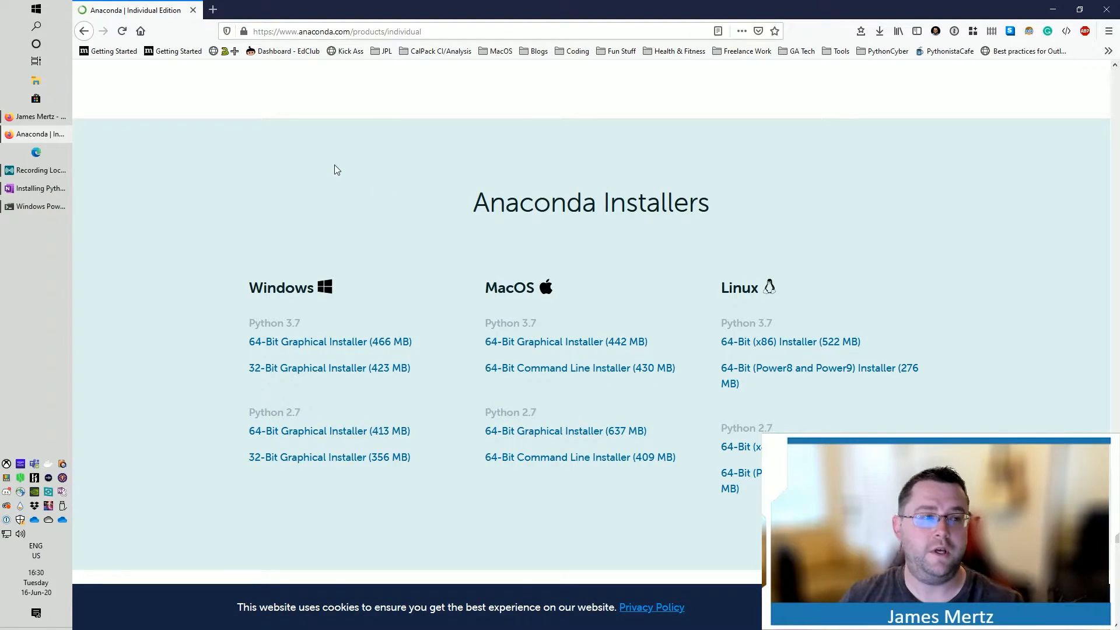
Step: Search the Start menu for 'anaconda' to launch Anaconda Navigator
{"action": "left_click", "coordinate": [36, 8]}
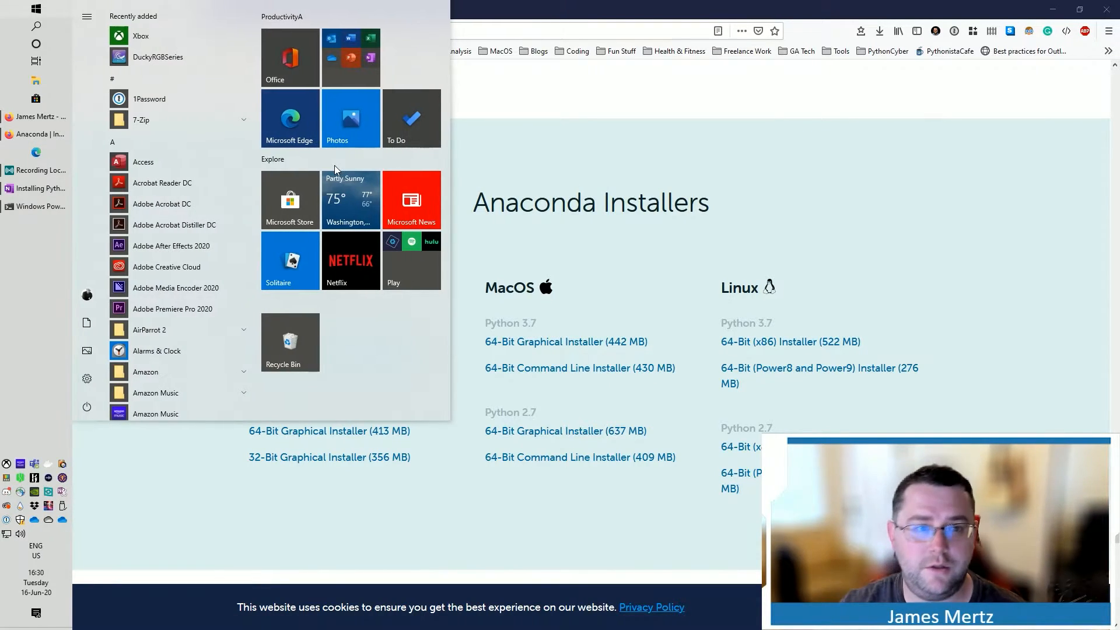
{"action": "type", "text": "ana"}
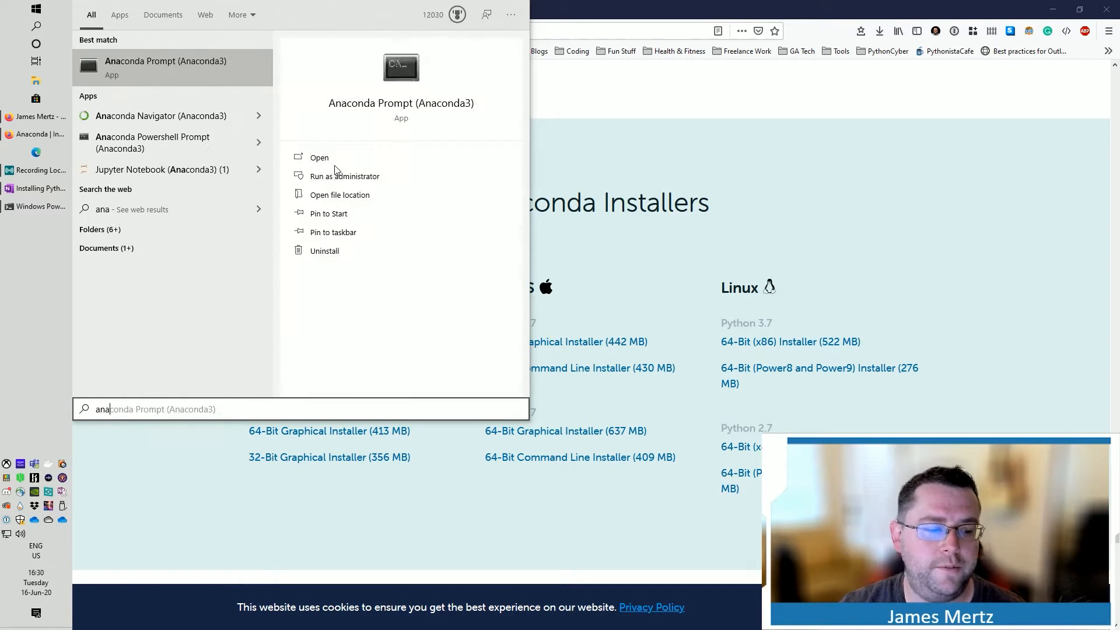
{"action": "type", "text": "c"}
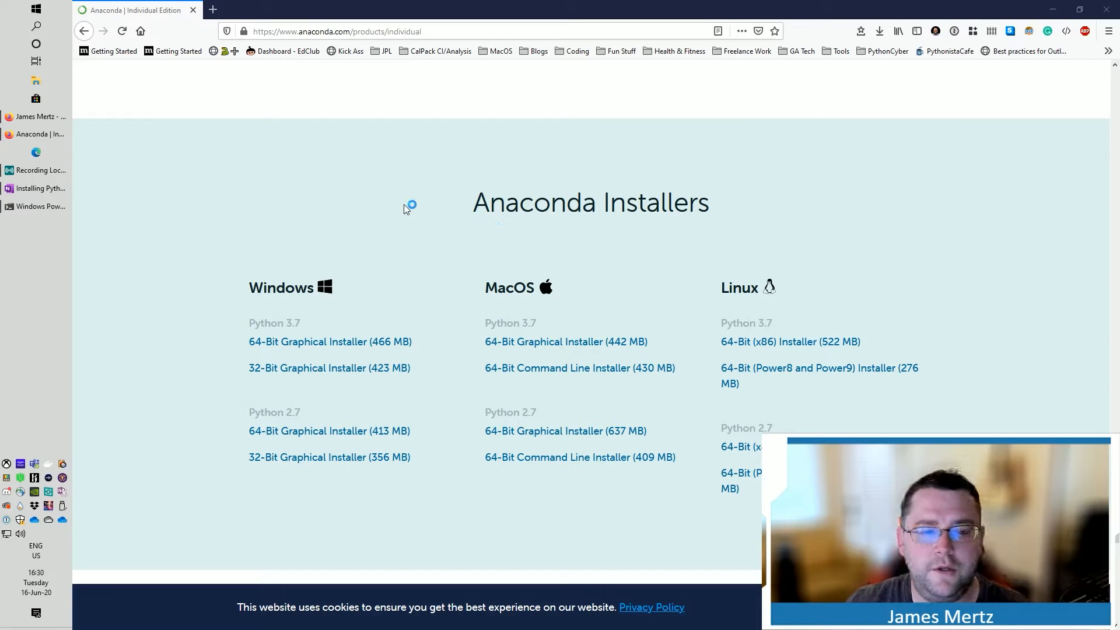
{"action": "type", "text": "ana"}
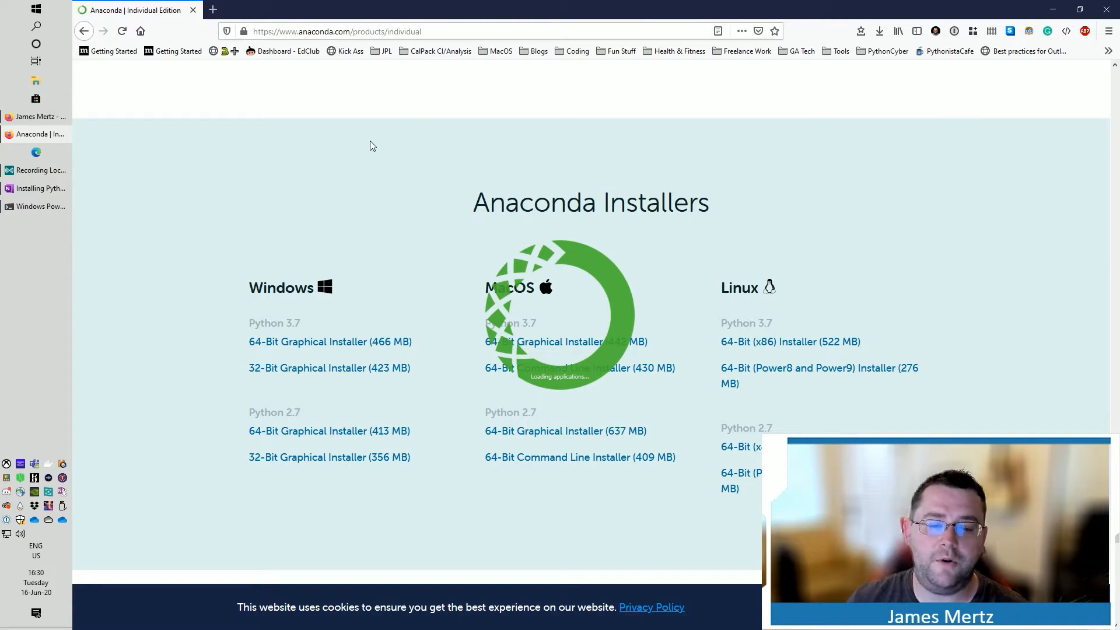
Step: Search the Start menu for 'powersh' to find Windows PowerShell
{"action": "left_click", "coordinate": [36, 8]}
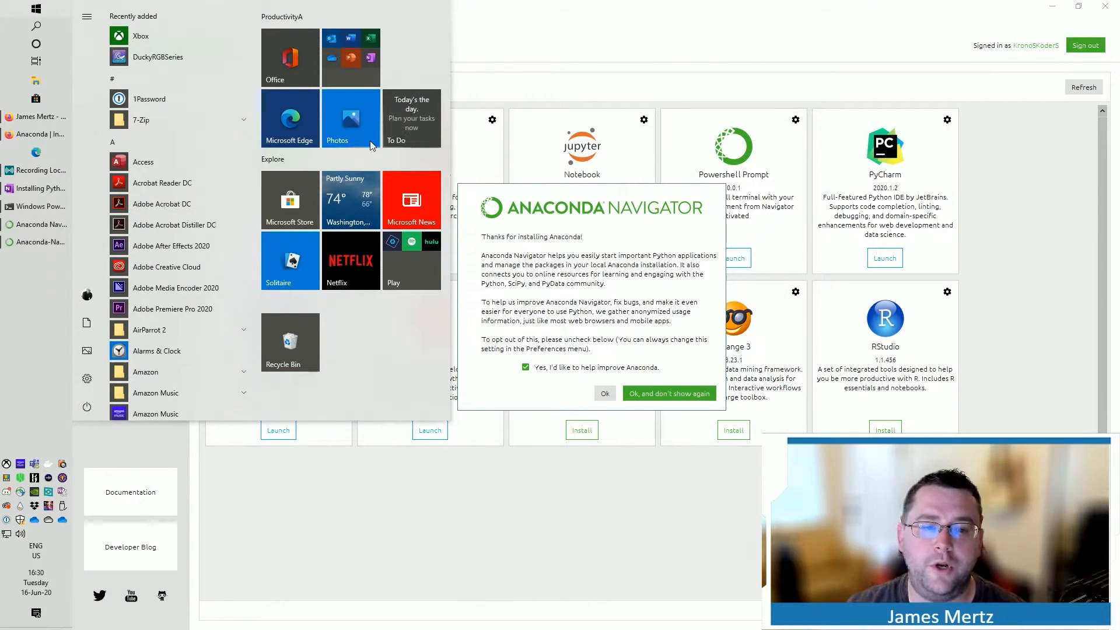
{"action": "type", "text": "p"}
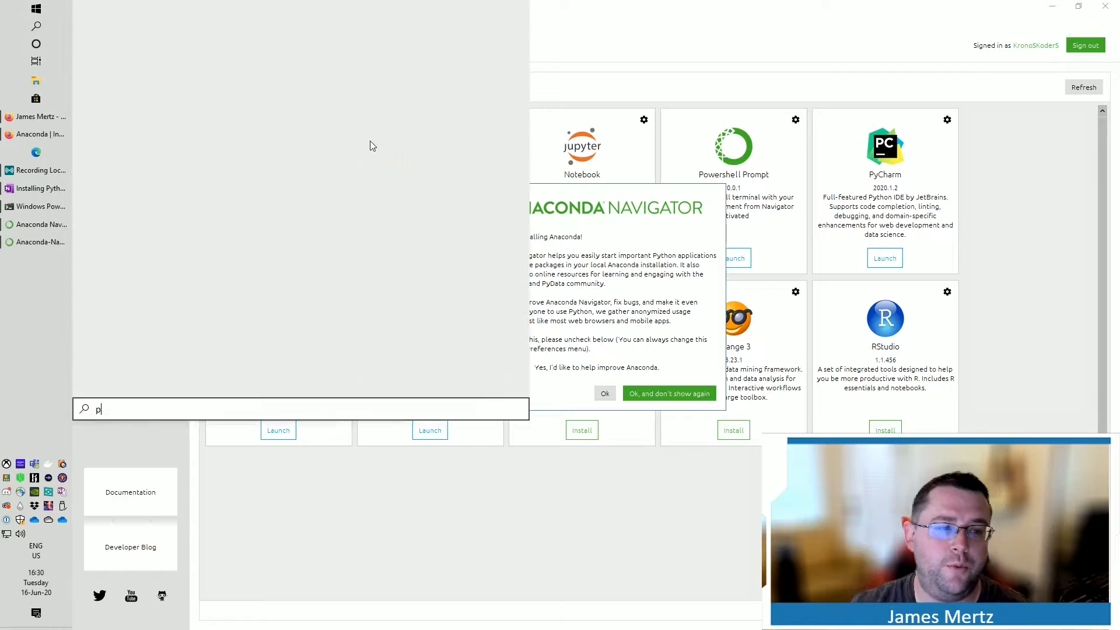
{"action": "type", "text": "owersh"}
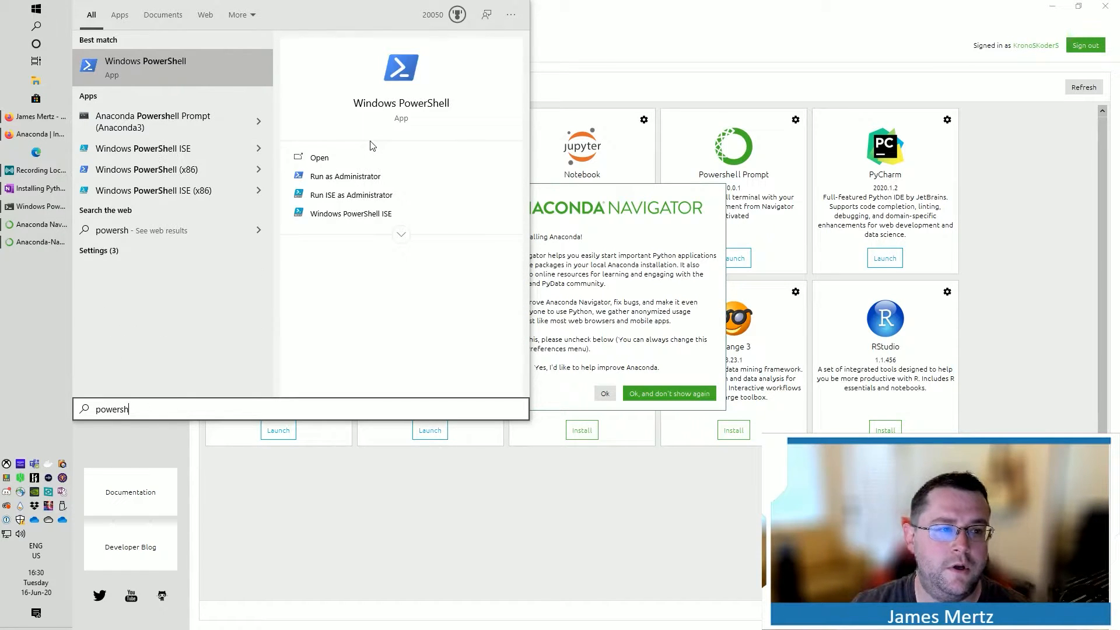
Step: Launch PowerShell, try 'which', then run 'python' to start the Anaconda interpreter
{"action": "left_click", "coordinate": [318, 157]}
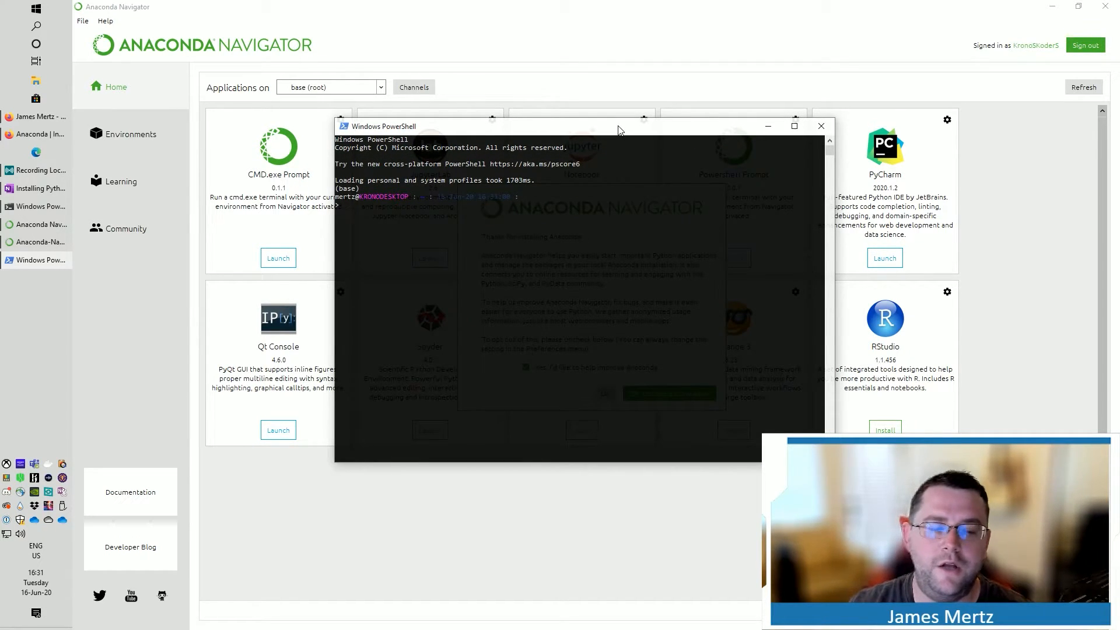
{"action": "type", "text": "which"}
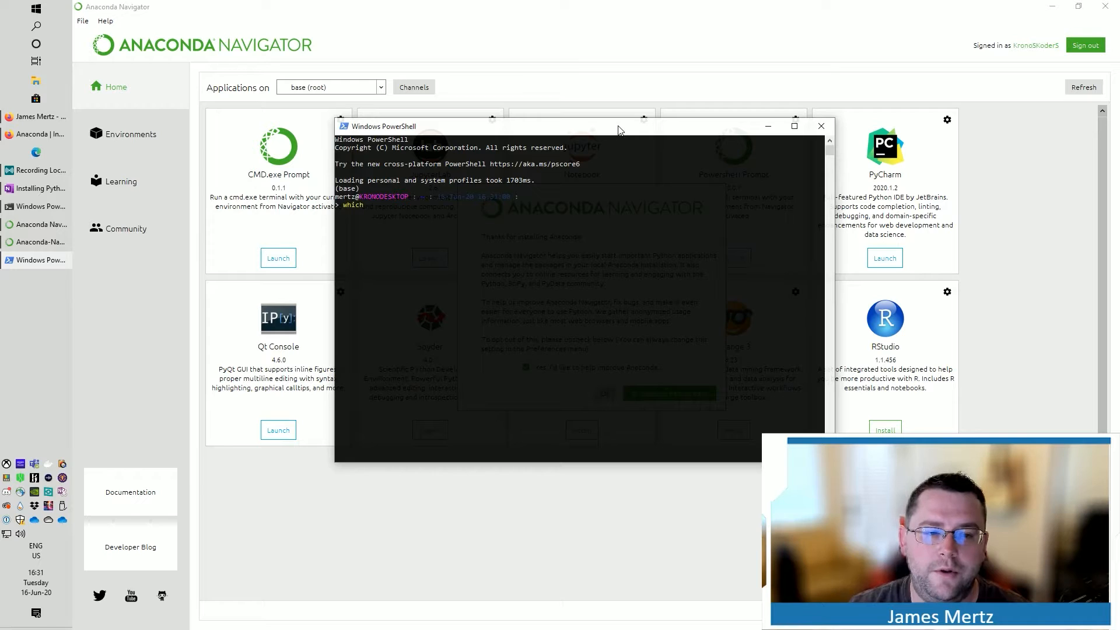
{"action": "type", "text": "python"}
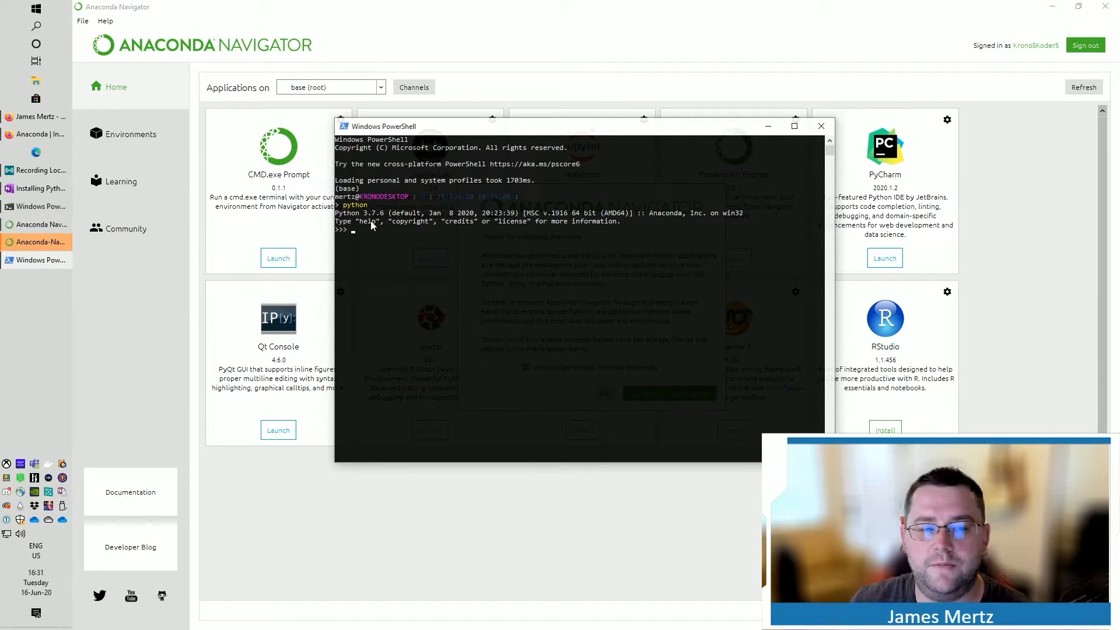
{"action": "mouse_move", "coordinate": [402, 241]}
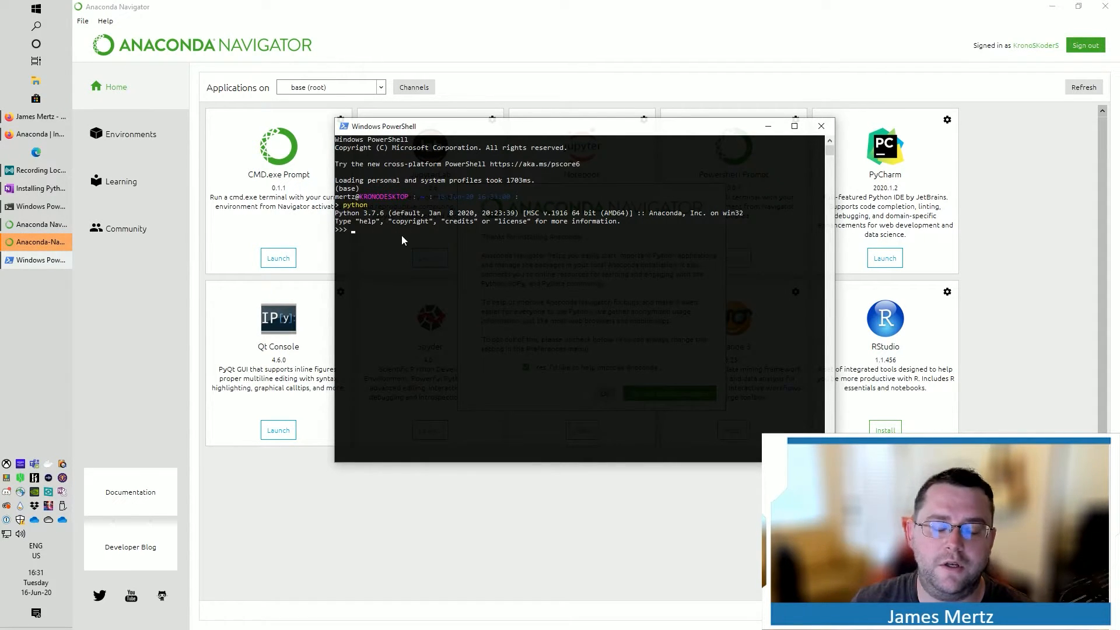
{"action": "mouse_move", "coordinate": [386, 259]}
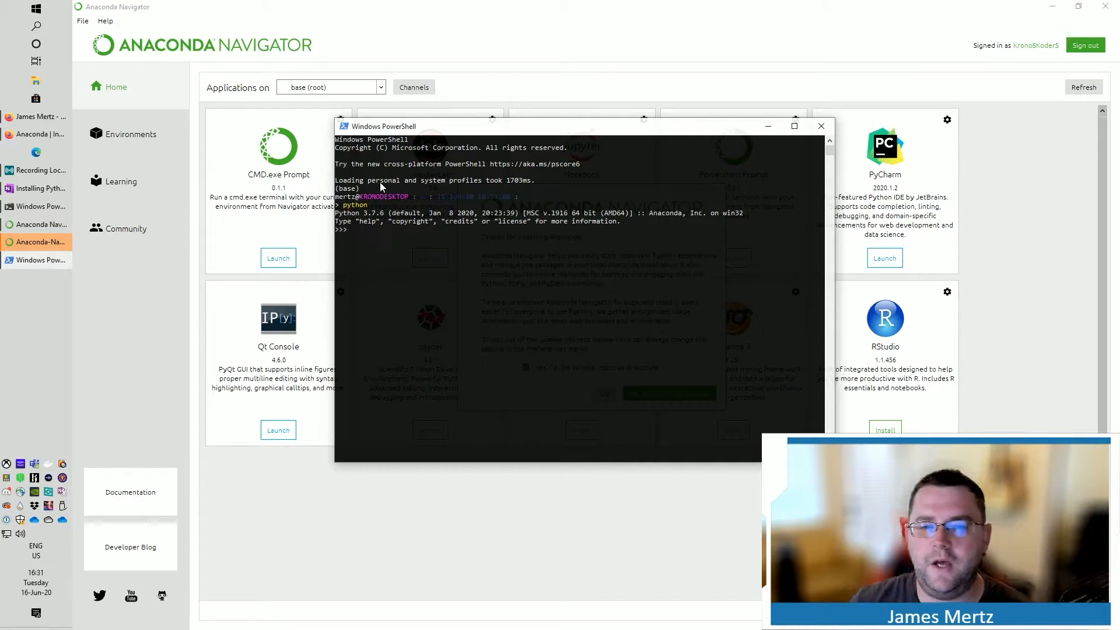
{"action": "mouse_move", "coordinate": [820, 126]}
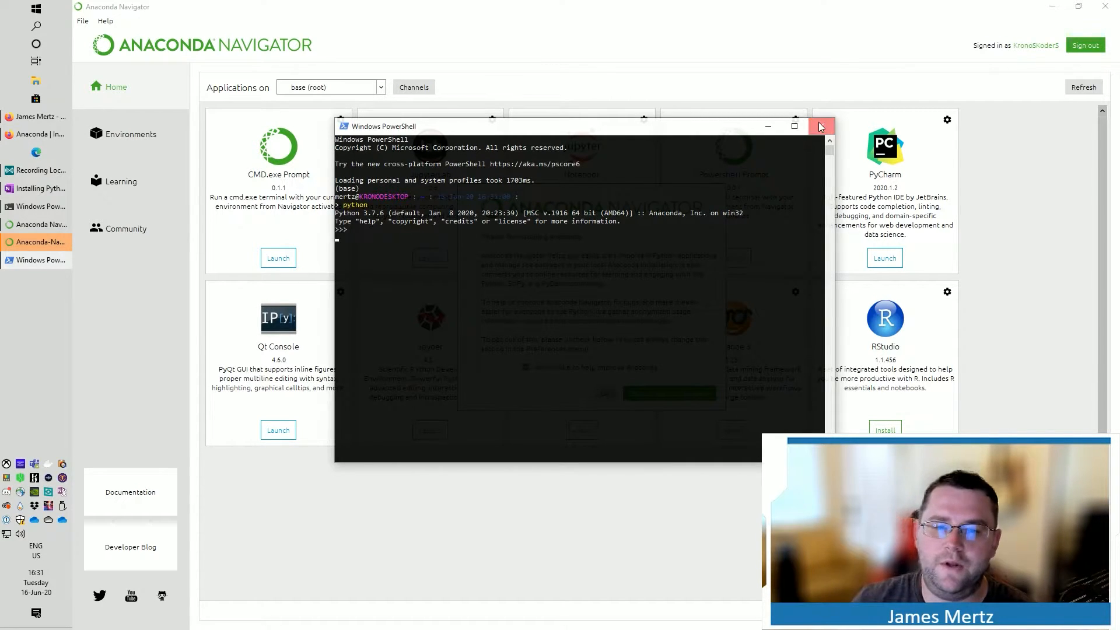
Step: Close PowerShell, opt out of usage reporting with 'don't show again', and close Navigator
{"action": "left_click", "coordinate": [820, 126]}
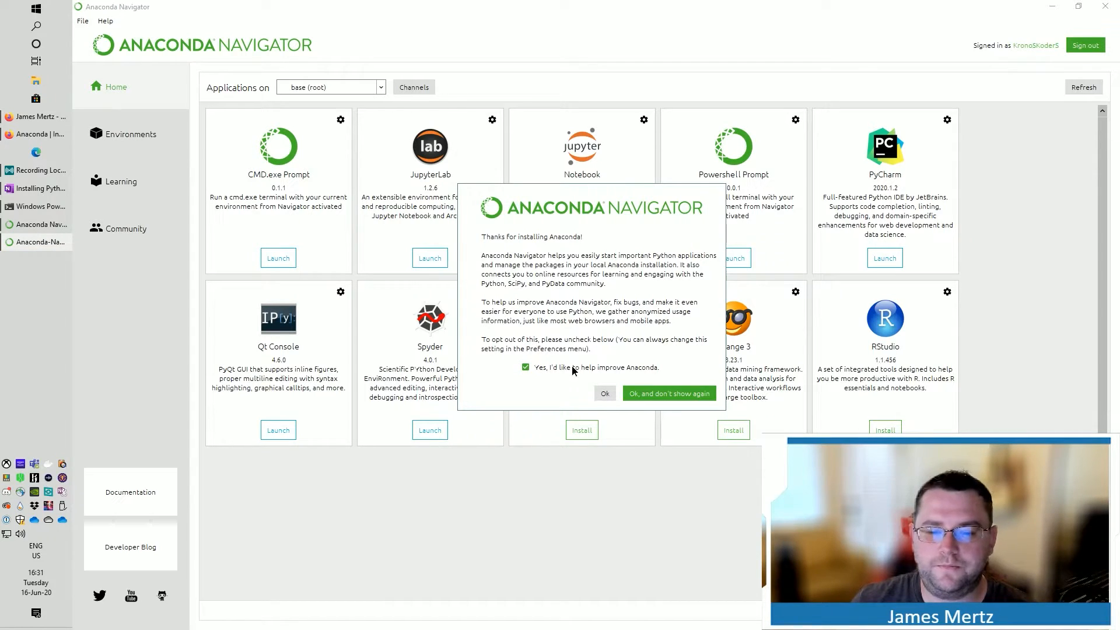
{"action": "left_click", "coordinate": [525, 368]}
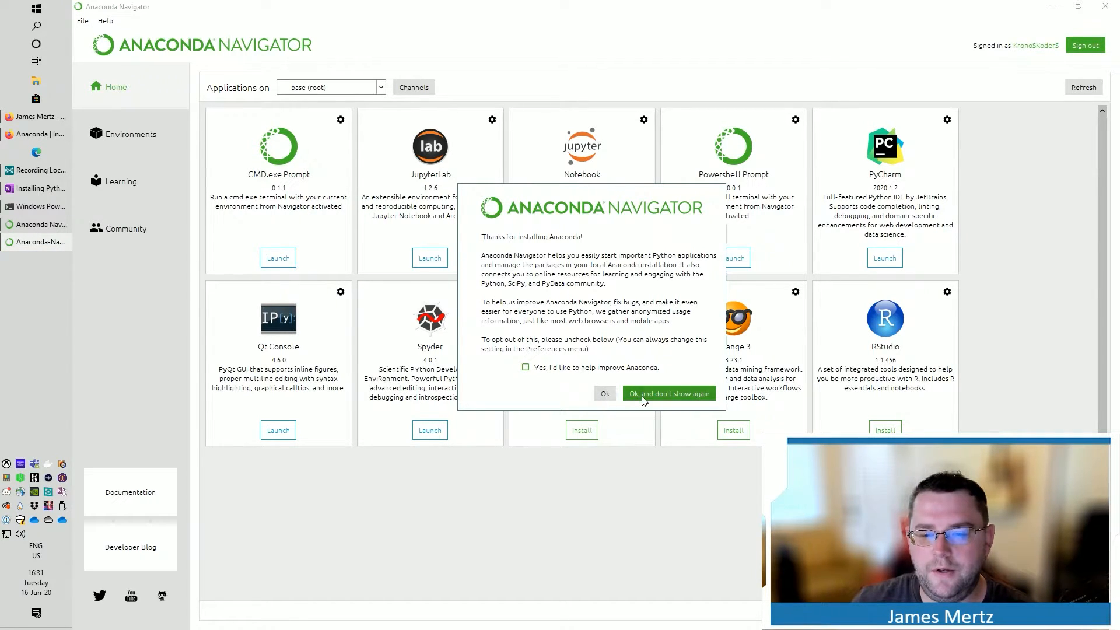
{"action": "left_click", "coordinate": [668, 393]}
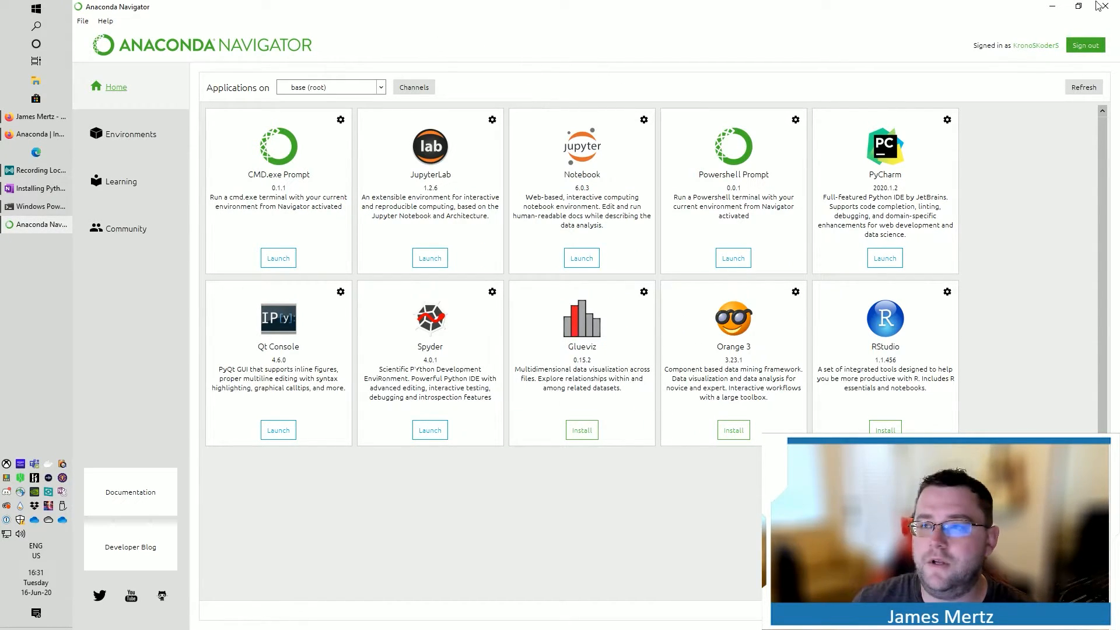
{"action": "left_click", "coordinate": [1106, 7]}
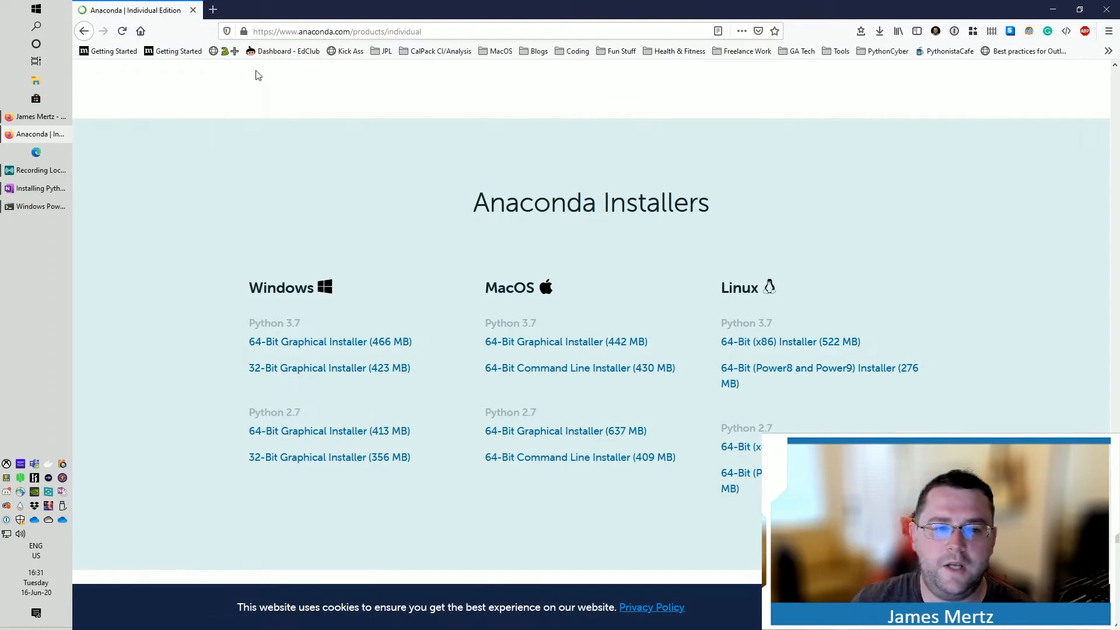
{"action": "left_click", "coordinate": [348, 31]}
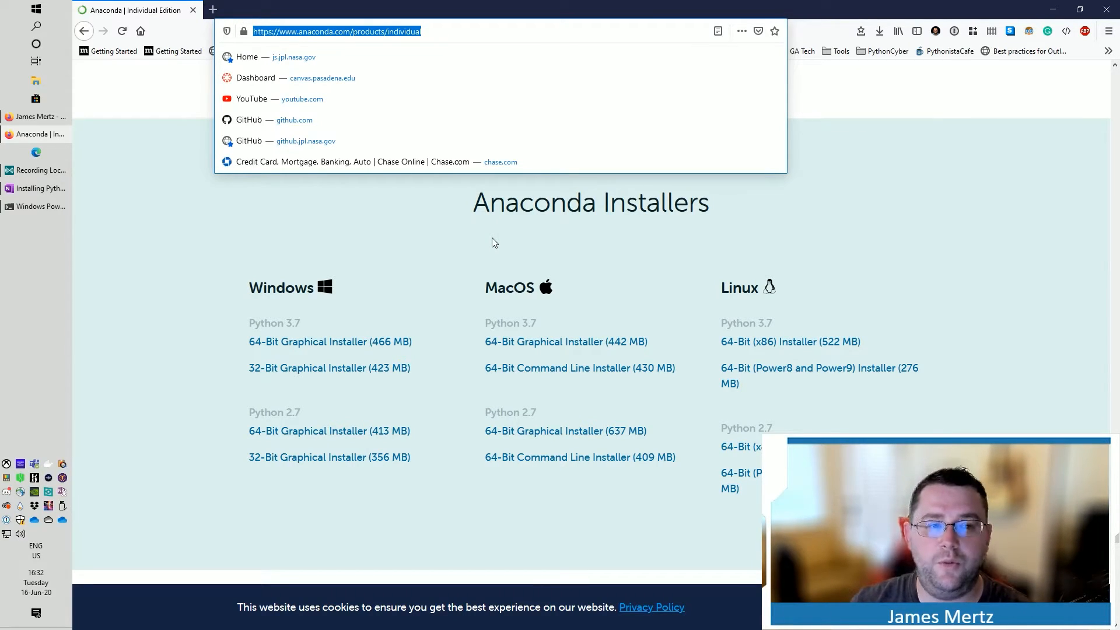
Step: Find the VS Code site via 'vscode', download for Windows and save VSCodeUserSetup-x64-1.46.0.exe
{"action": "type", "text": "vs"}
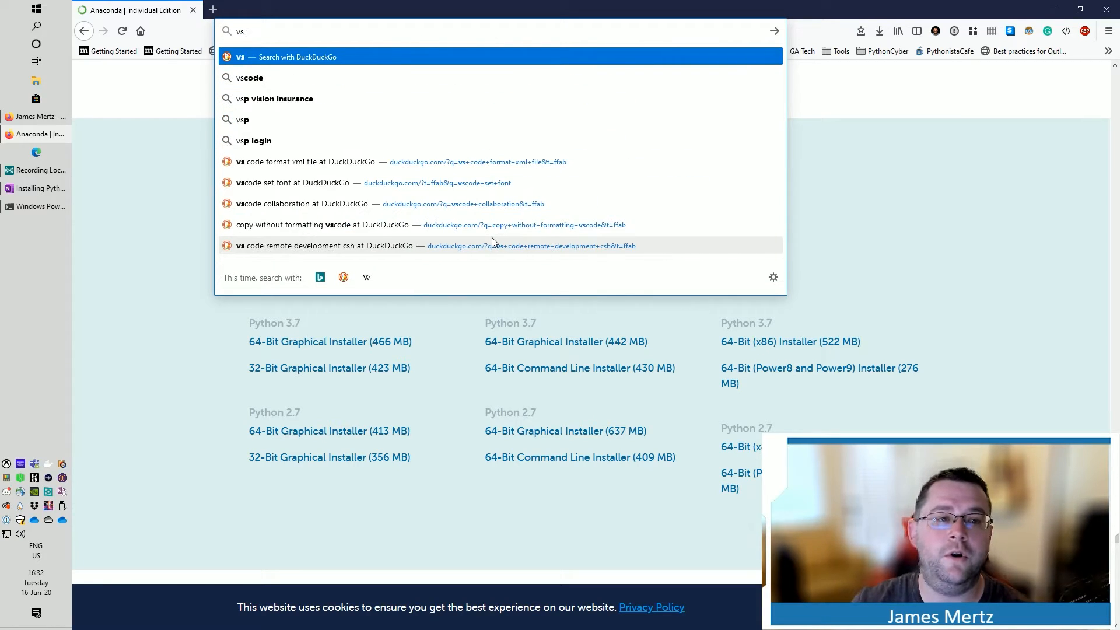
{"action": "type", "text": "code&ia=software"}
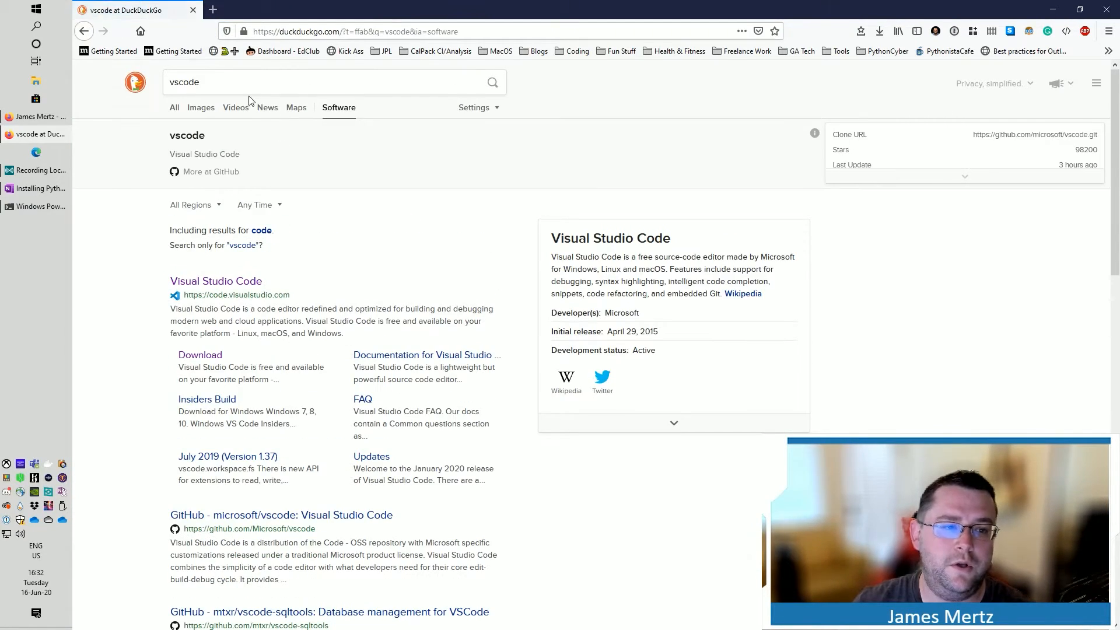
{"action": "left_click", "coordinate": [216, 281]}
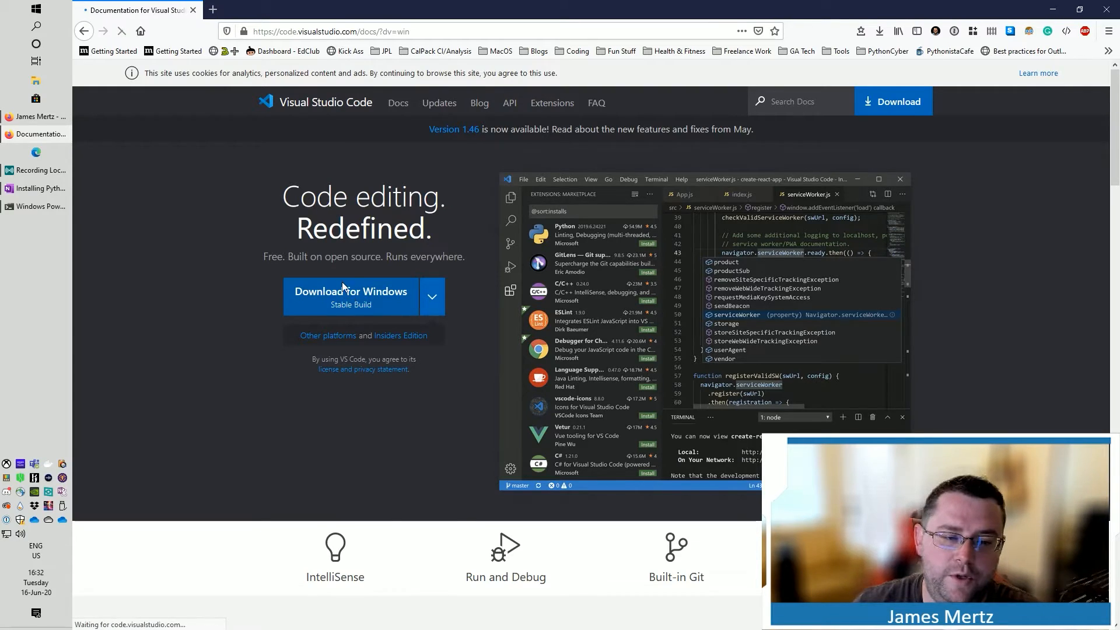
{"action": "left_click", "coordinate": [349, 296]}
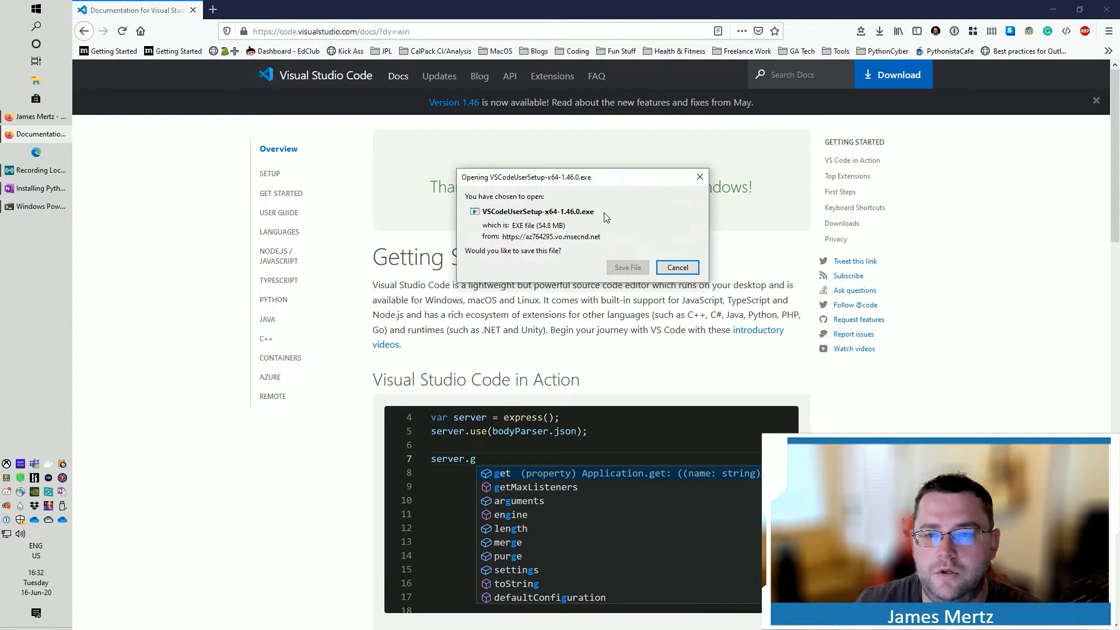
{"action": "left_click", "coordinate": [675, 267]}
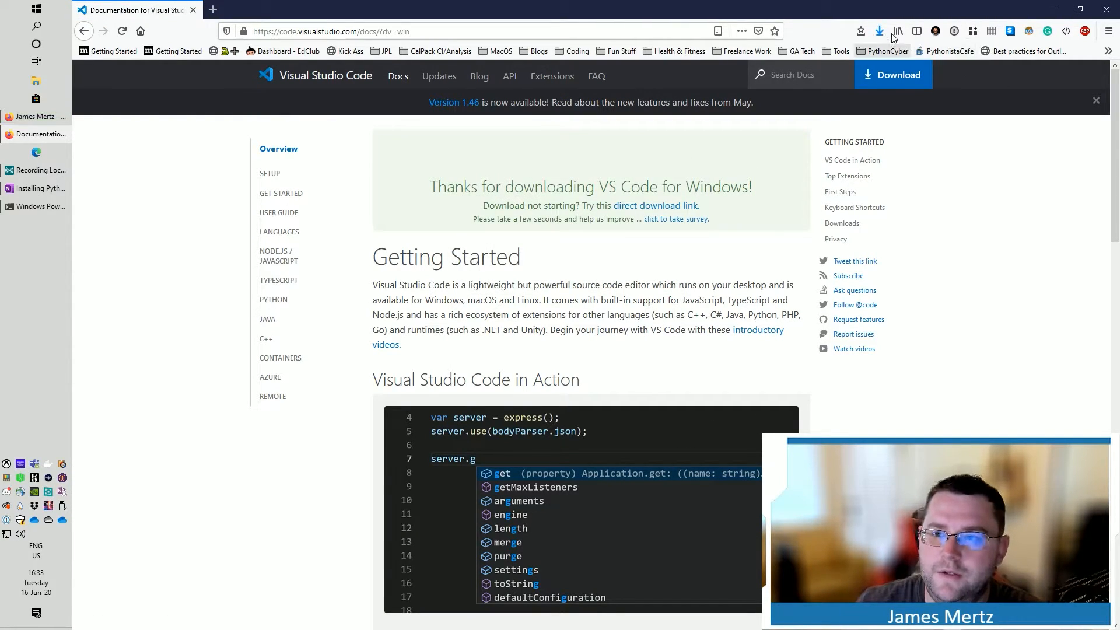
{"action": "mouse_move", "coordinate": [741, 60]}
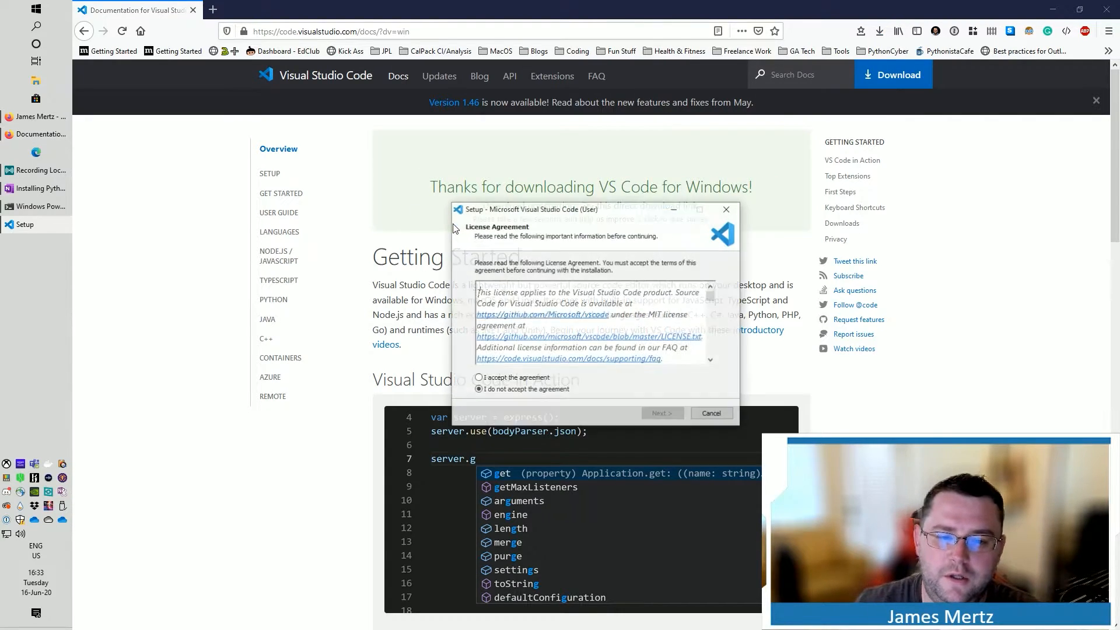
Step: Accept the license and keep the default install and Start Menu folders
{"action": "left_click", "coordinate": [478, 377]}
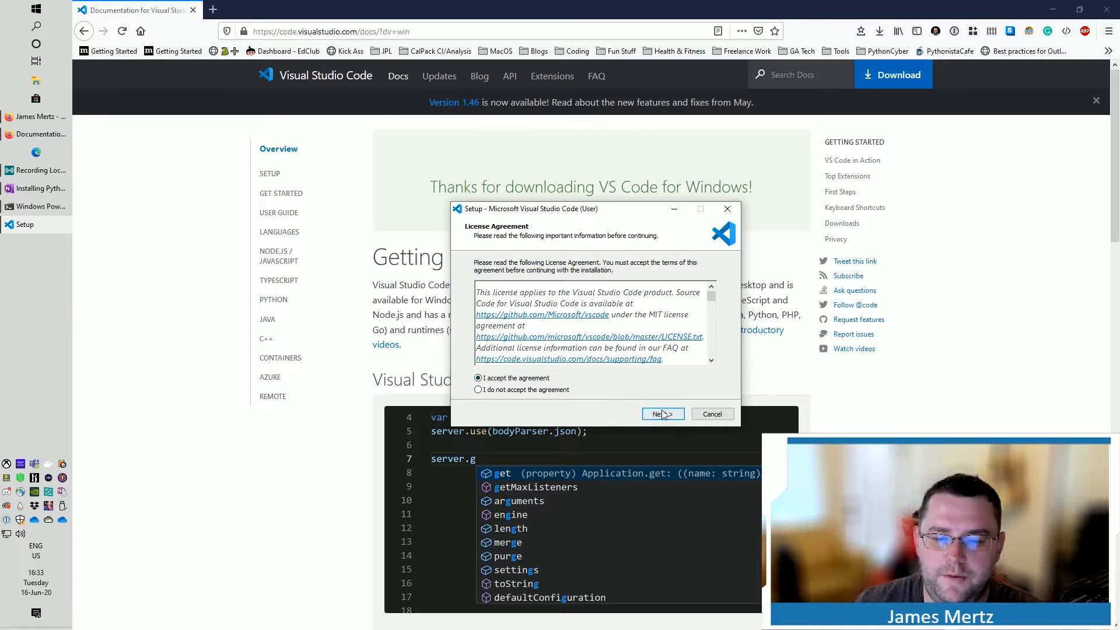
{"action": "left_click", "coordinate": [661, 414]}
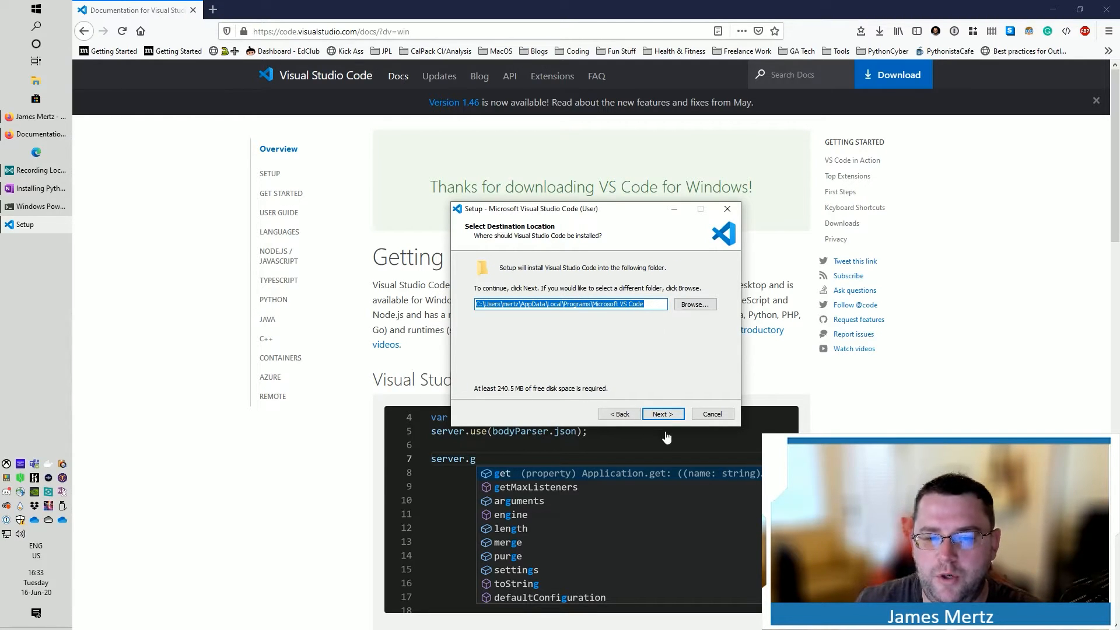
{"action": "left_click", "coordinate": [661, 414]}
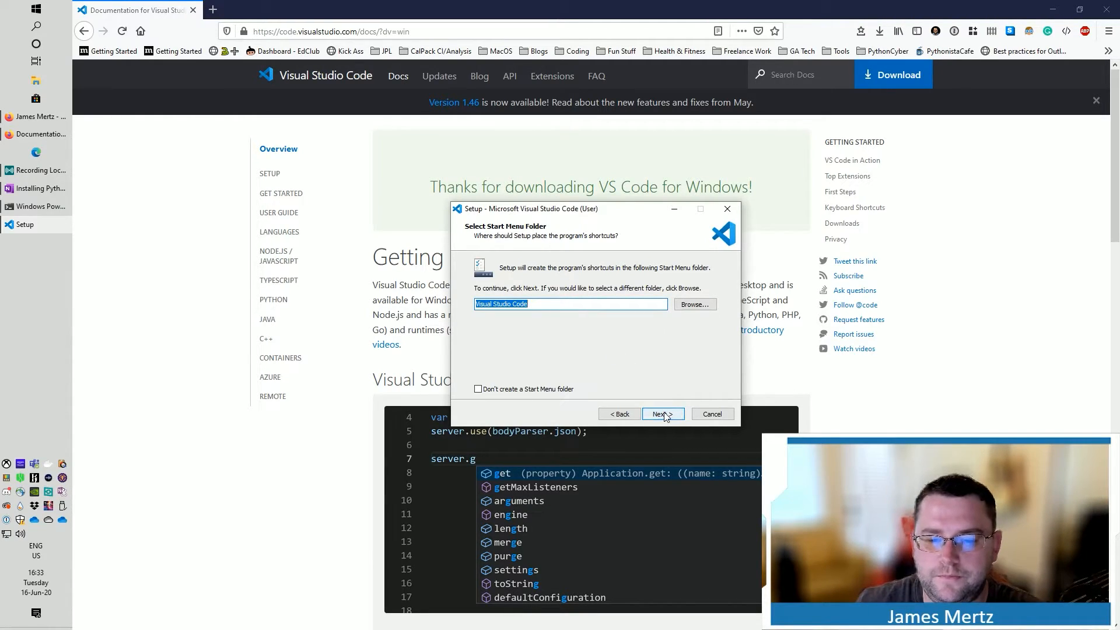
{"action": "left_click", "coordinate": [661, 413]}
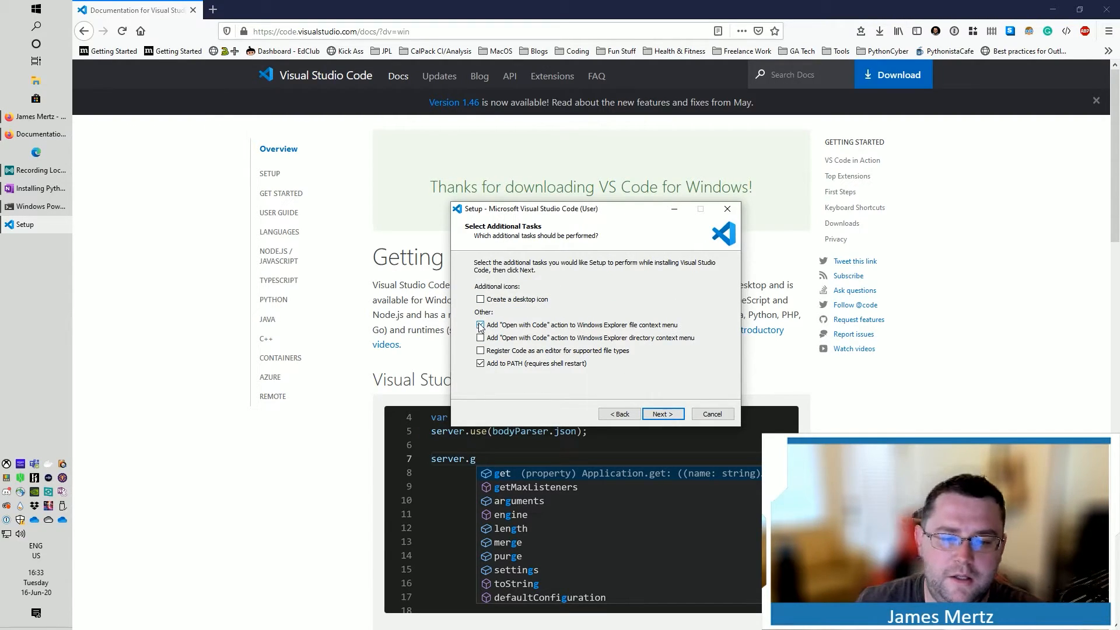
Step: Enable Open with Code and file-type registration, install Visual Studio Code and launch it
{"action": "left_click", "coordinate": [479, 339]}
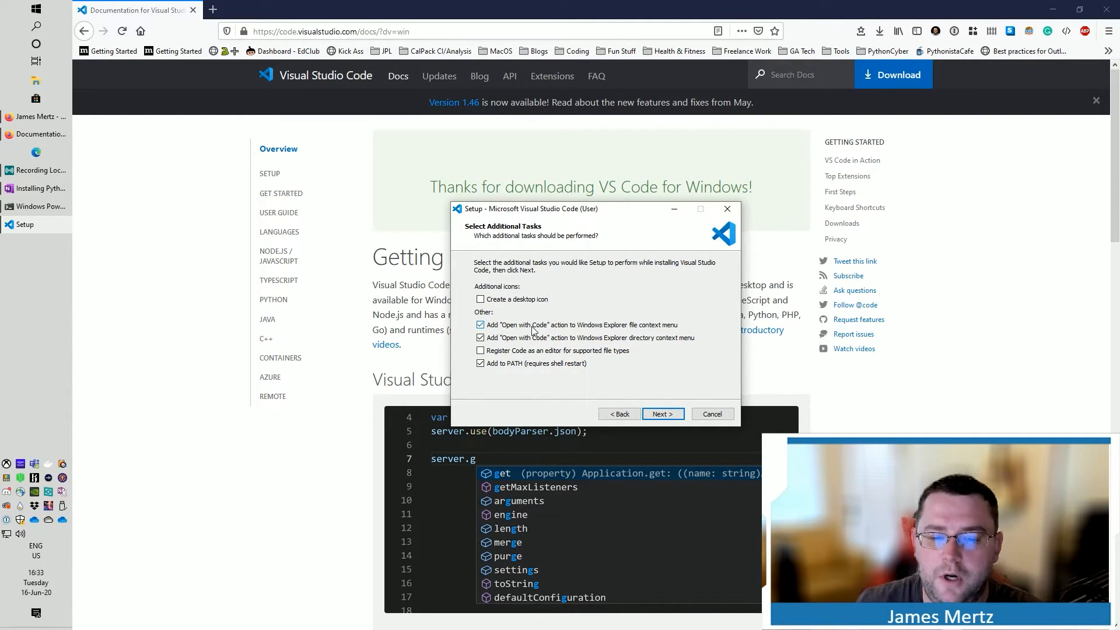
{"action": "mouse_move", "coordinate": [514, 326]}
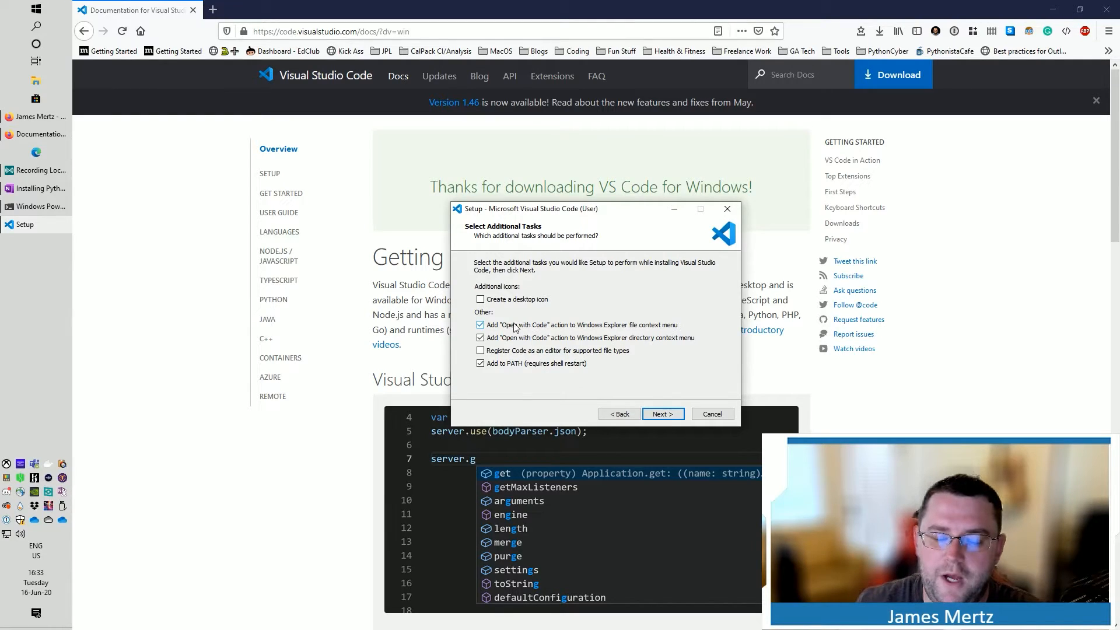
{"action": "left_click", "coordinate": [479, 350]}
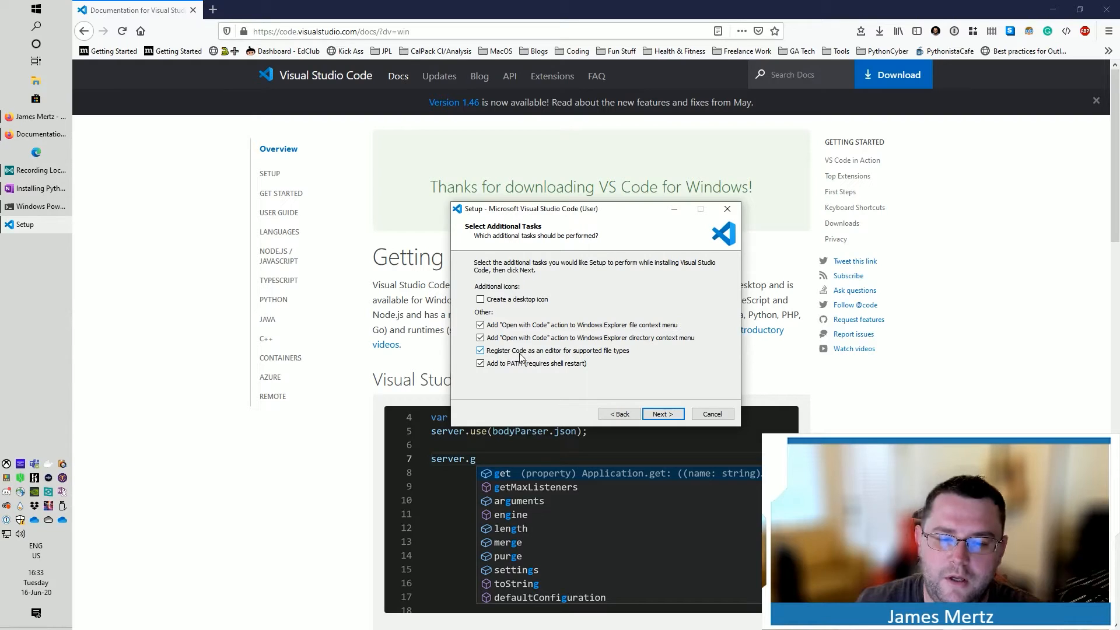
{"action": "mouse_move", "coordinate": [634, 356]}
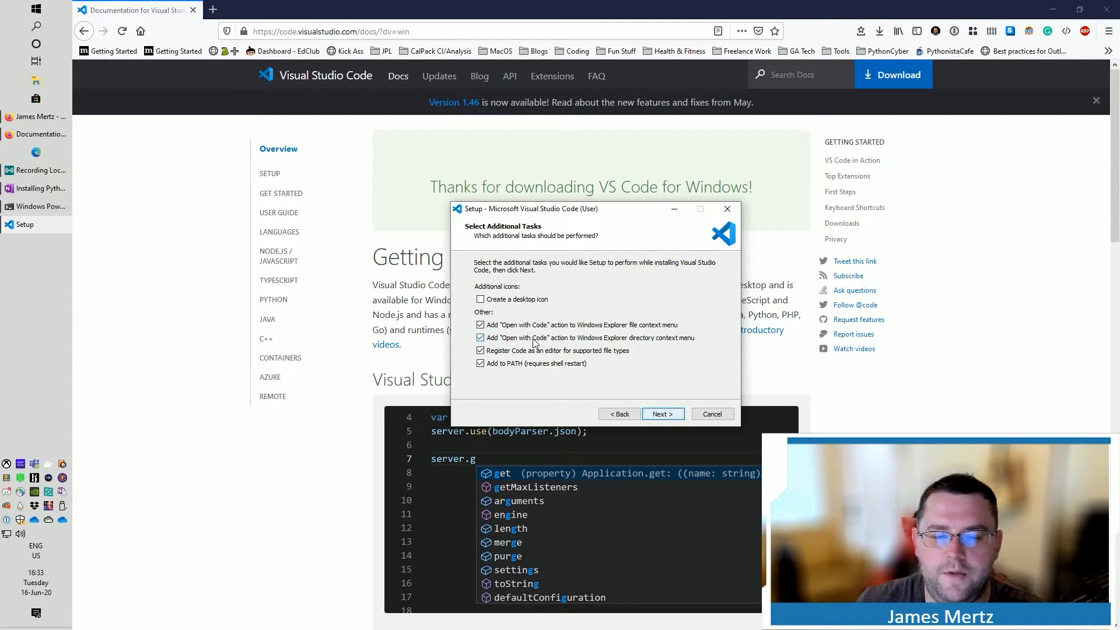
{"action": "left_click", "coordinate": [661, 413]}
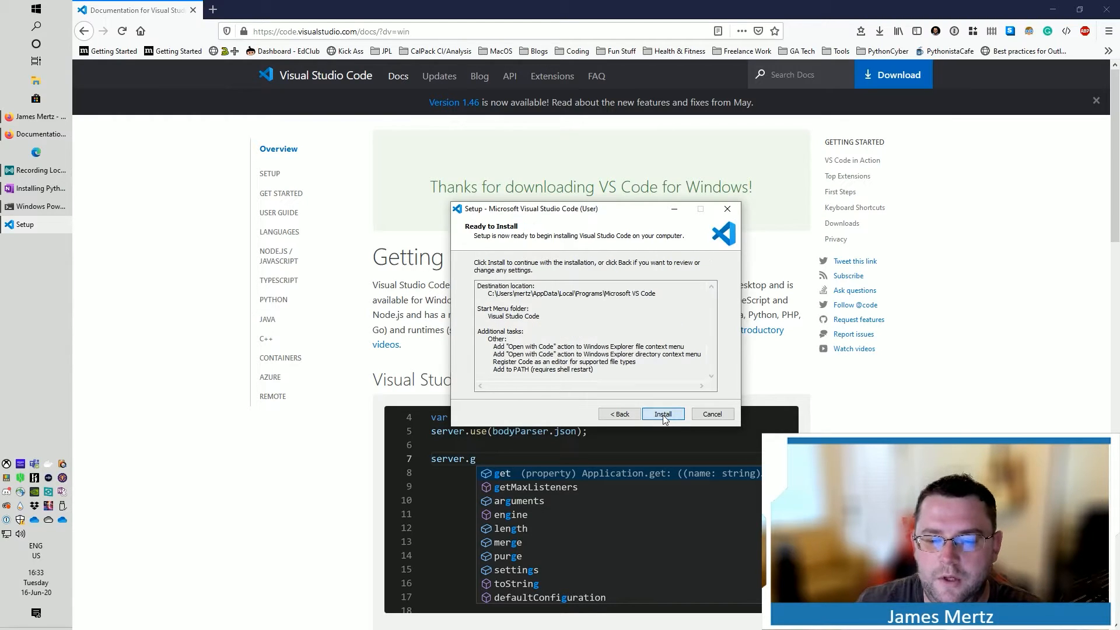
{"action": "left_click", "coordinate": [663, 412]}
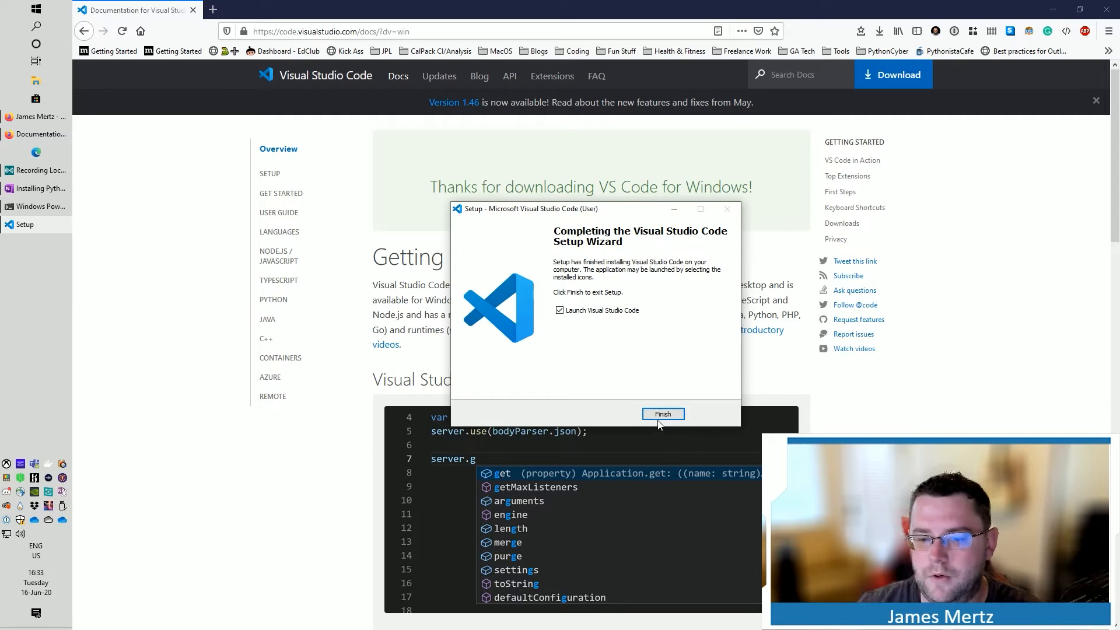
{"action": "left_click", "coordinate": [663, 413]}
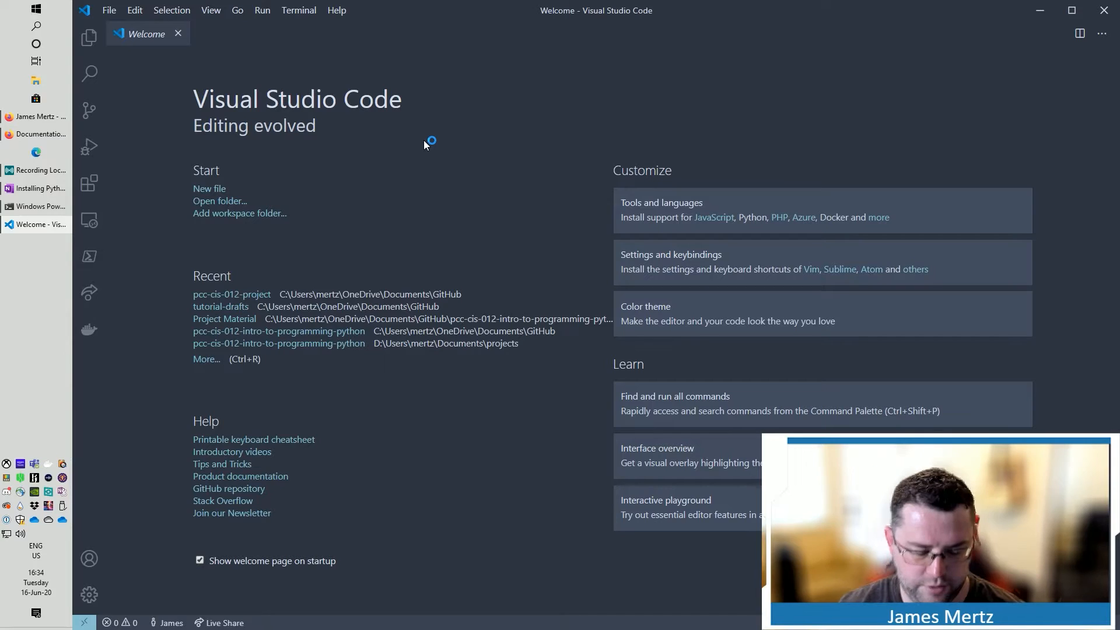
Step: Browse the colour themes from Preferences: Color Theme and view Material Icon Theme in Extensions
{"action": "key", "text": "ctrl+shift+p"}
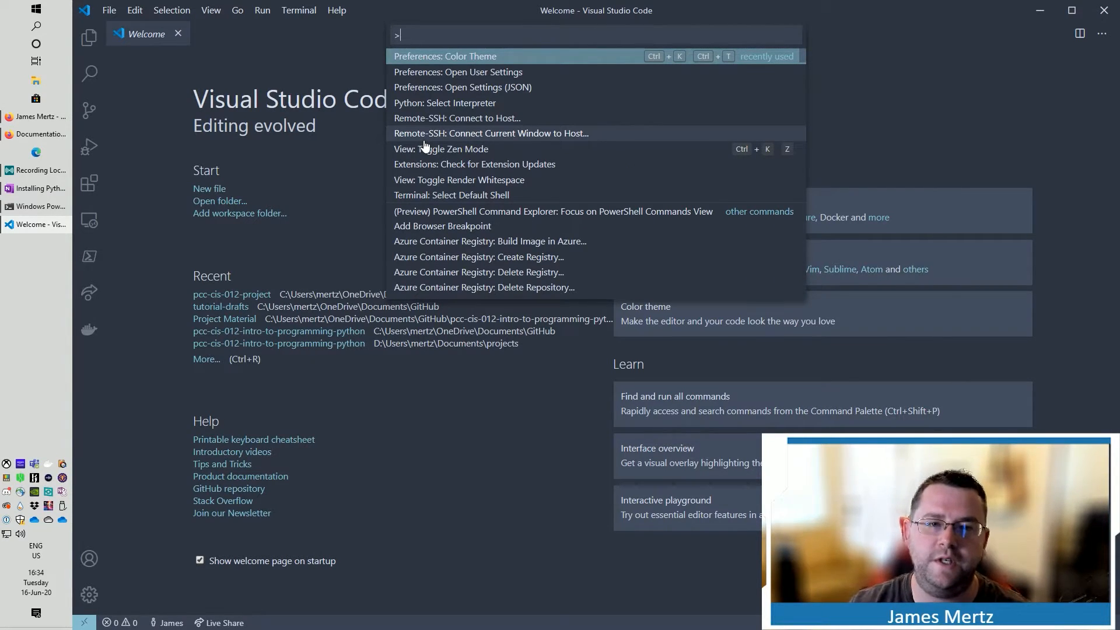
{"action": "left_click", "coordinate": [444, 56]}
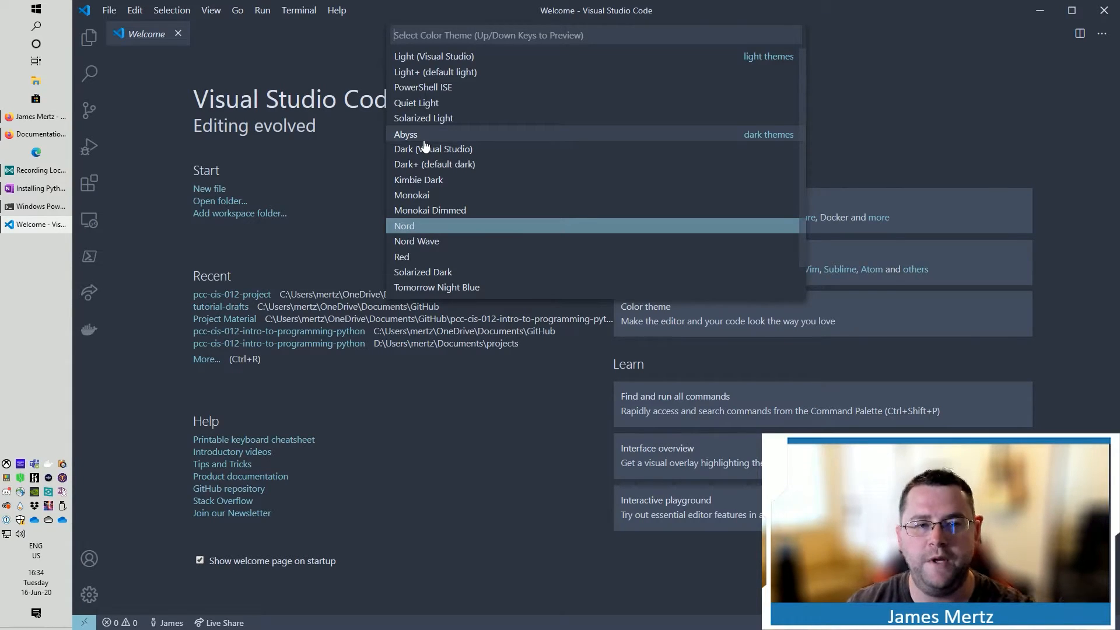
{"action": "mouse_move", "coordinate": [435, 108]}
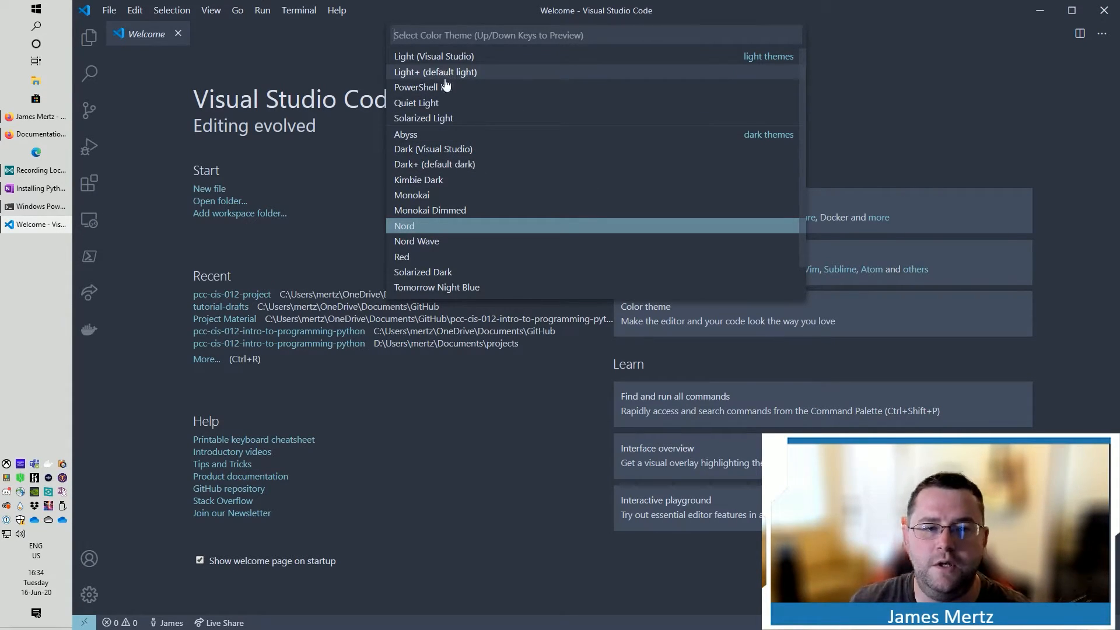
{"action": "scroll", "scroll_direction": "down", "scroll_amount": 3}
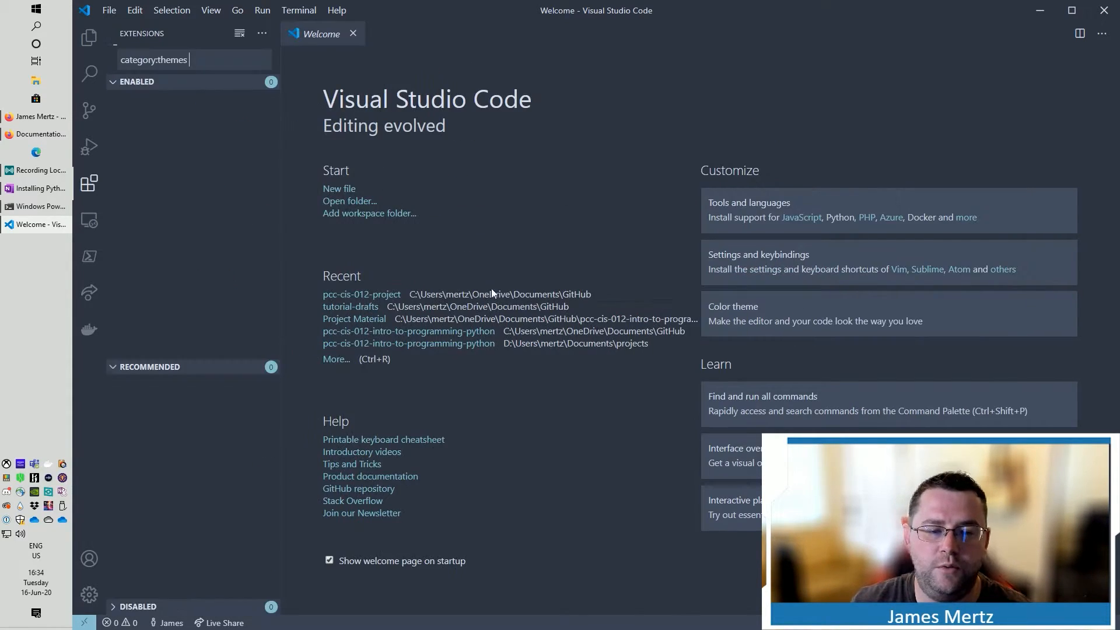
{"action": "left_click", "coordinate": [172, 97]}
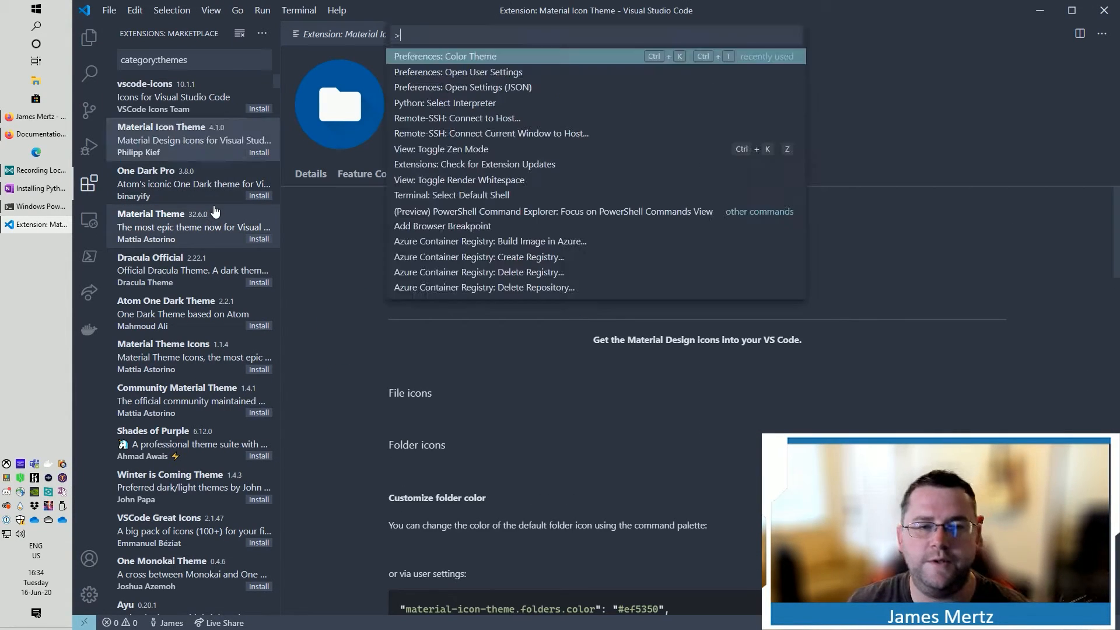
Step: Apply the Light+ (default light) colour theme
{"action": "left_click", "coordinate": [445, 56]}
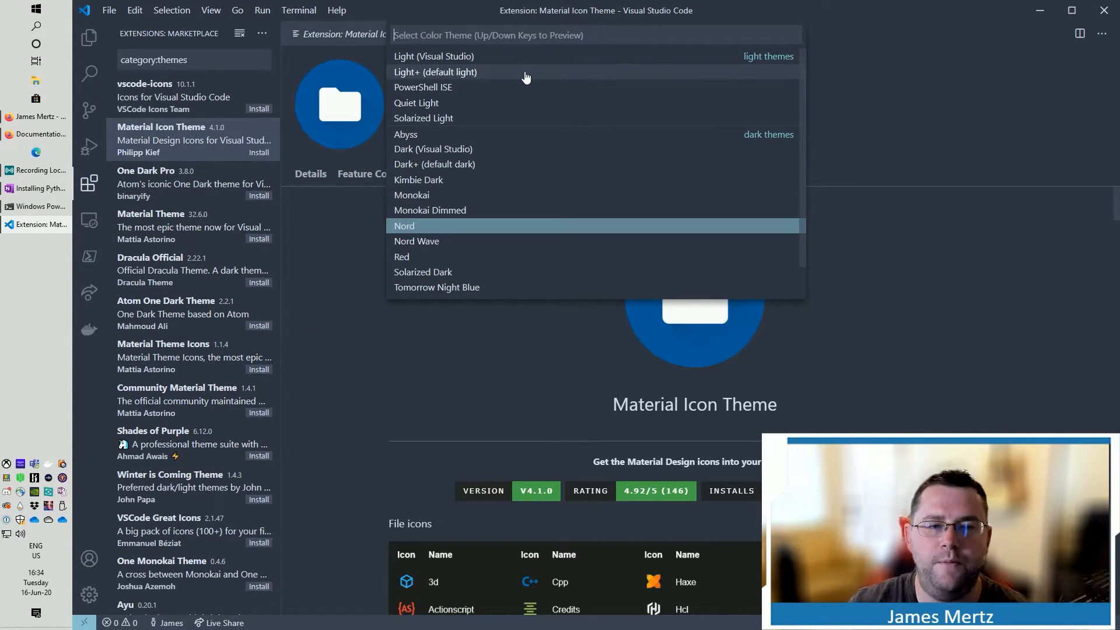
{"action": "mouse_move", "coordinate": [524, 77]}
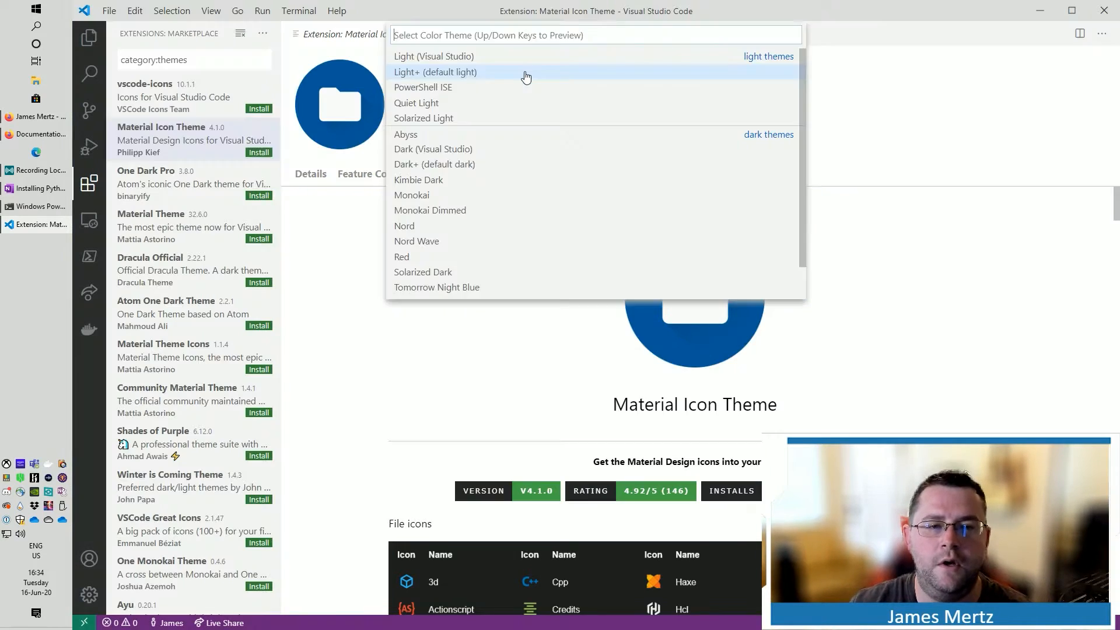
{"action": "key", "text": "Escape"}
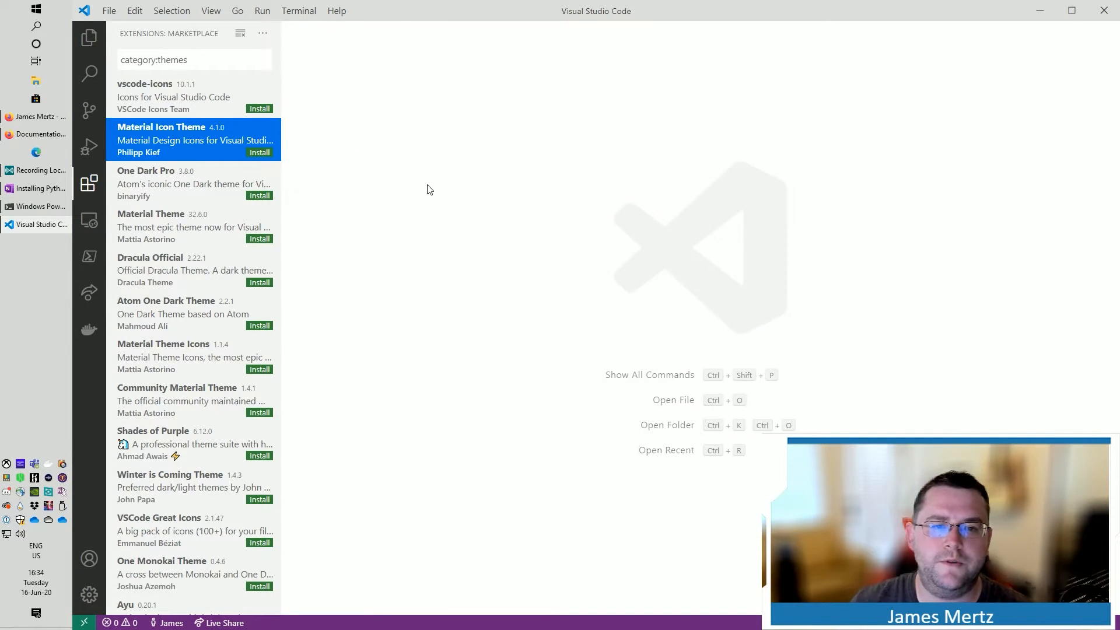
{"action": "mouse_move", "coordinate": [90, 255]}
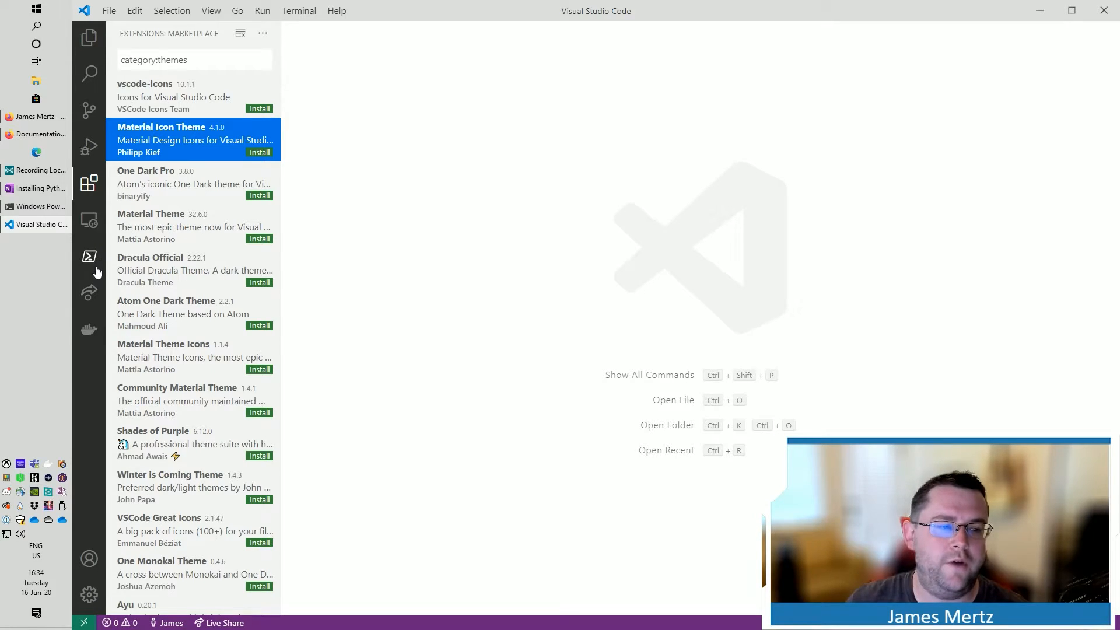
Step: Clear the themes filter, find the installed Python extension and uninstall it
{"action": "left_click", "coordinate": [90, 183]}
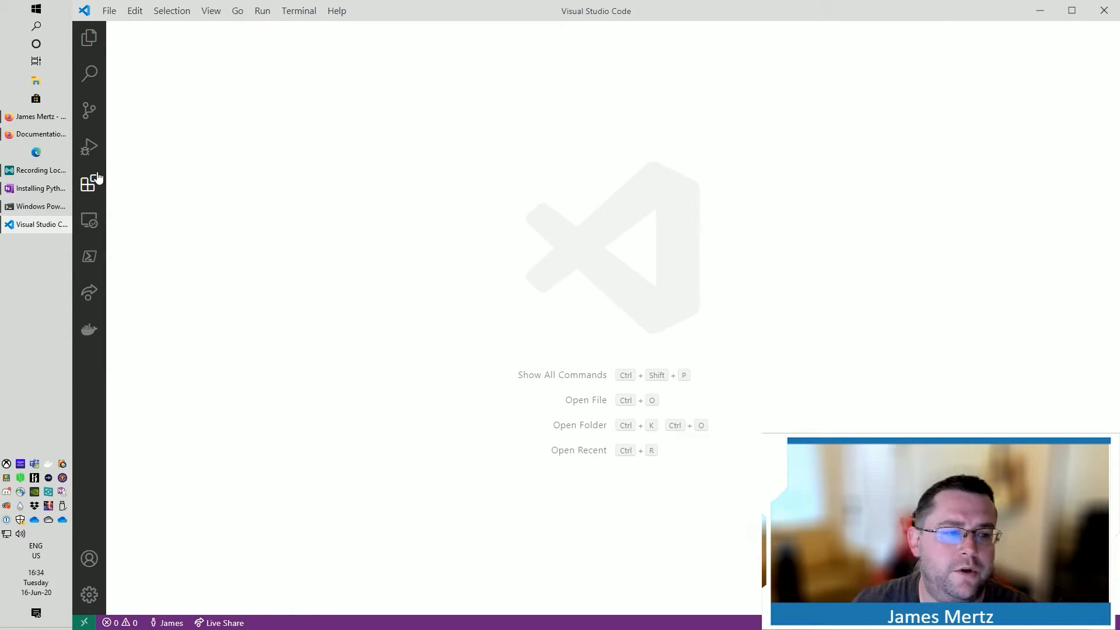
{"action": "left_click", "coordinate": [89, 184]}
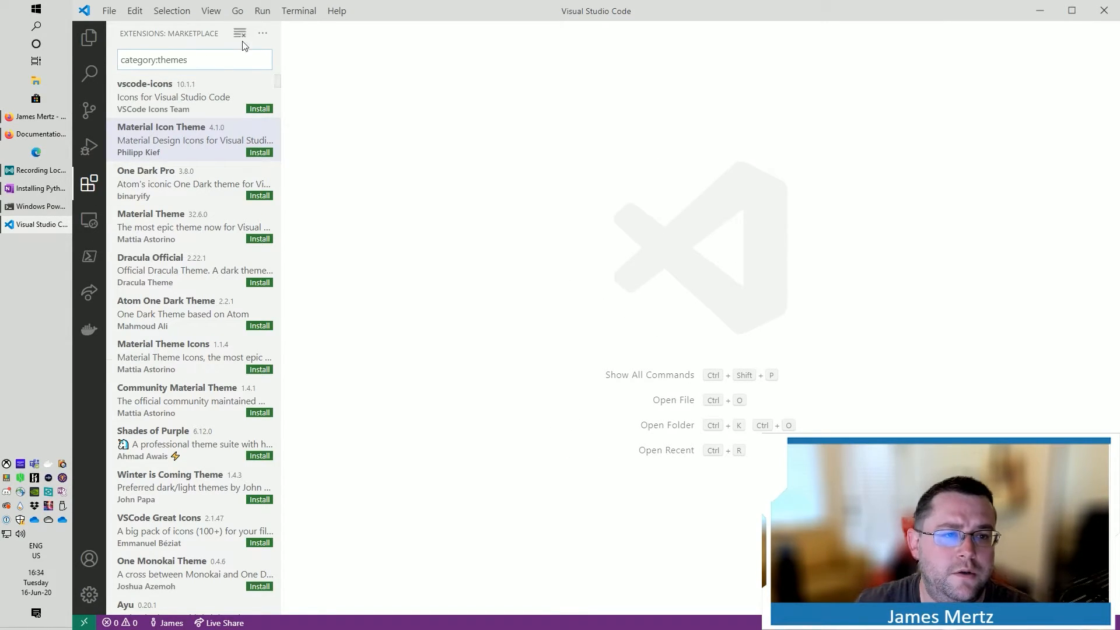
{"action": "left_click", "coordinate": [241, 33]}
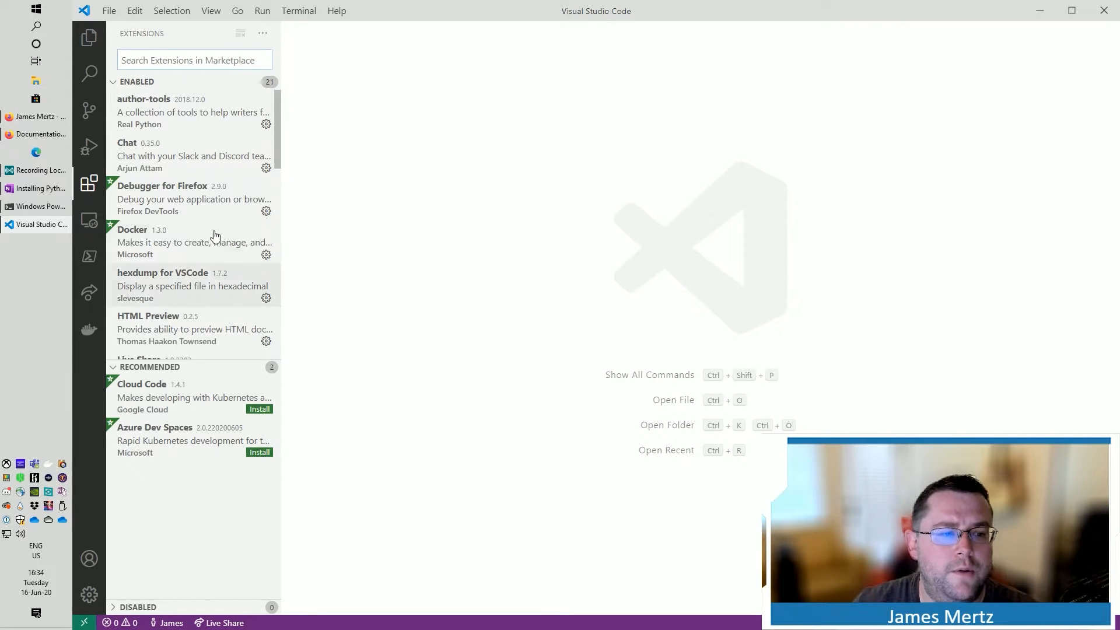
{"action": "scroll", "scroll_direction": "down", "scroll_amount": 3}
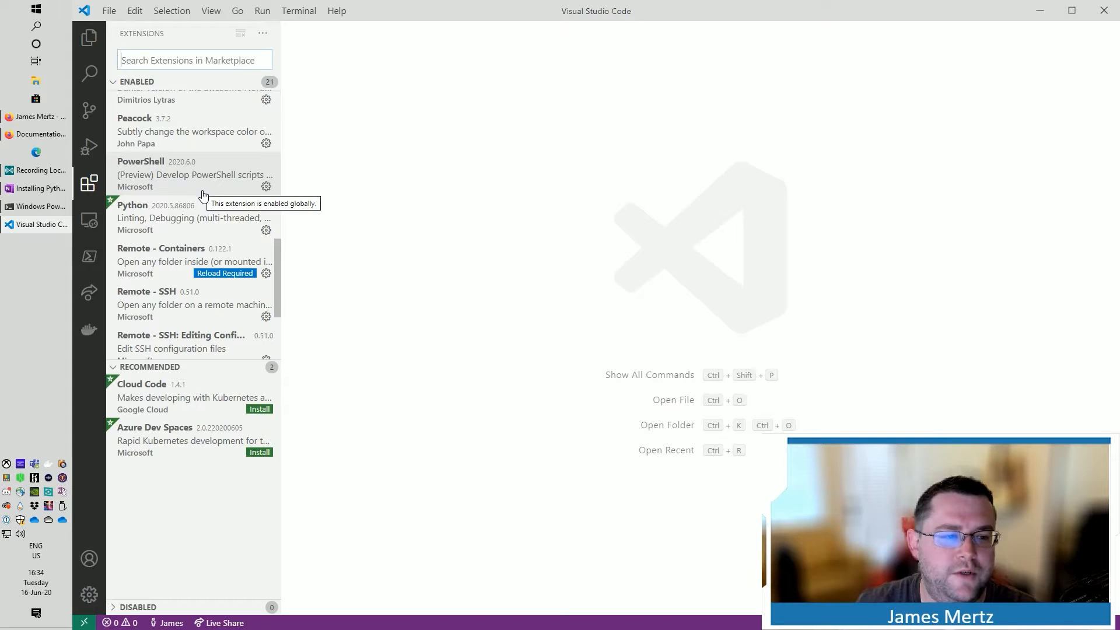
{"action": "scroll", "scroll_direction": "up", "scroll_amount": 3}
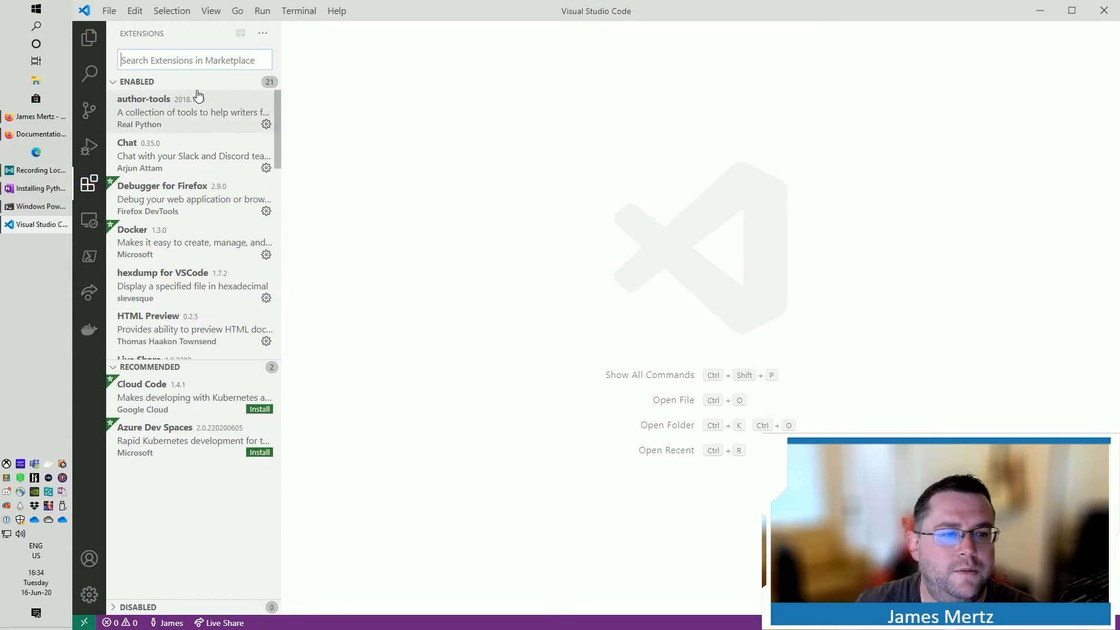
{"action": "scroll", "scroll_direction": "down", "scroll_amount": 3}
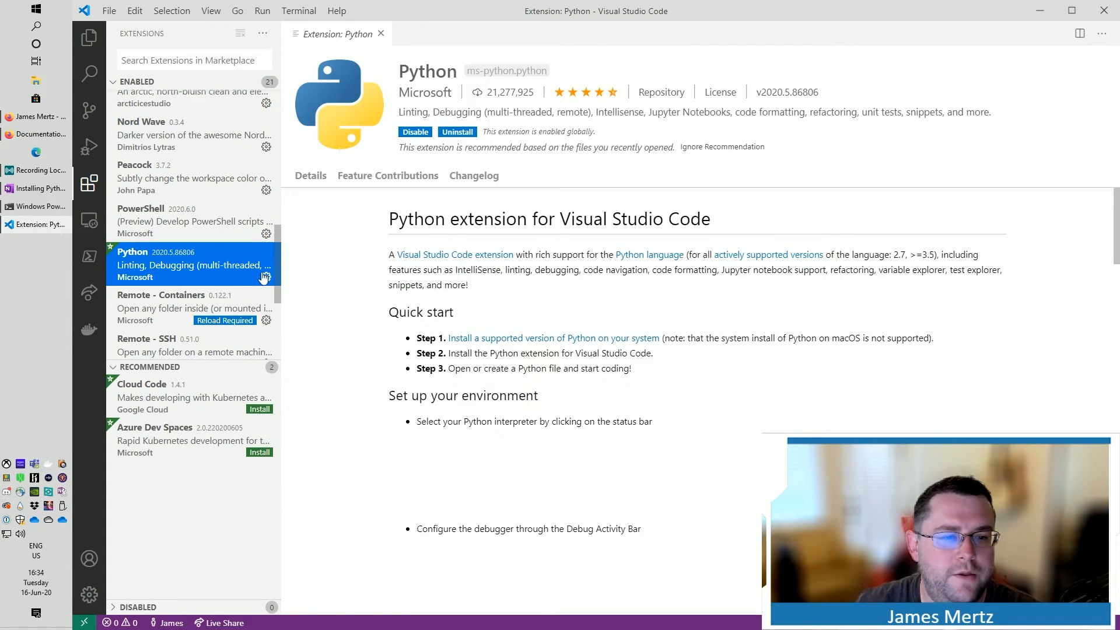
{"action": "left_click", "coordinate": [457, 132]}
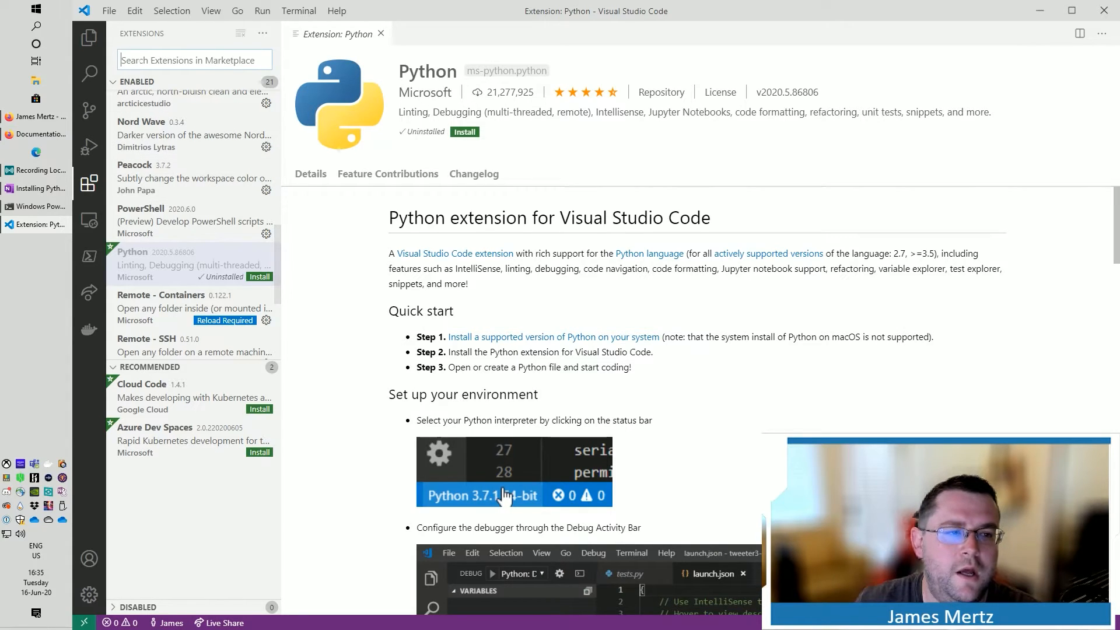
Step: Search for python and install the Microsoft Python extension
{"action": "type", "text": "python"}
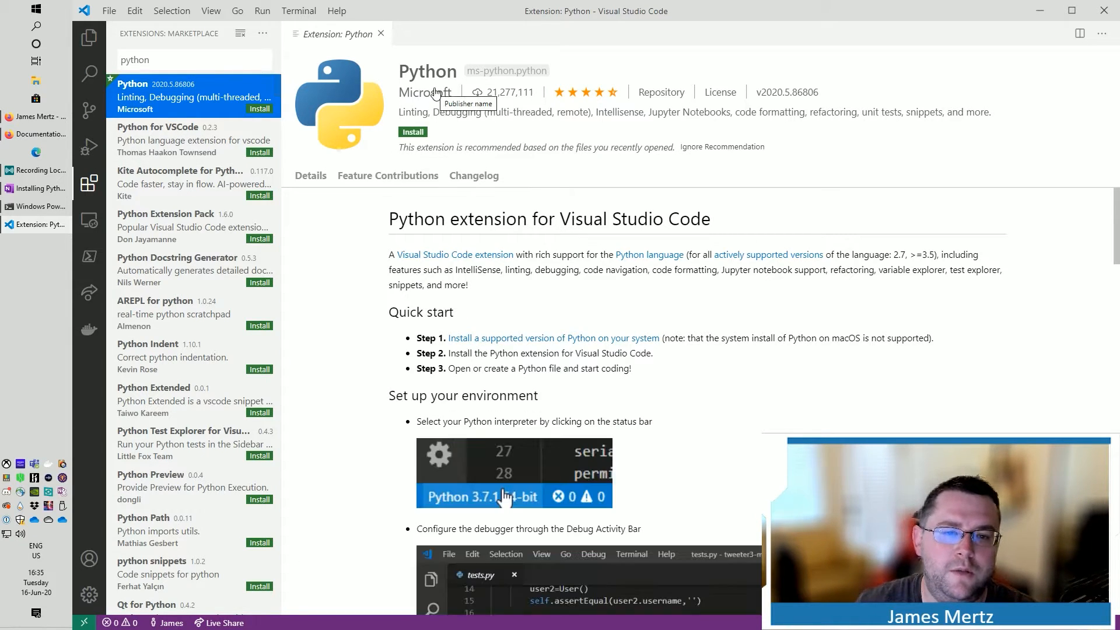
{"action": "mouse_move", "coordinate": [427, 71]}
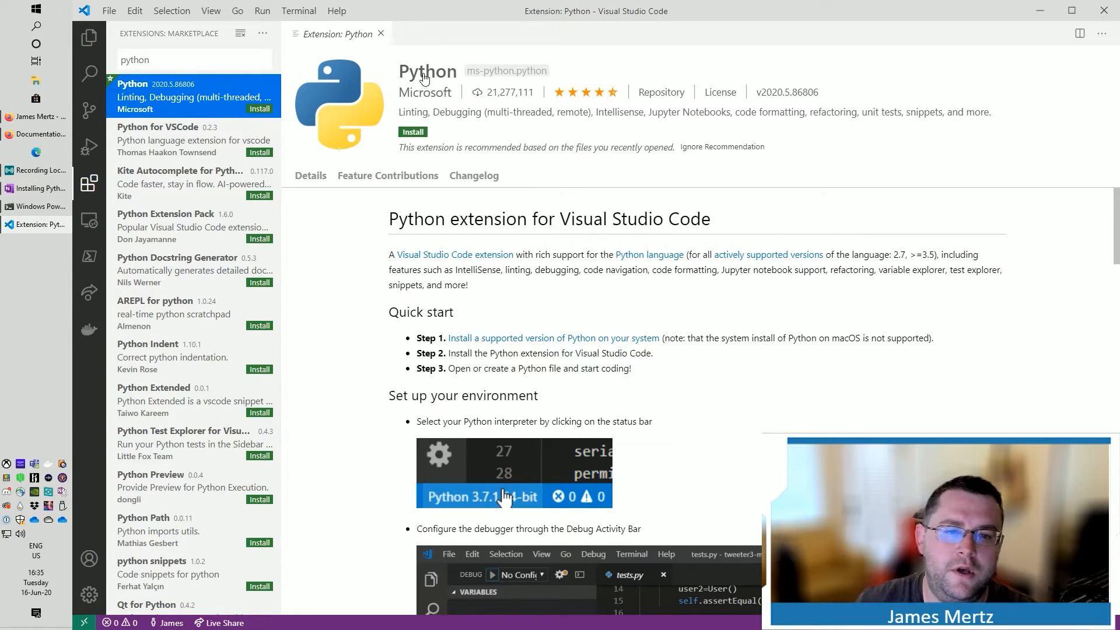
{"action": "left_click", "coordinate": [412, 132]}
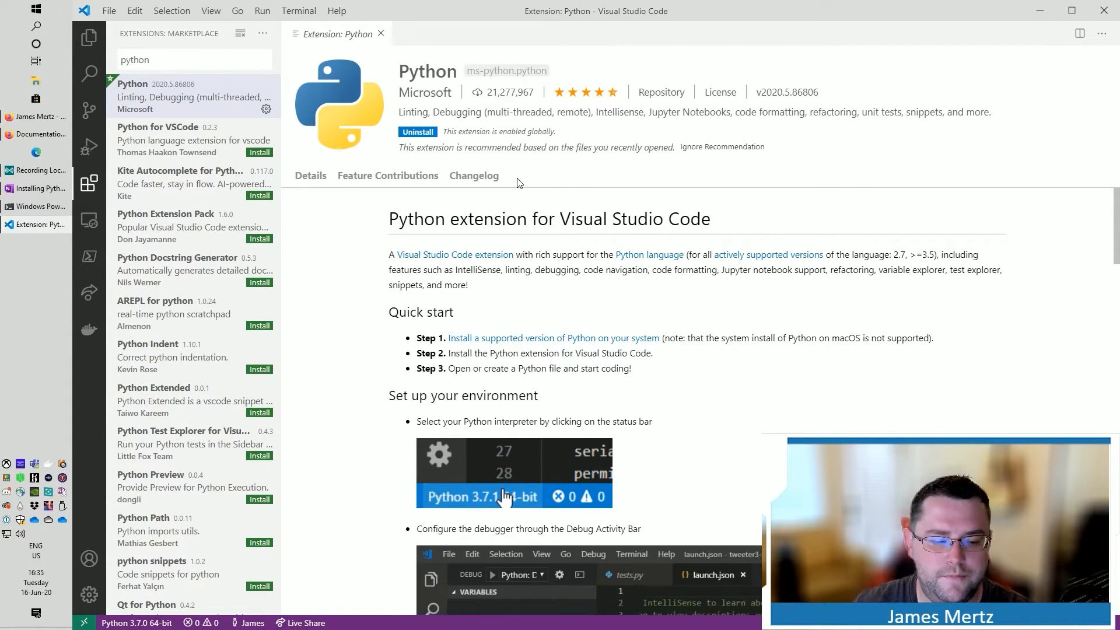
{"action": "mouse_move", "coordinate": [168, 56]}
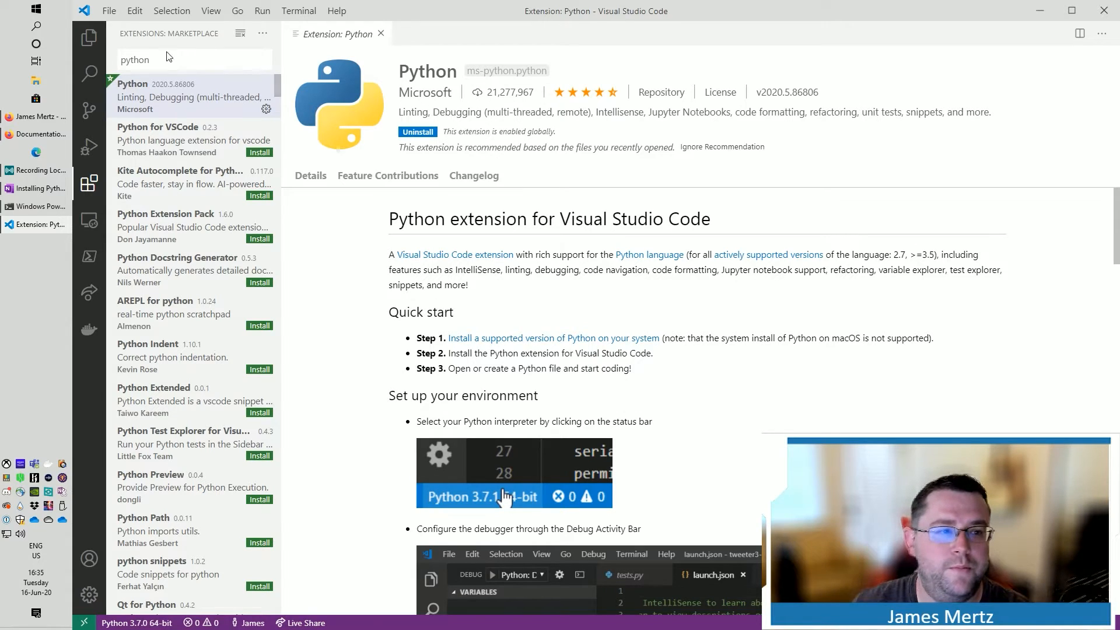
Step: Close the Python extension page and start saving a new file from the File menu
{"action": "left_click", "coordinate": [89, 38]}
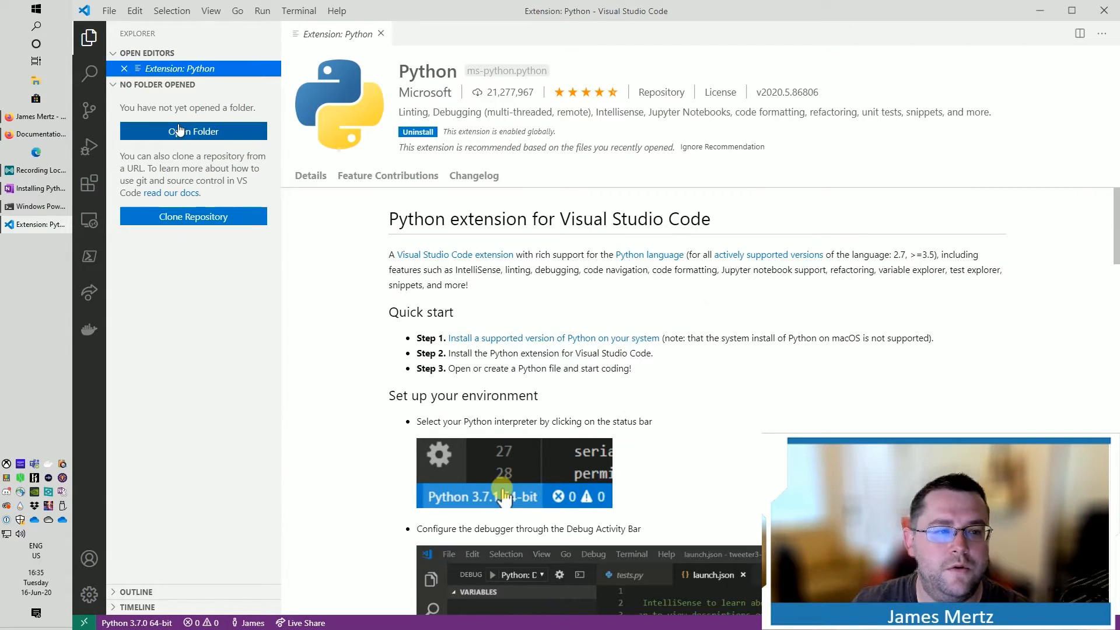
{"action": "left_click", "coordinate": [380, 34]}
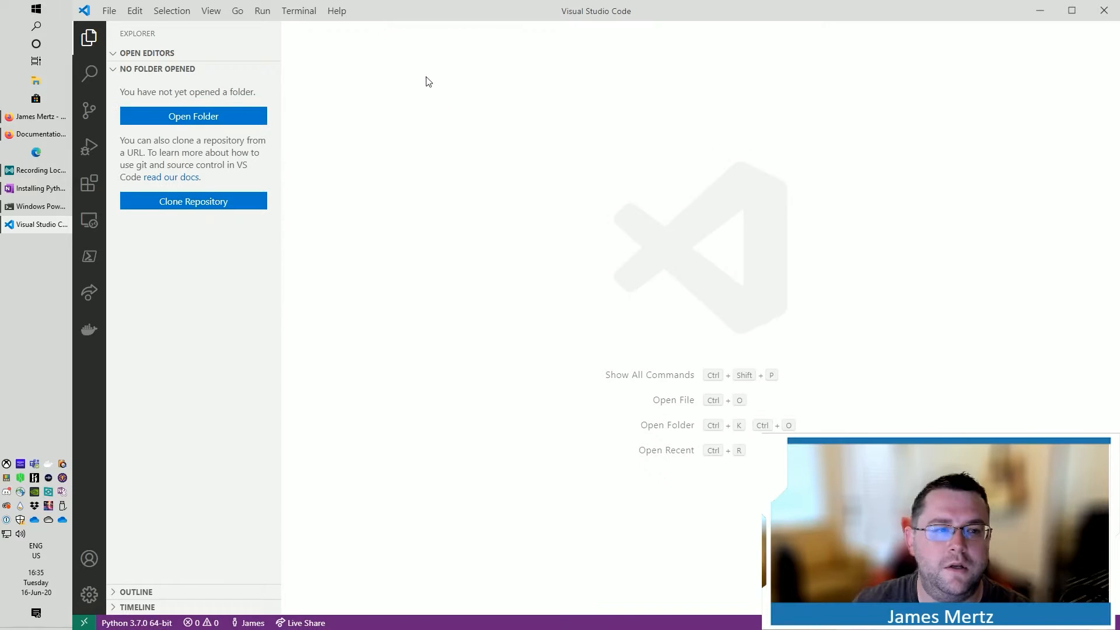
{"action": "mouse_move", "coordinate": [411, 231]}
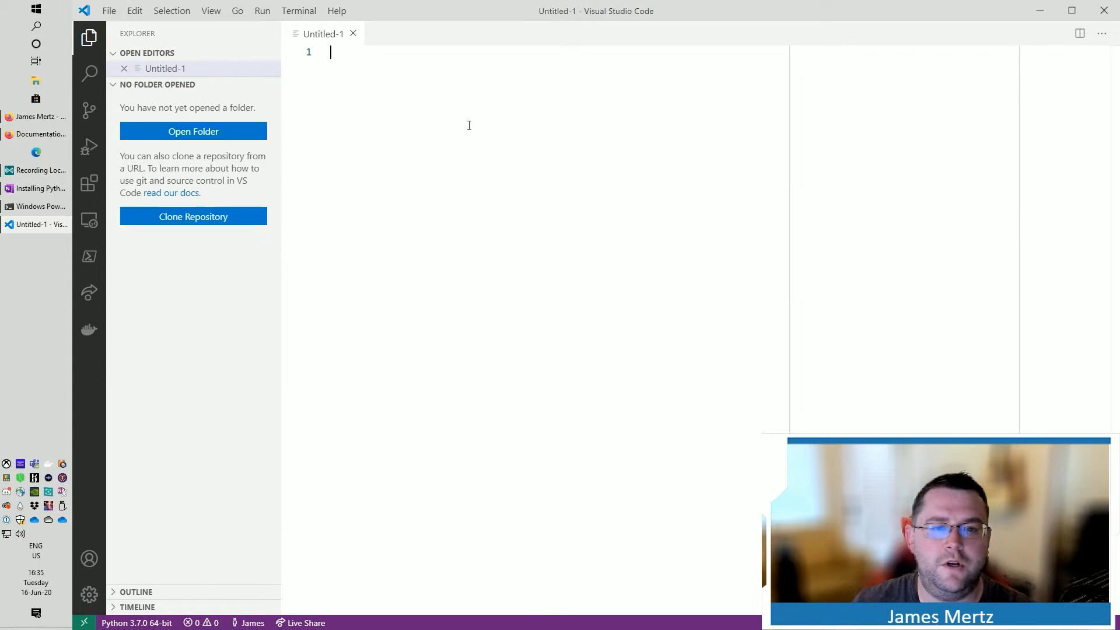
{"action": "left_click", "coordinate": [108, 10]}
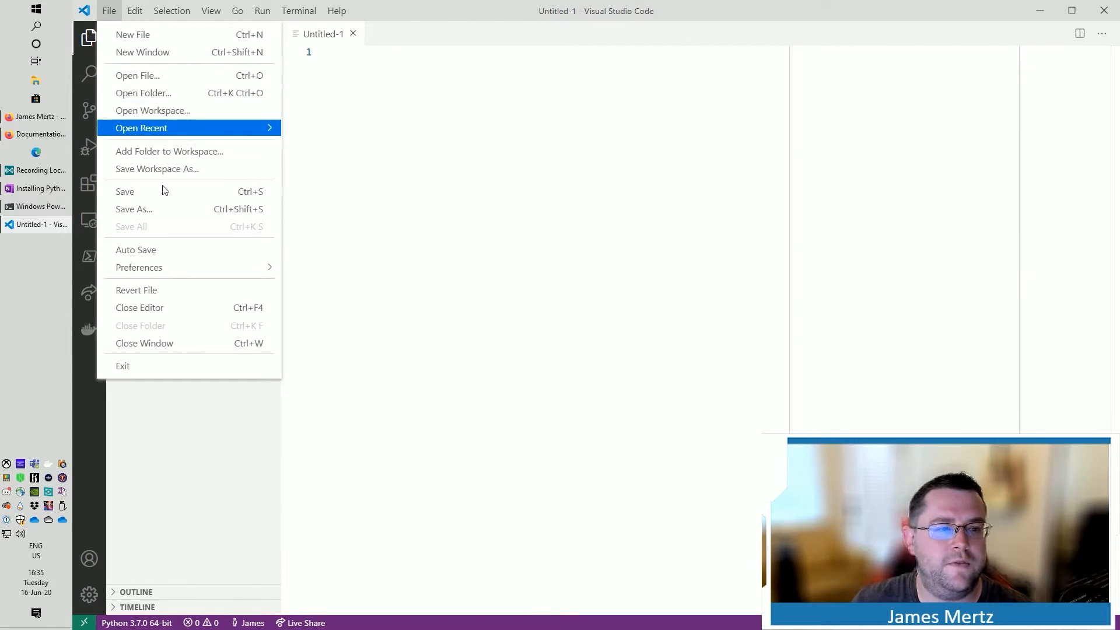
{"action": "left_click", "coordinate": [132, 209]}
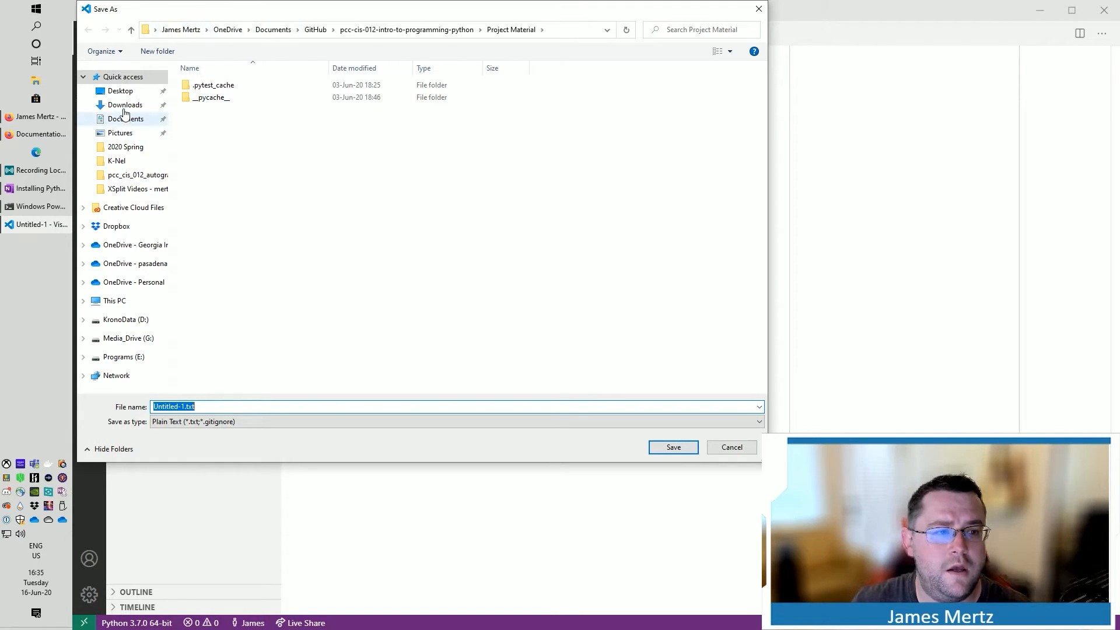
Step: Save the file to the Desktop as test.py
{"action": "left_click", "coordinate": [119, 91]}
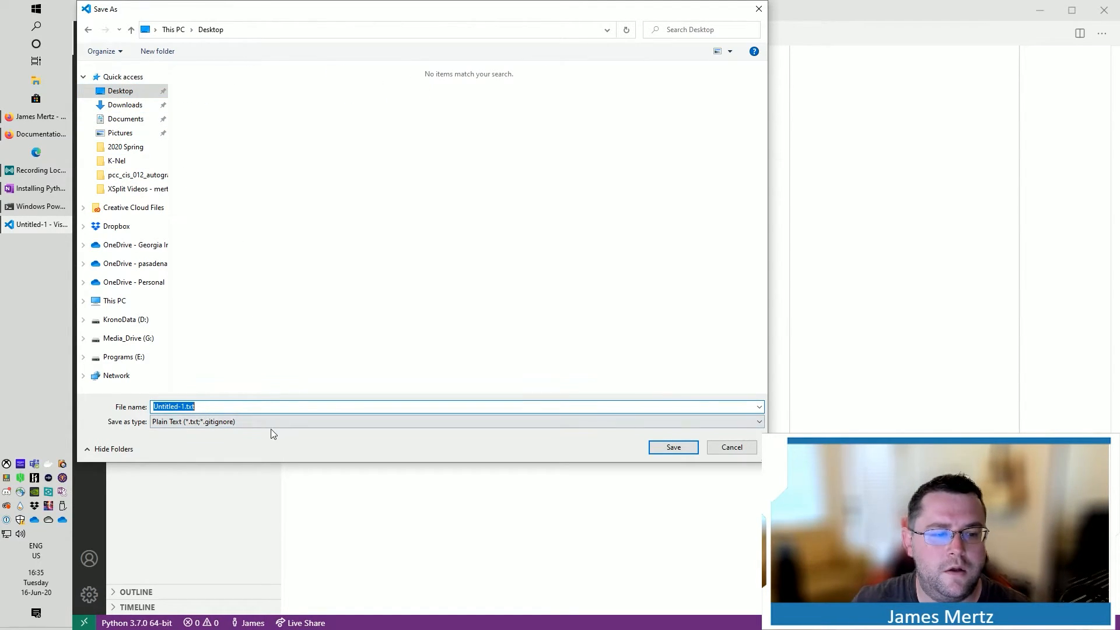
{"action": "type", "text": "test.py"}
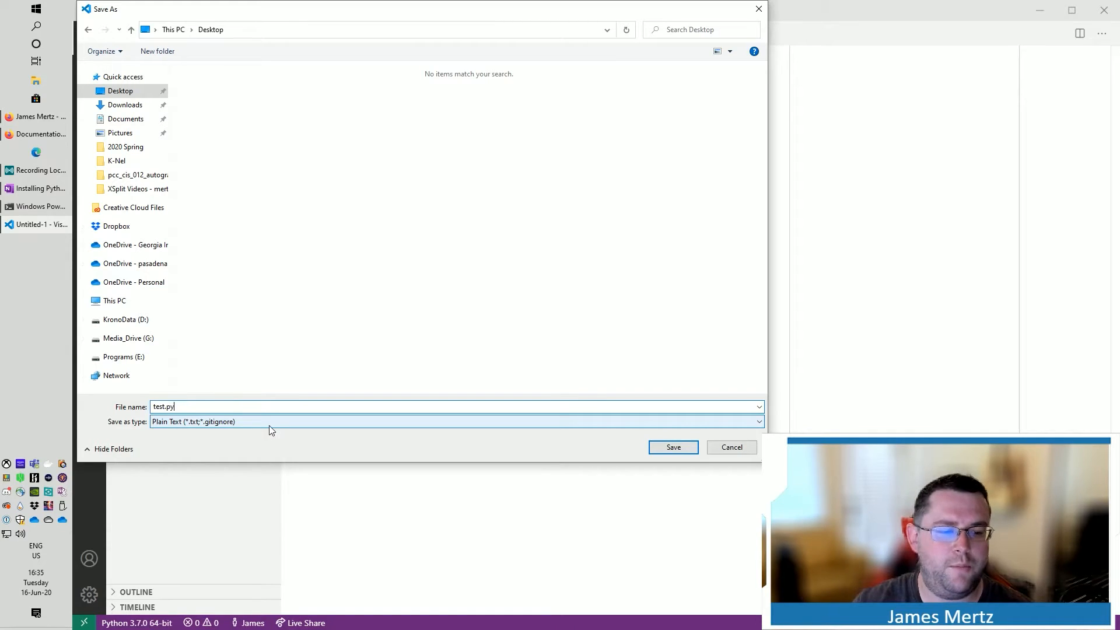
{"action": "left_click", "coordinate": [672, 447]}
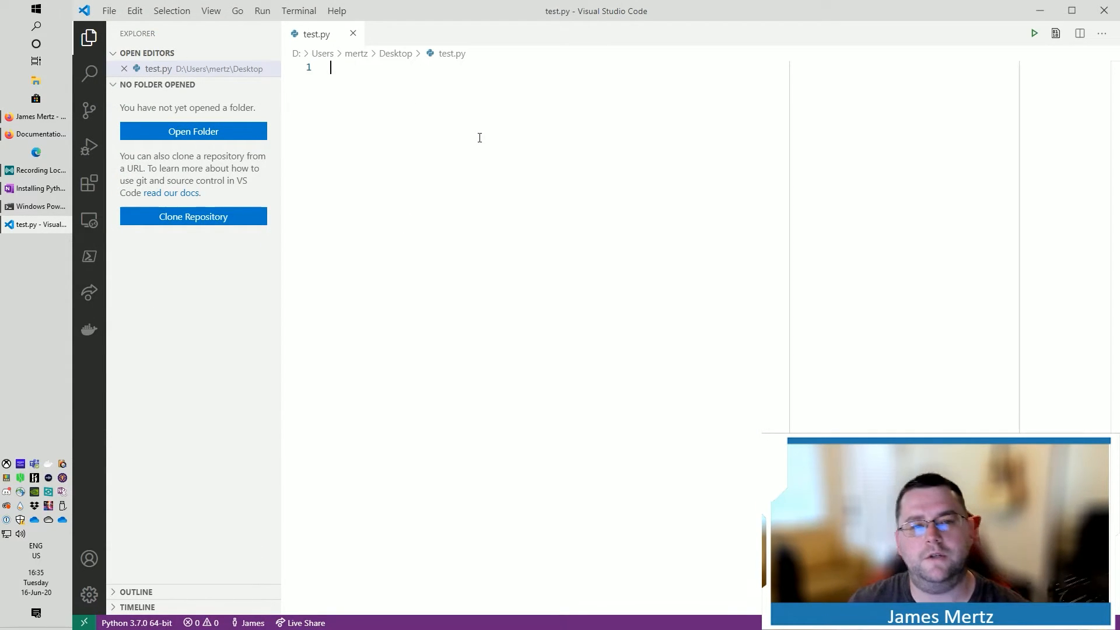
Step: Write print("hello world") in test.py, save it, and close the editor
{"action": "type", "text": "pi"}
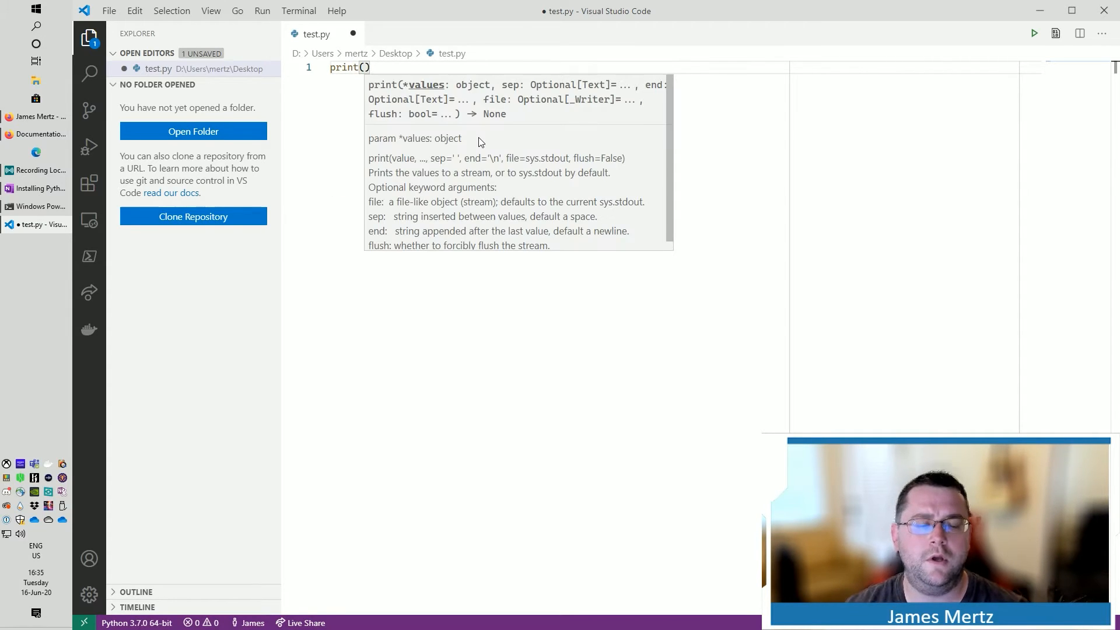
{"action": "type", "text": "\"hello\""}
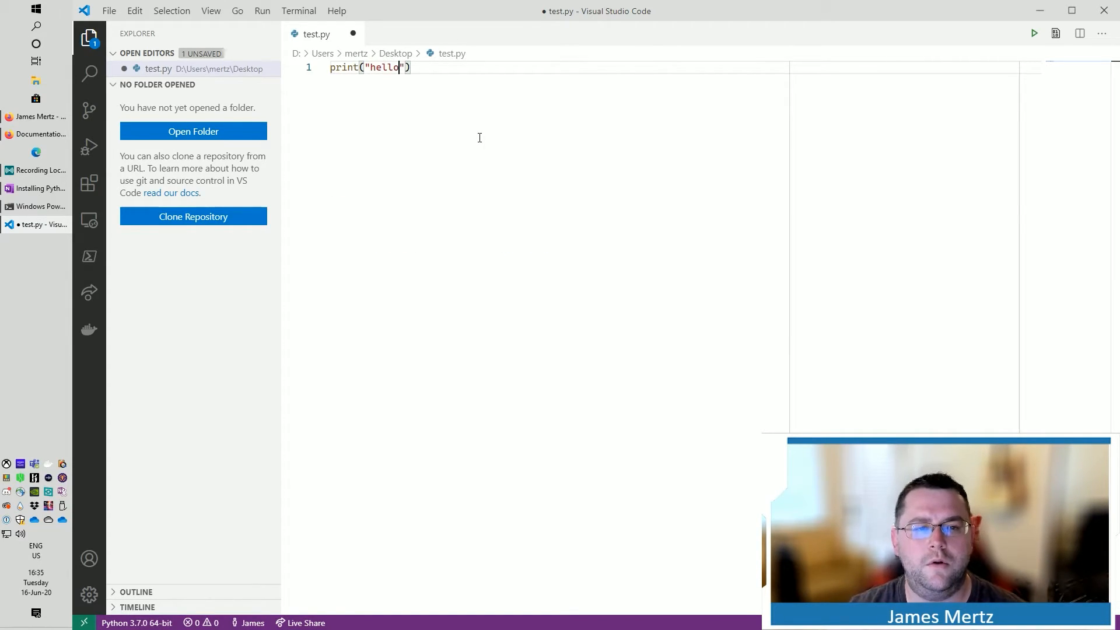
{"action": "type", "text": "world"}
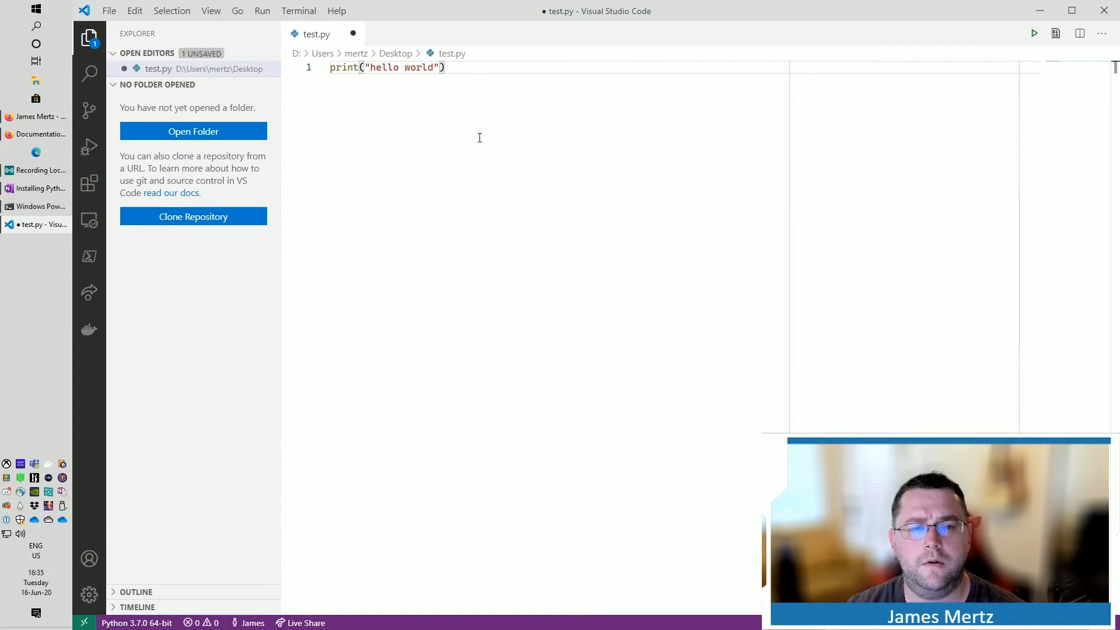
{"action": "key", "text": "ctrl+s"}
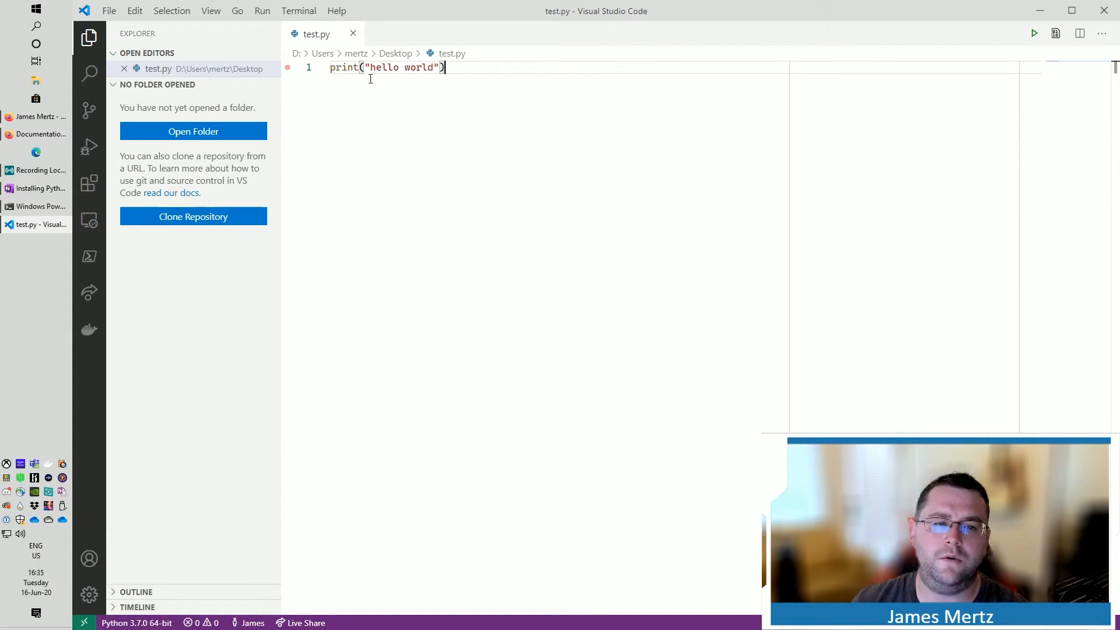
{"action": "key", "text": "enter"}
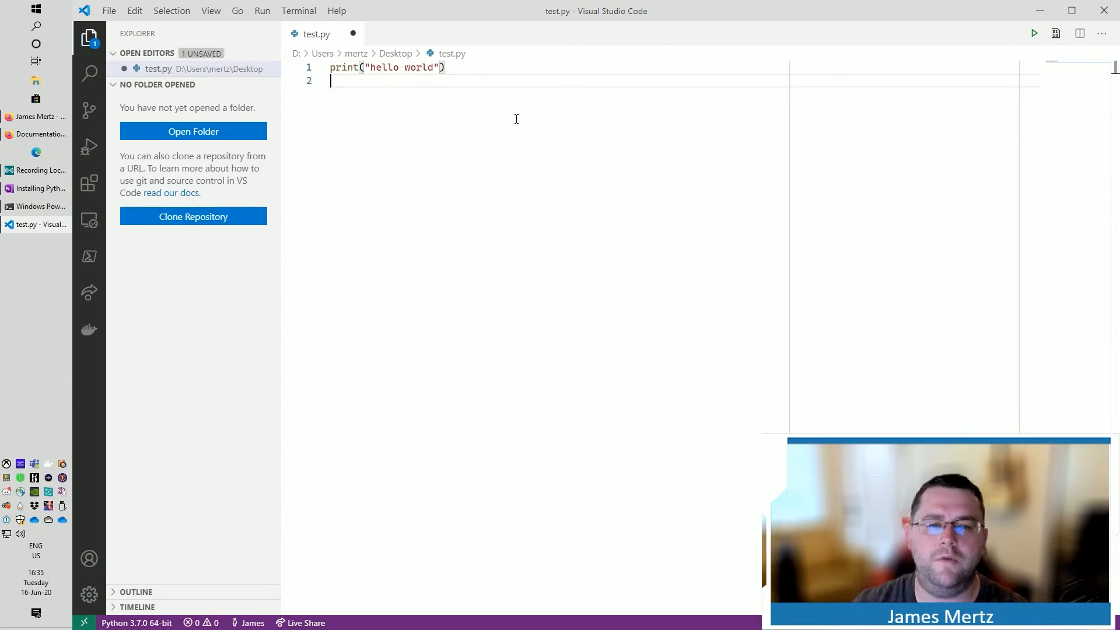
{"action": "type", "text": "pr"}
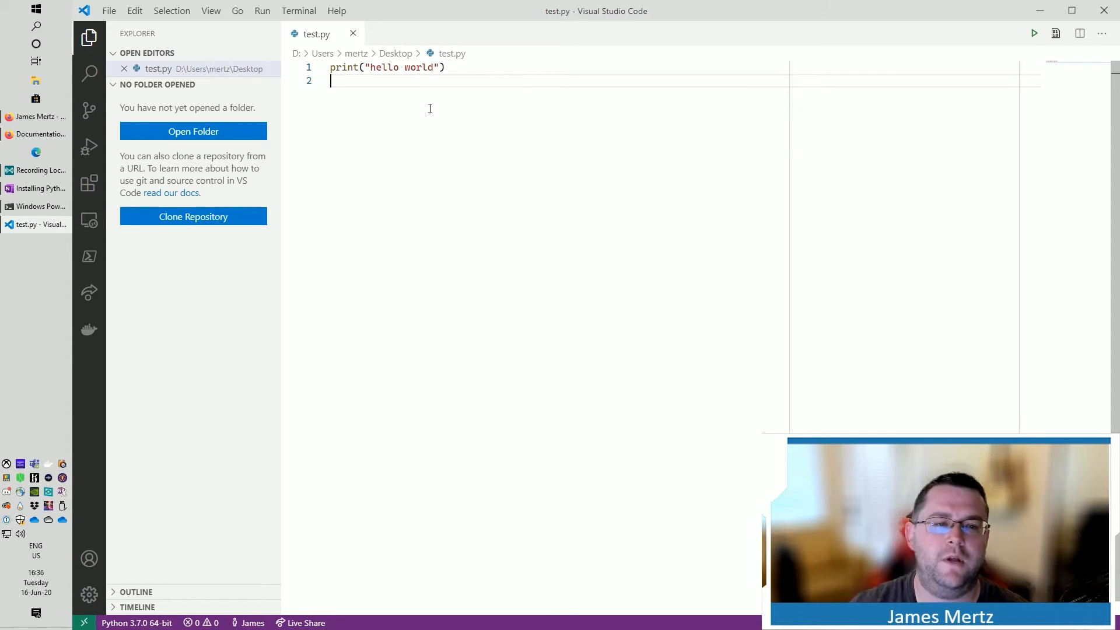
{"action": "mouse_move", "coordinate": [322, 141]}
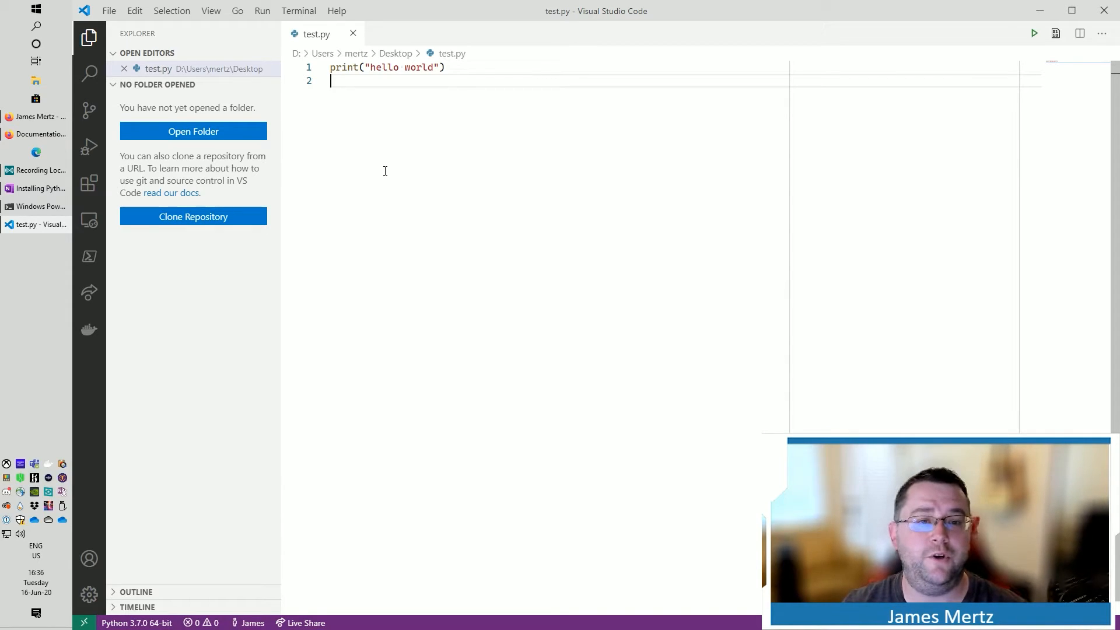
{"action": "mouse_move", "coordinate": [361, 187]}
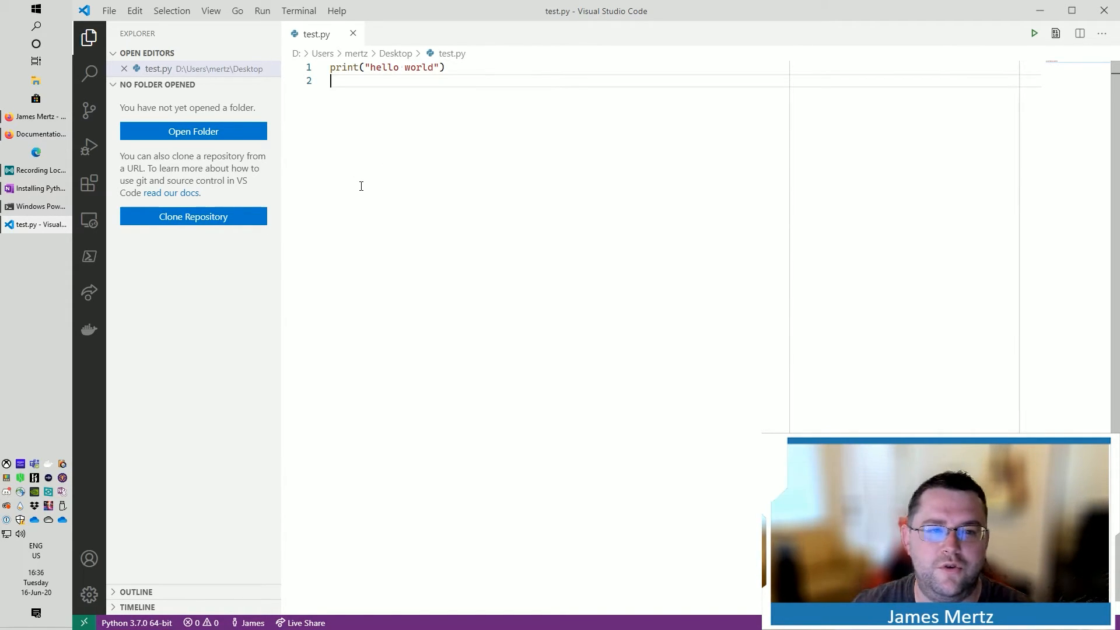
{"action": "mouse_move", "coordinate": [358, 148]}
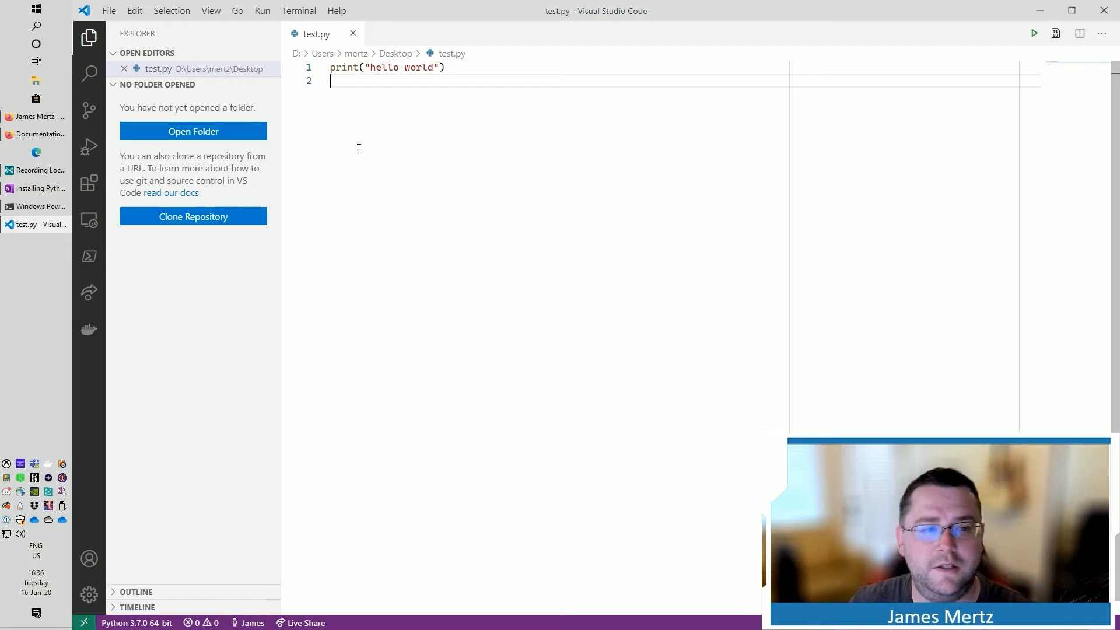
{"action": "left_click", "coordinate": [36, 134]}
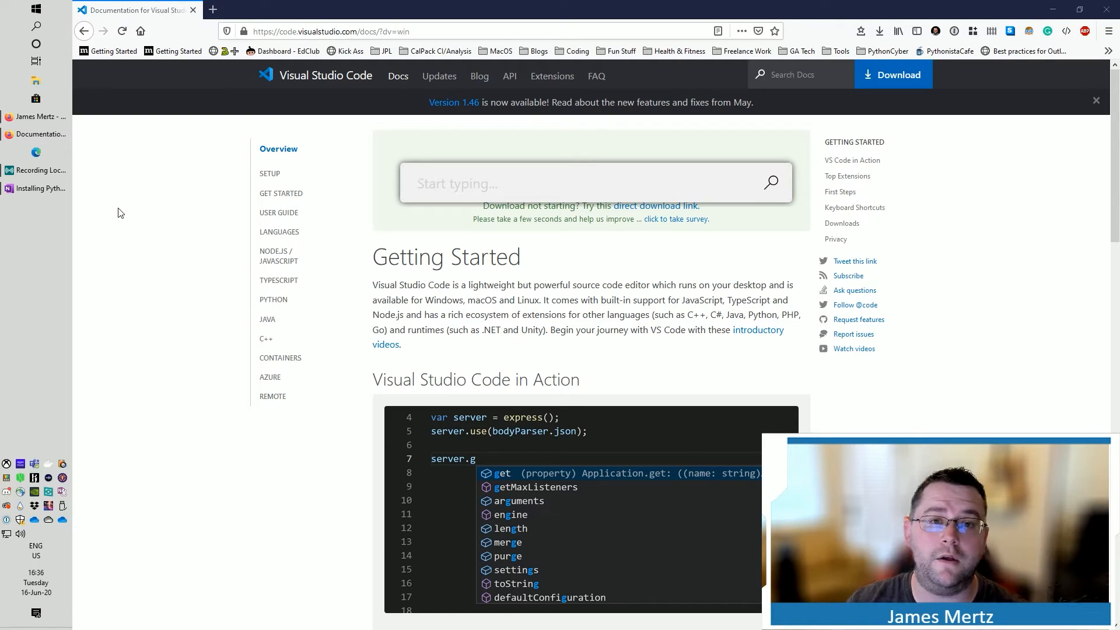
Step: Launch Windows Terminal from Start, add a Command Prompt tab, and return to the PowerShell tab
{"action": "type", "text": "wind"}
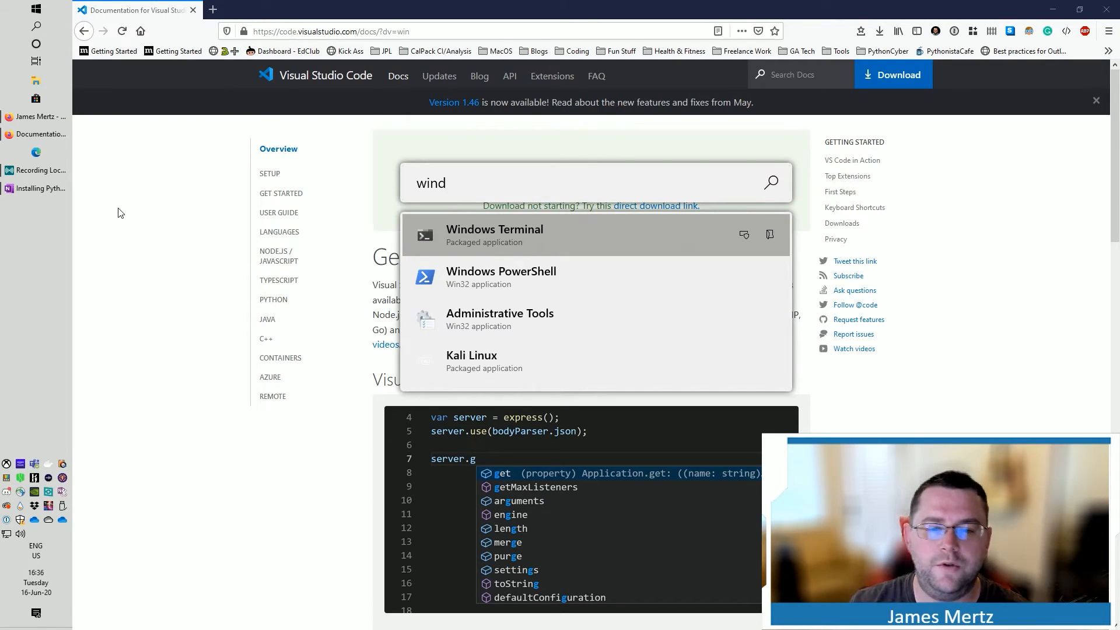
{"action": "left_click", "coordinate": [500, 277]}
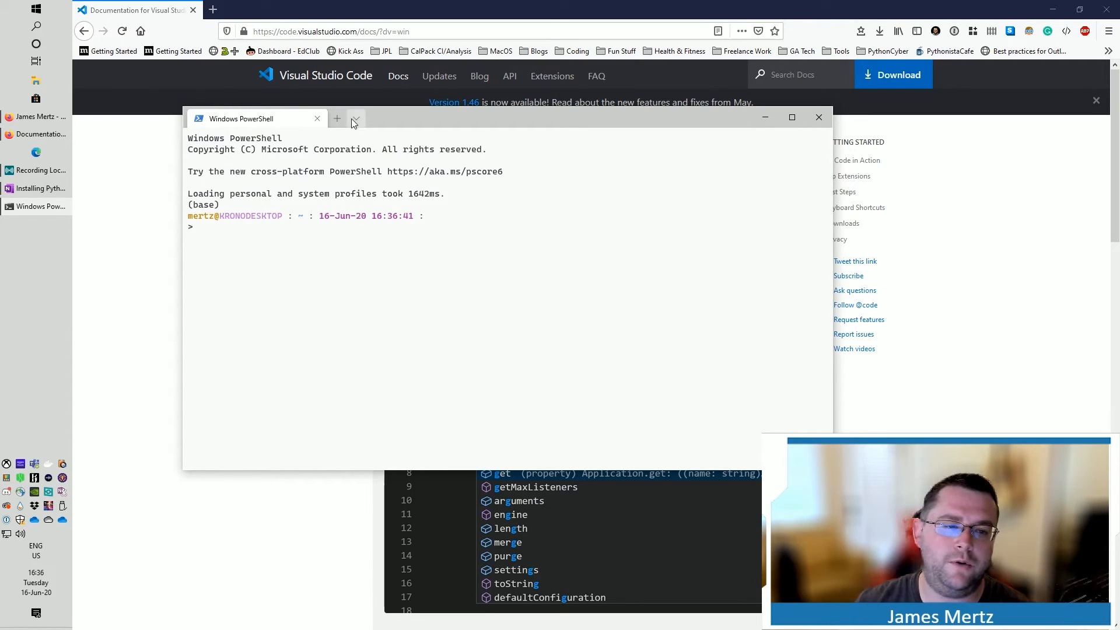
{"action": "left_click", "coordinate": [336, 117]}
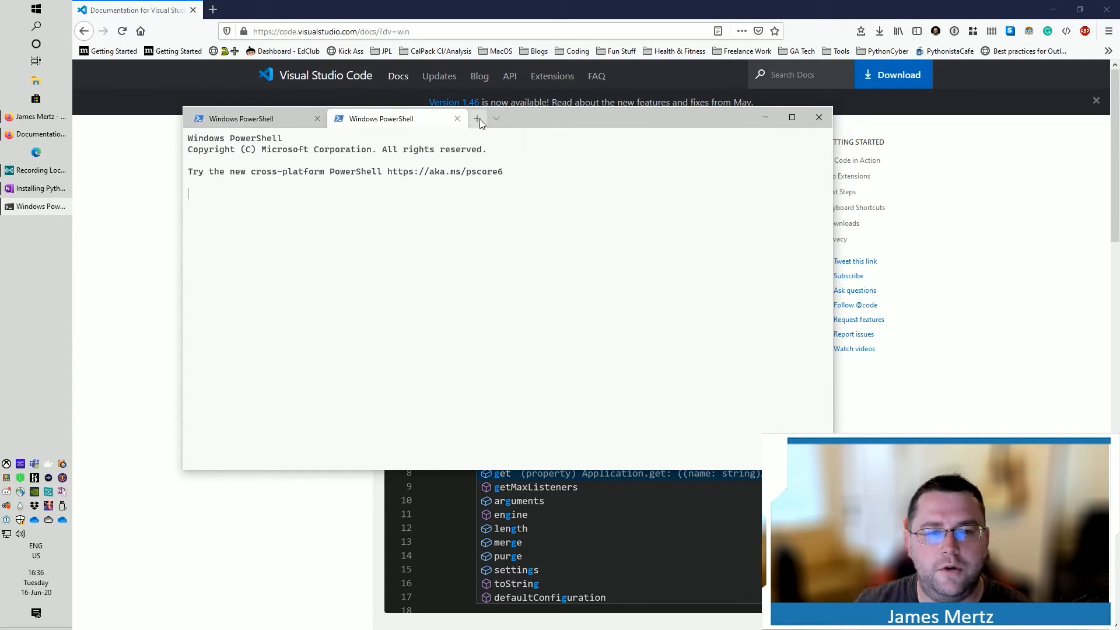
{"action": "left_click", "coordinate": [475, 119]}
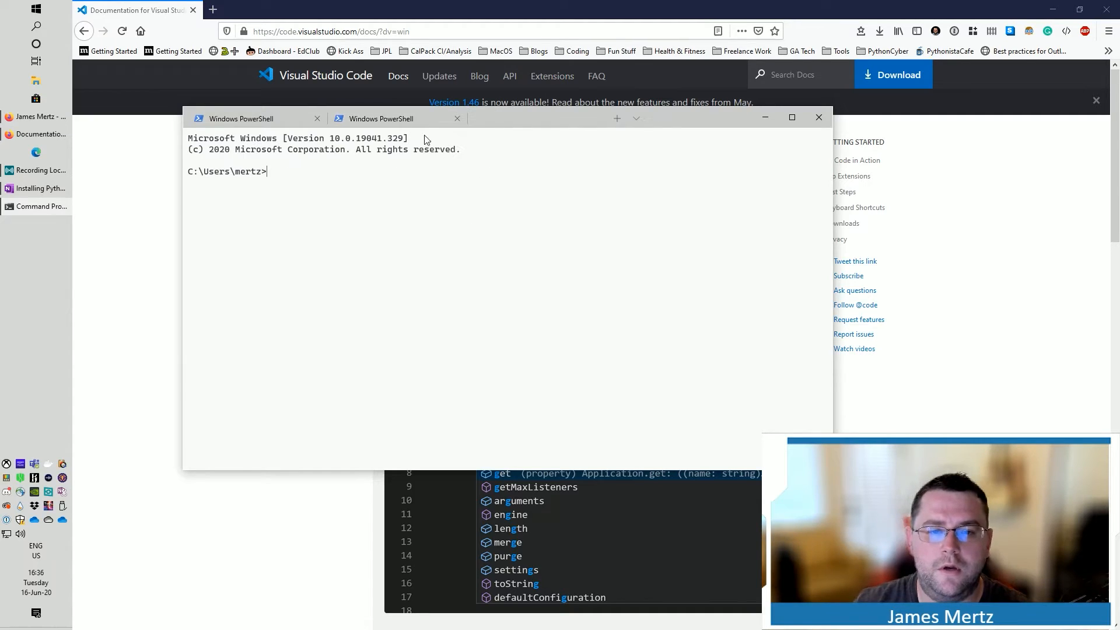
{"action": "left_click", "coordinate": [380, 119]}
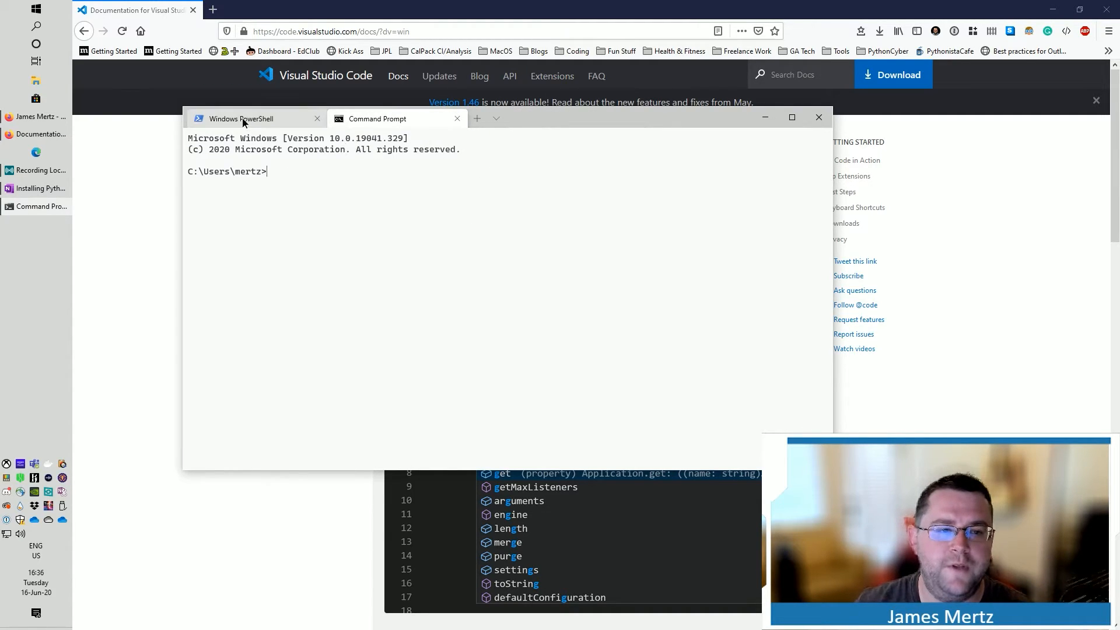
{"action": "left_click", "coordinate": [241, 119]}
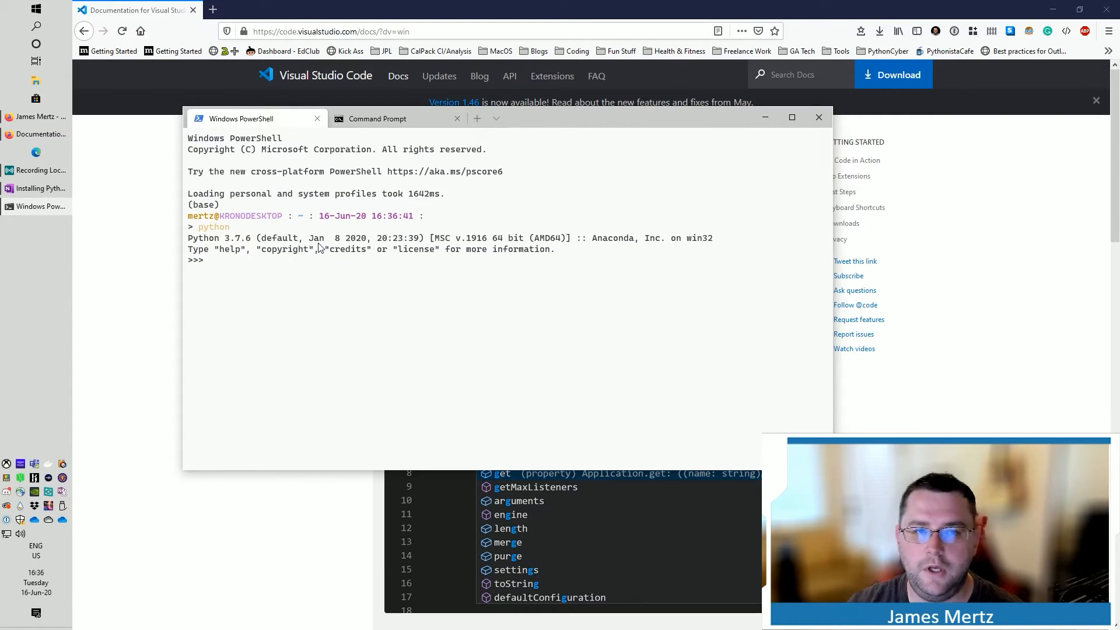
Step: Run print("hello world") in the PowerShell Python session
{"action": "type", "text": "pr"}
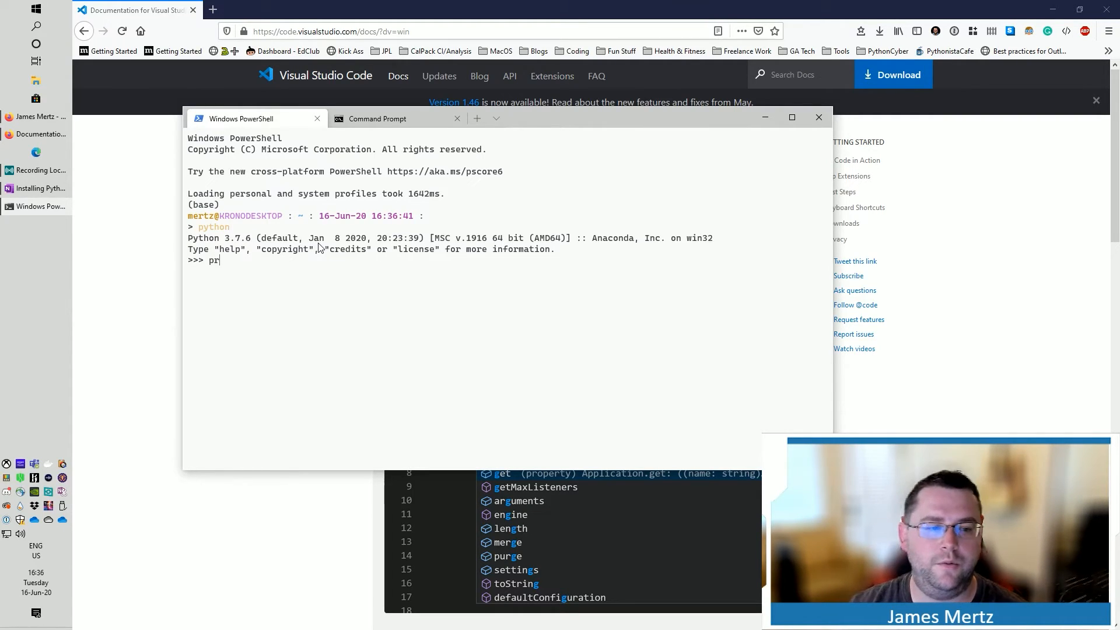
{"action": "type", "text": "int(\"hello wordl"}
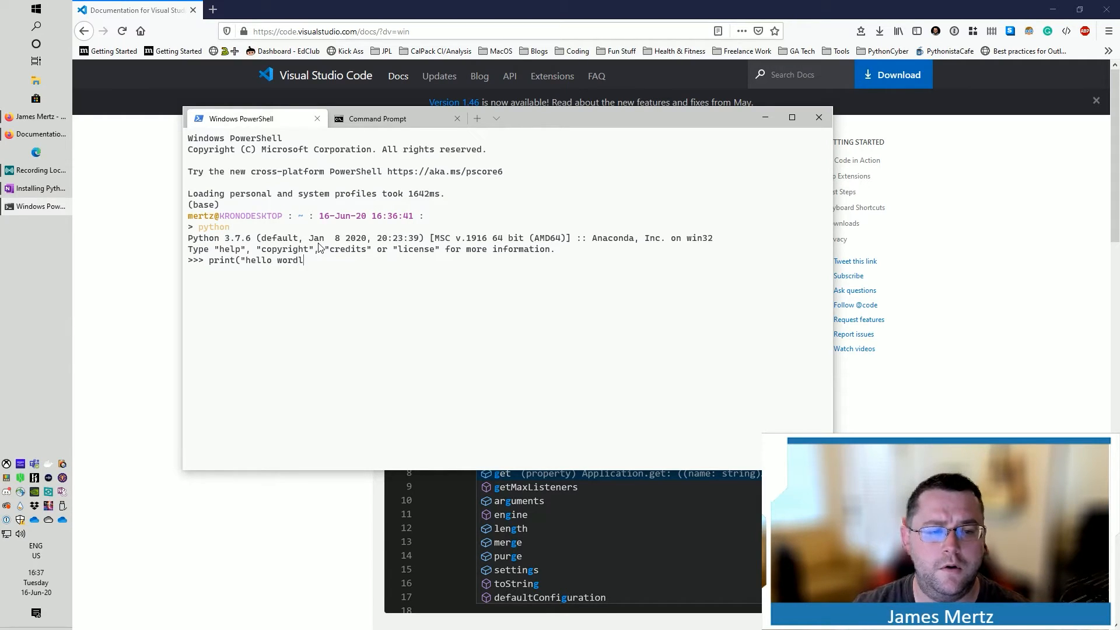
{"action": "type", "text": "ld\")"}
{"action": "key", "text": "Return"}
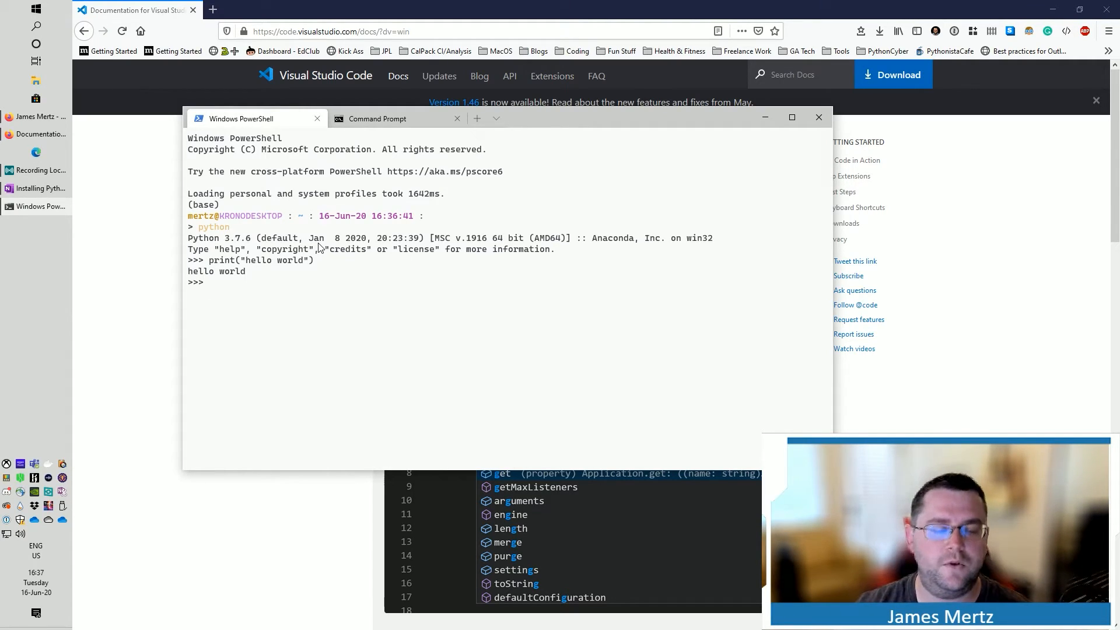
{"action": "mouse_move", "coordinate": [369, 115]}
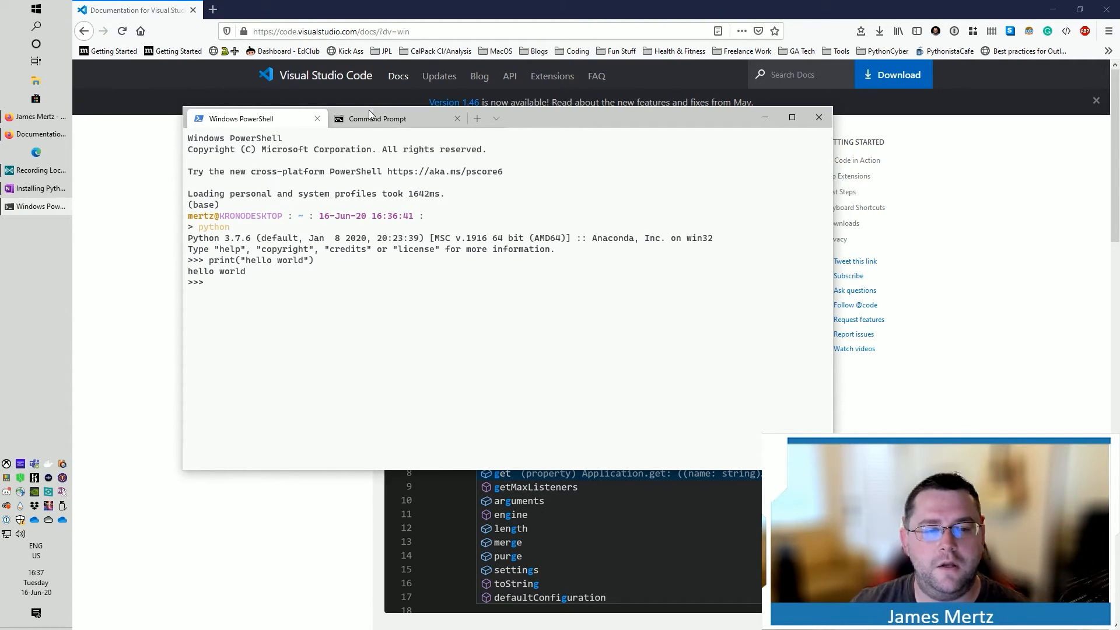
Step: Run print("hello world") in the Command Prompt Python session, then bring PowerShell to the front
{"action": "left_click", "coordinate": [377, 119]}
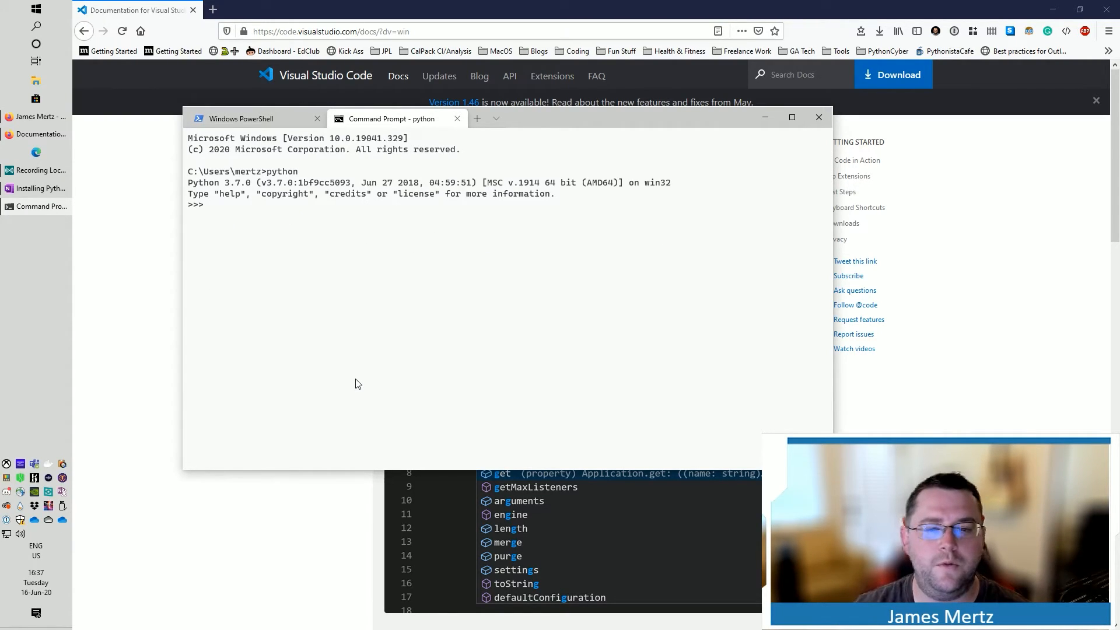
{"action": "mouse_move", "coordinate": [368, 227]}
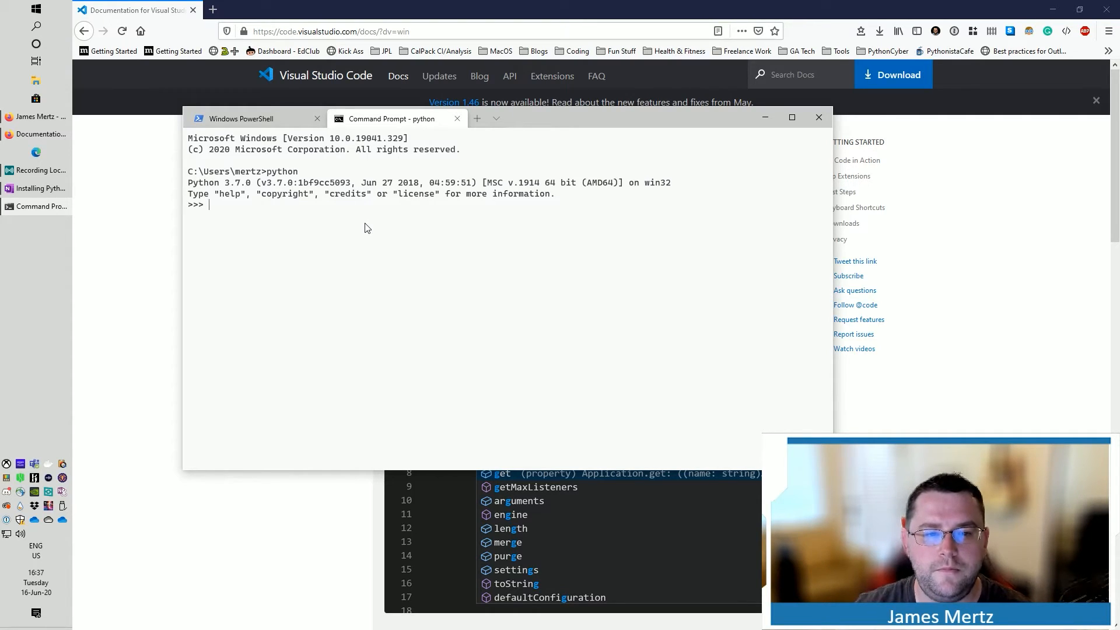
{"action": "type", "text": "pr"}
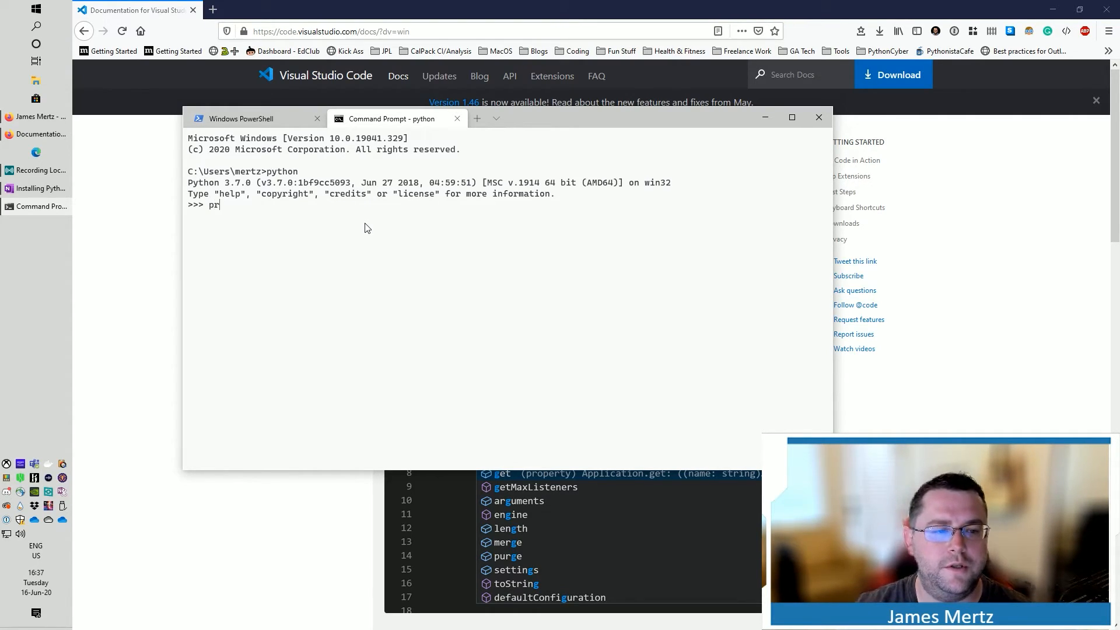
{"action": "type", "text": "int(\"he"}
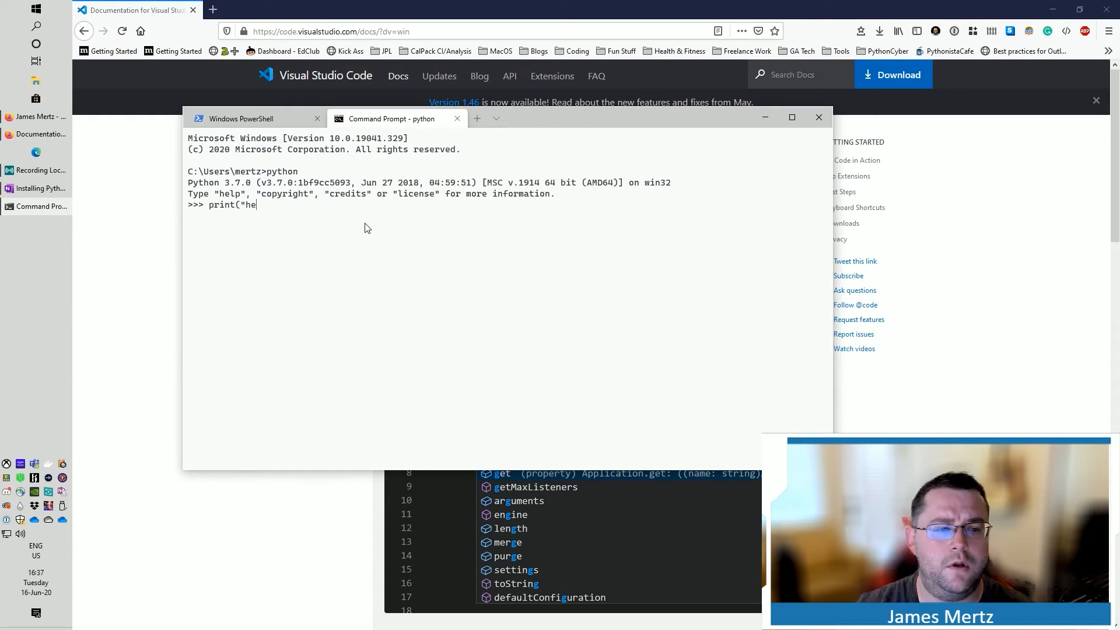
{"action": "type", "text": "llo word"}
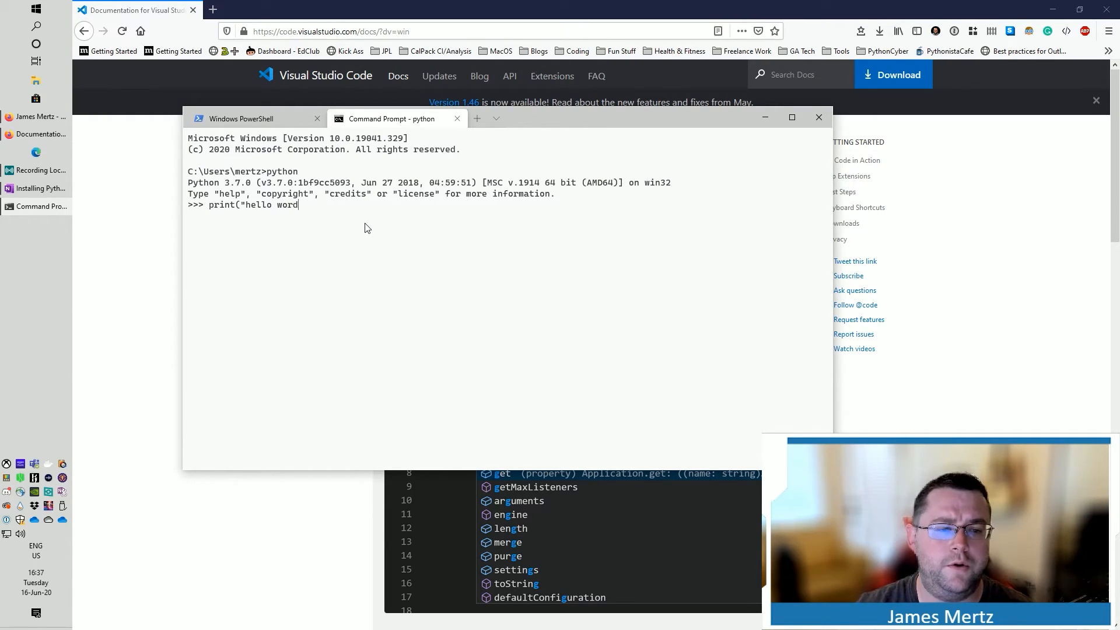
{"action": "type", "text": "ld\")"}
{"action": "key", "text": "Return"}
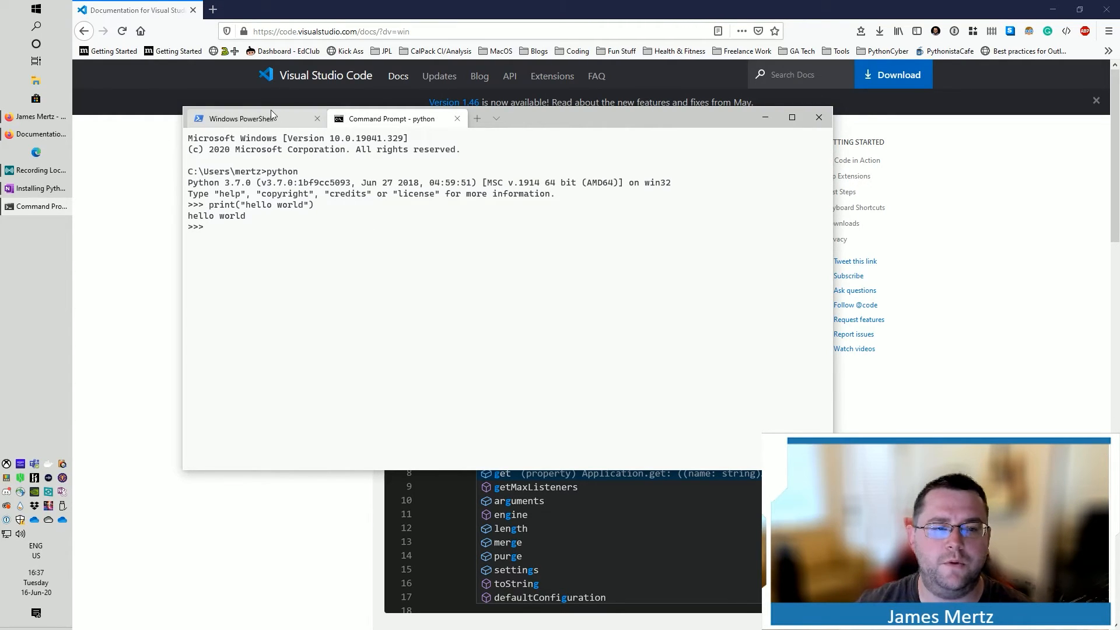
{"action": "left_click", "coordinate": [240, 119]}
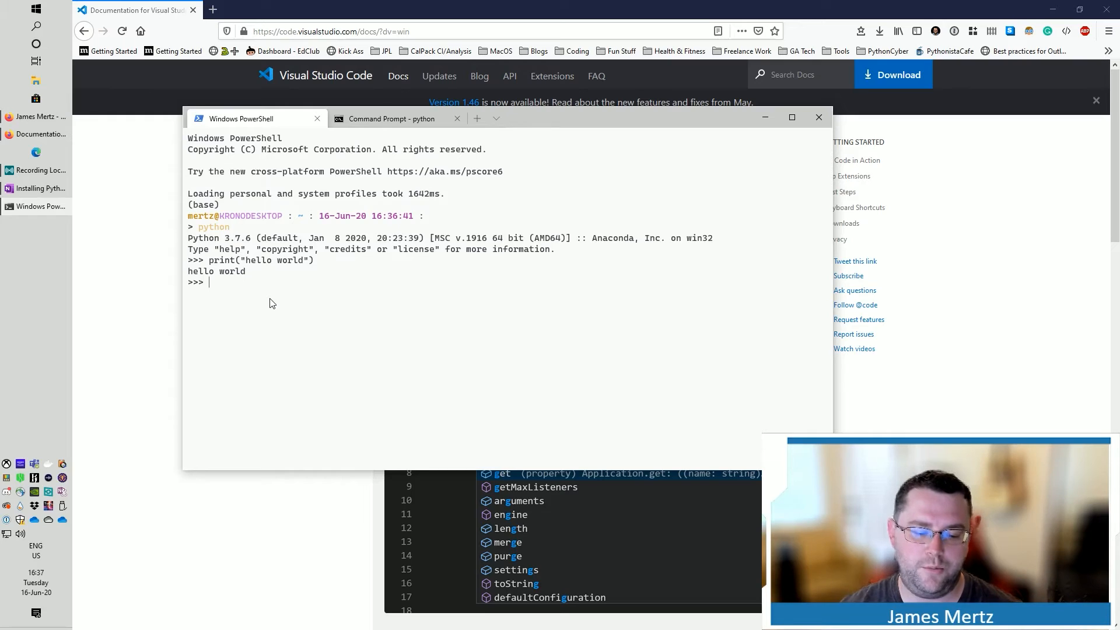
Step: Exit Python with quit() and start an IPython session in PowerShell
{"action": "type", "text": "qui"}
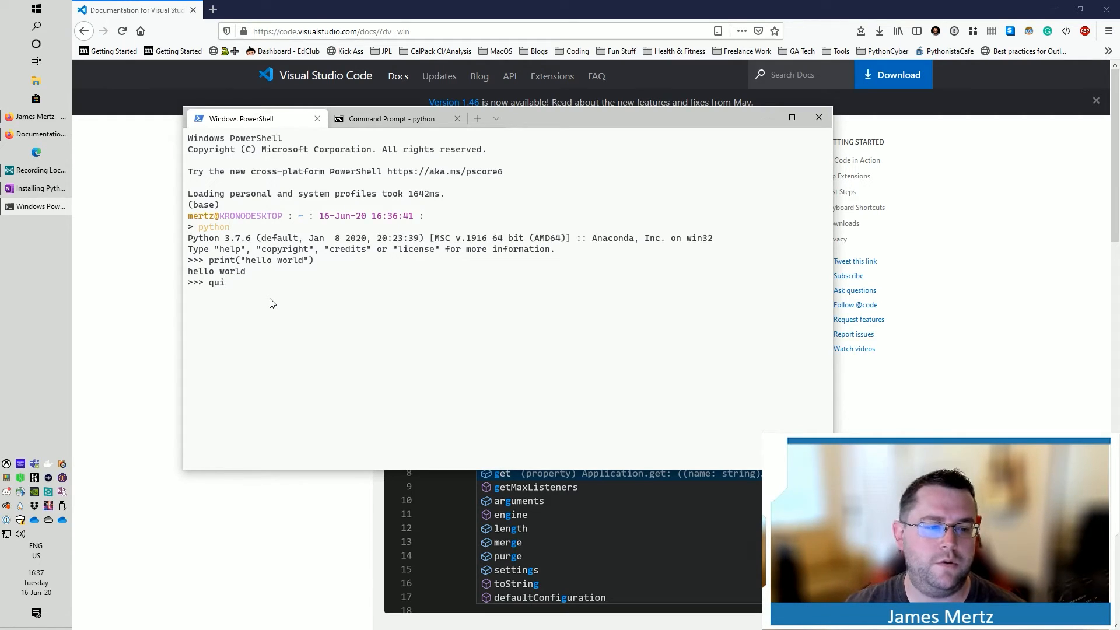
{"action": "key", "text": "Return"}
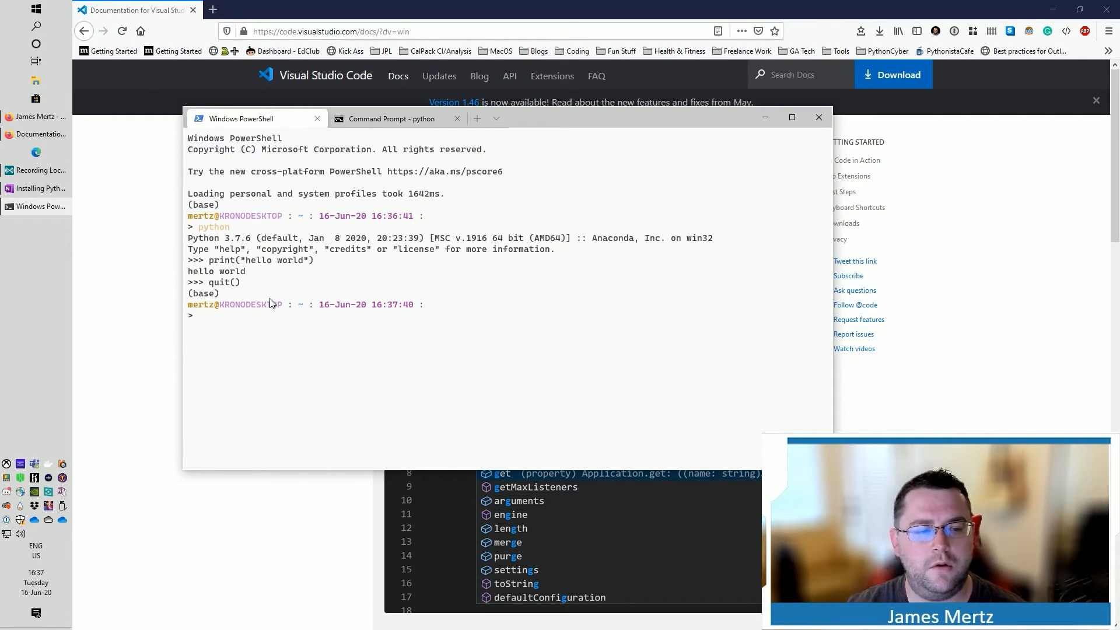
{"action": "type", "text": "ipython"}
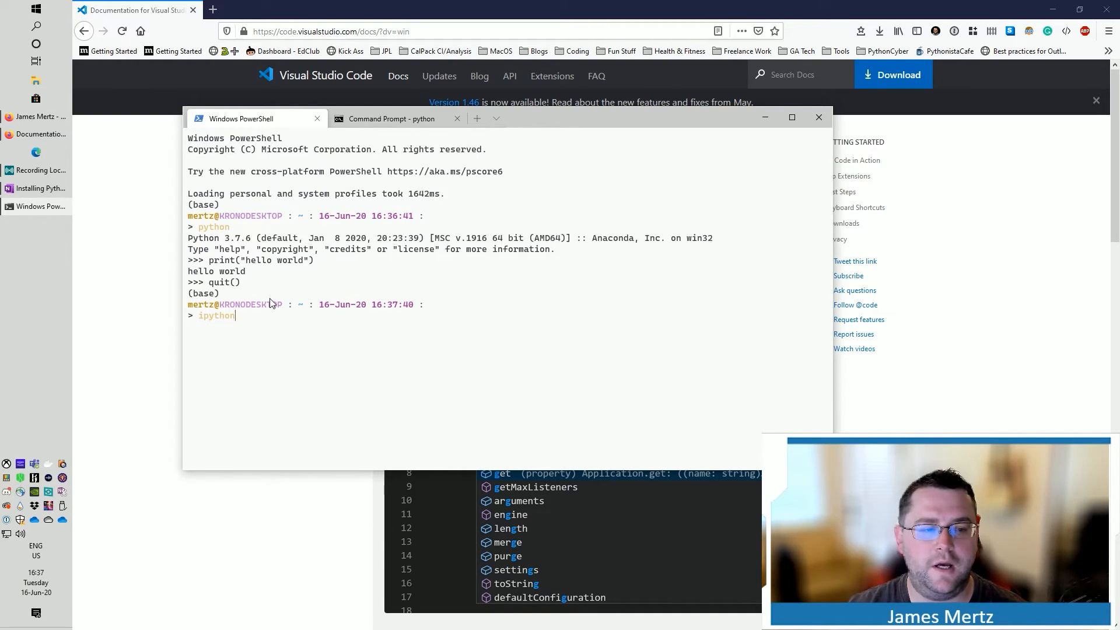
{"action": "key", "text": "Return"}
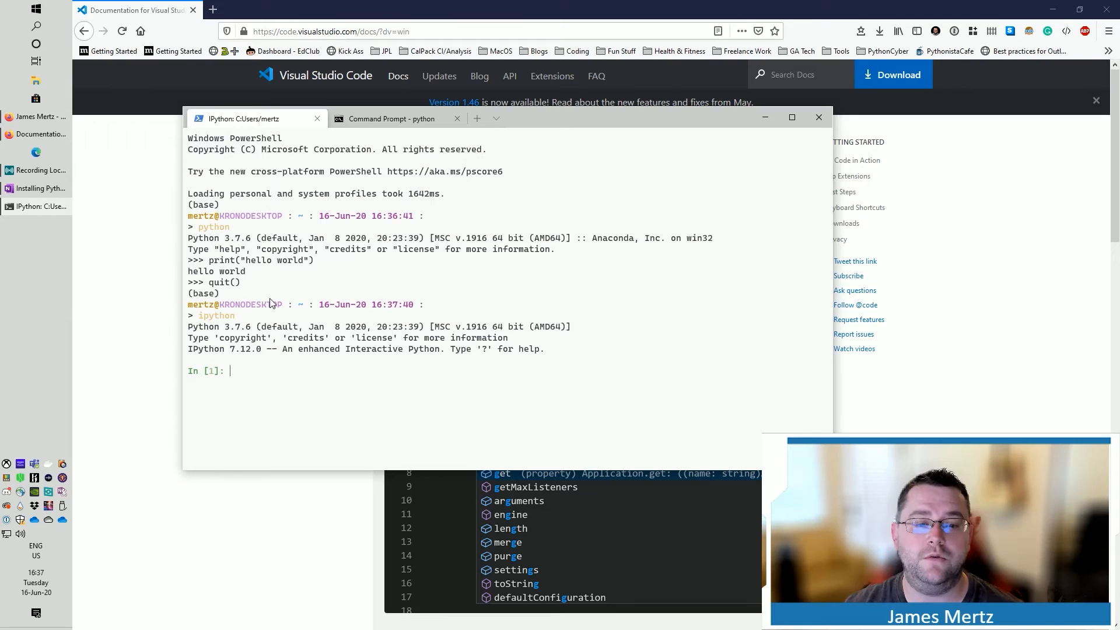
Step: Run print("hello world") in IPython and begin evaluating 2 + 2
{"action": "type", "text": "prin"}
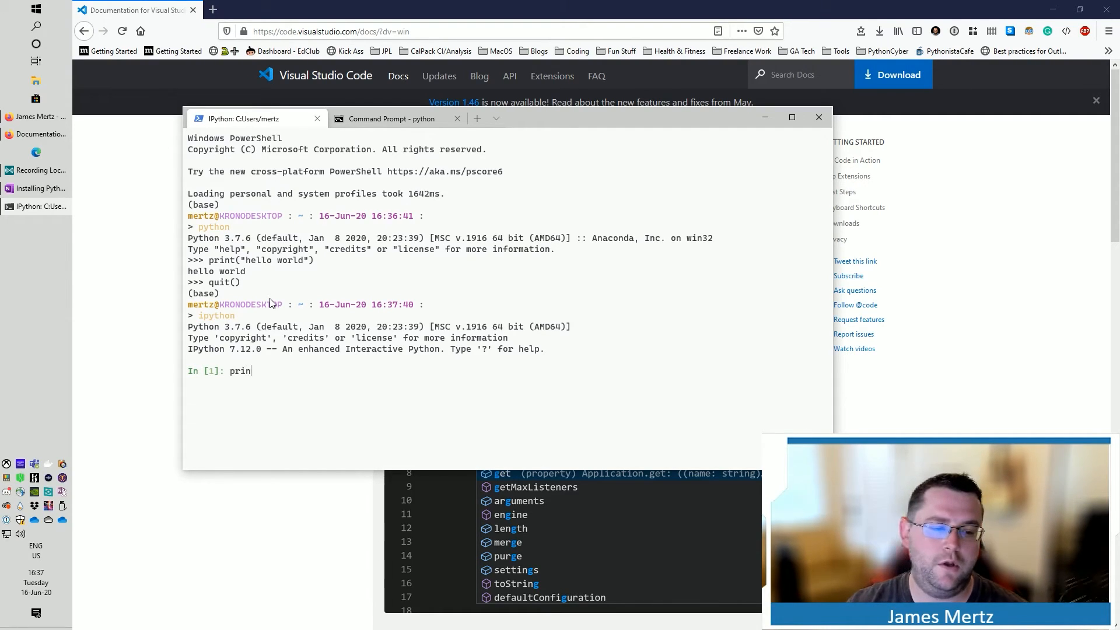
{"action": "type", "text": "t(\"h"}
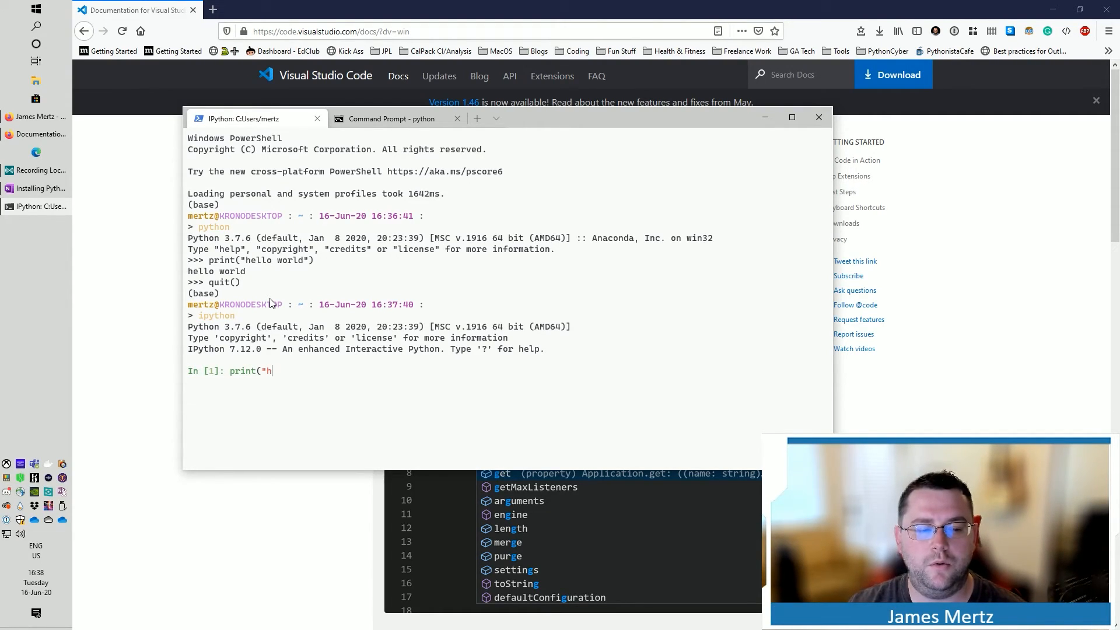
{"action": "type", "text": "ello world\""}
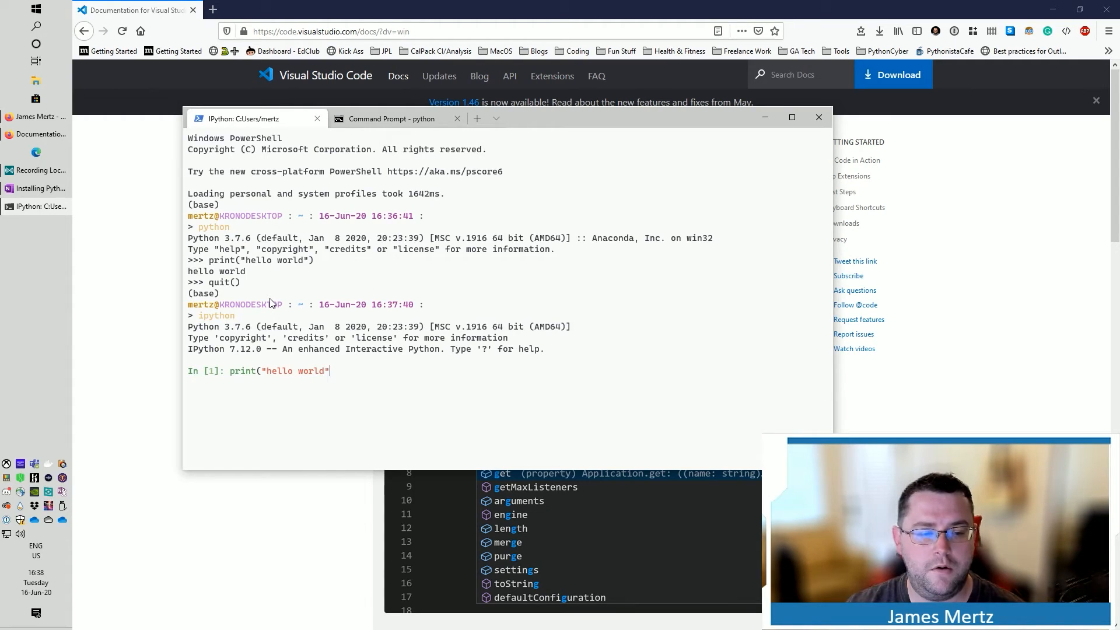
{"action": "key", "text": "Return"}
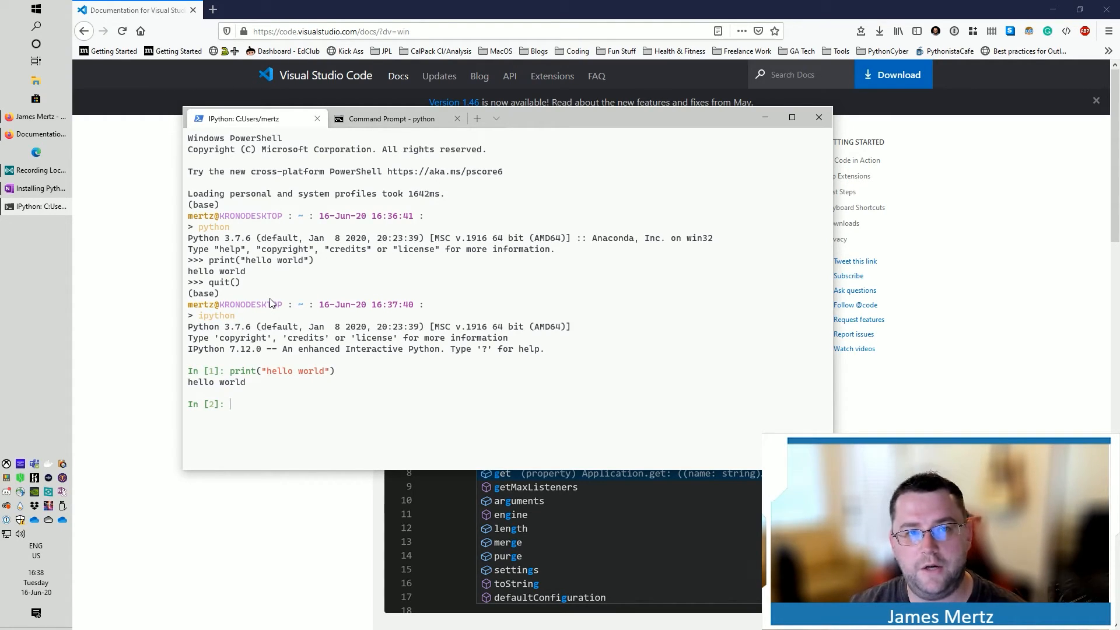
{"action": "type", "text": "2 + 2"}
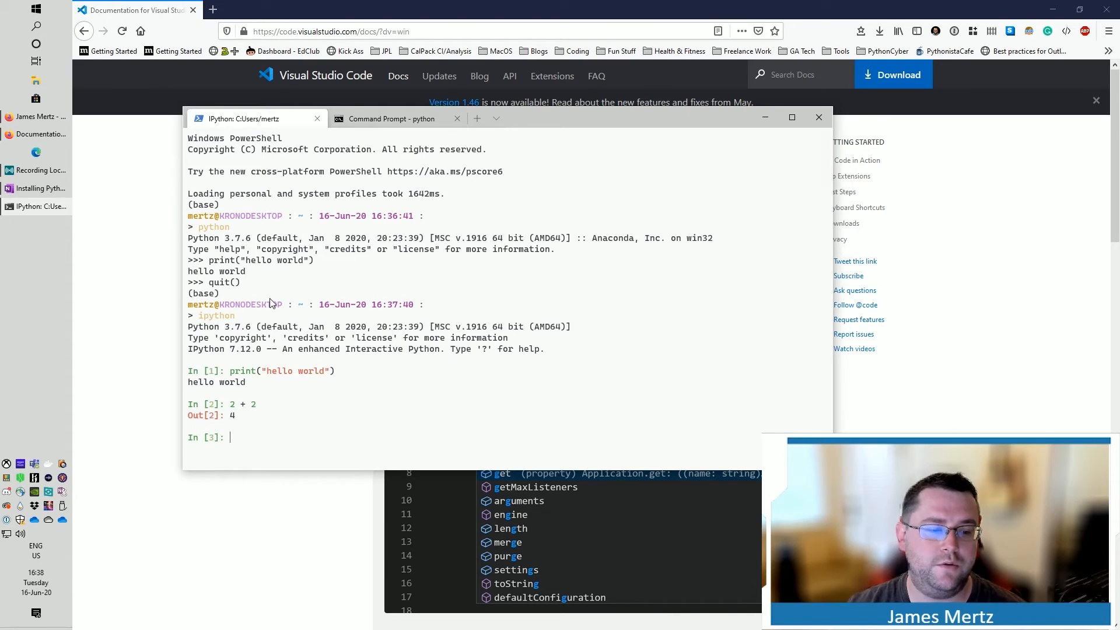
{"action": "mouse_move", "coordinate": [243, 284]}
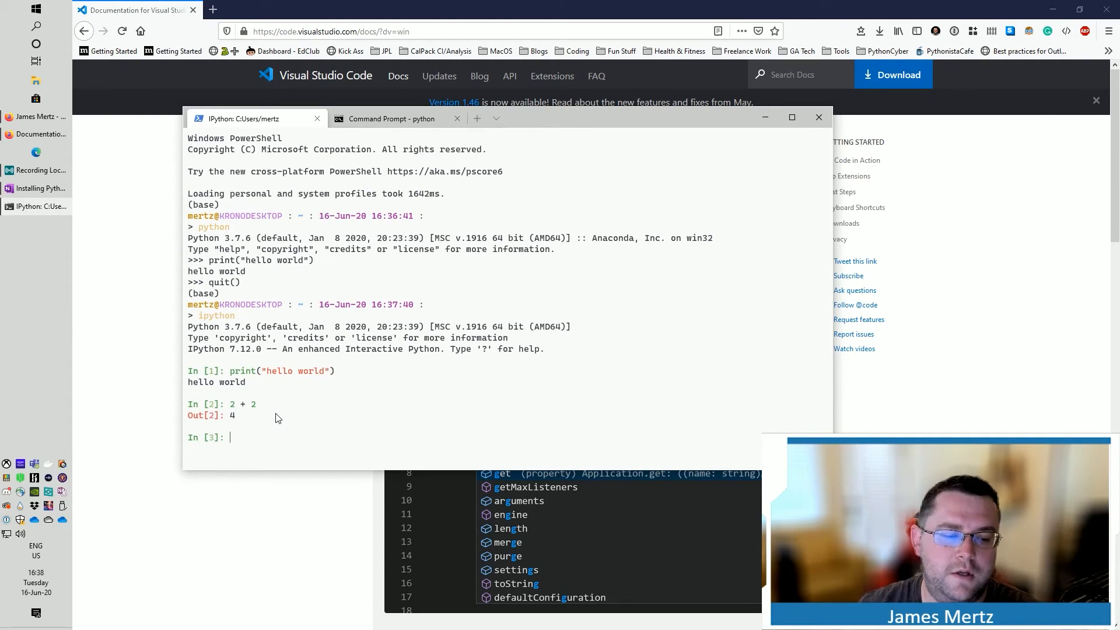
{"action": "mouse_move", "coordinate": [232, 408]}
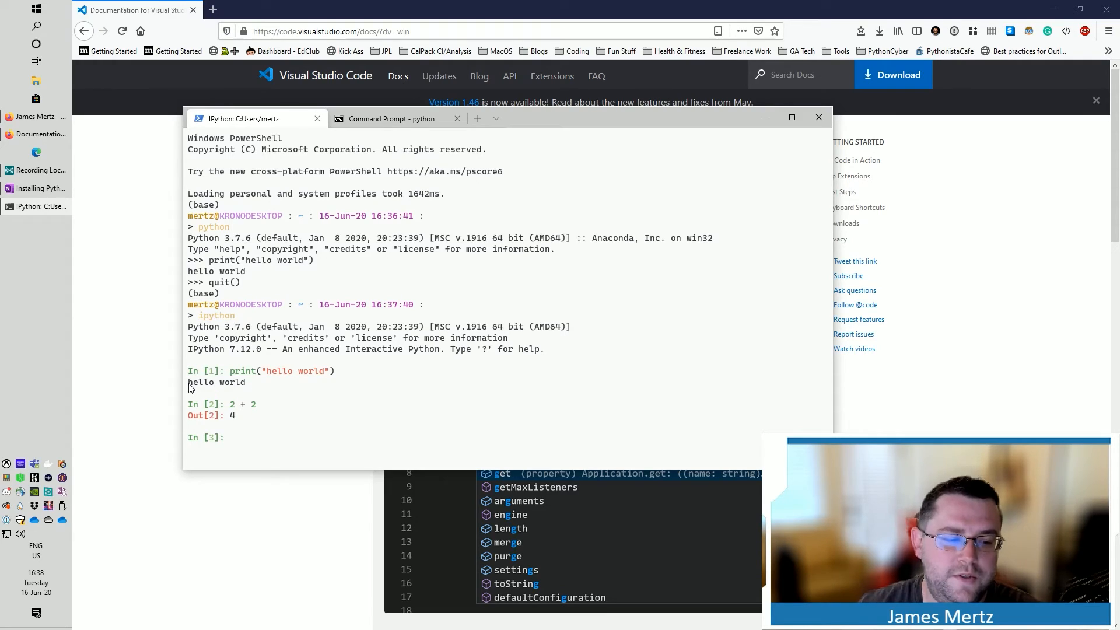
{"action": "mouse_move", "coordinate": [244, 390]}
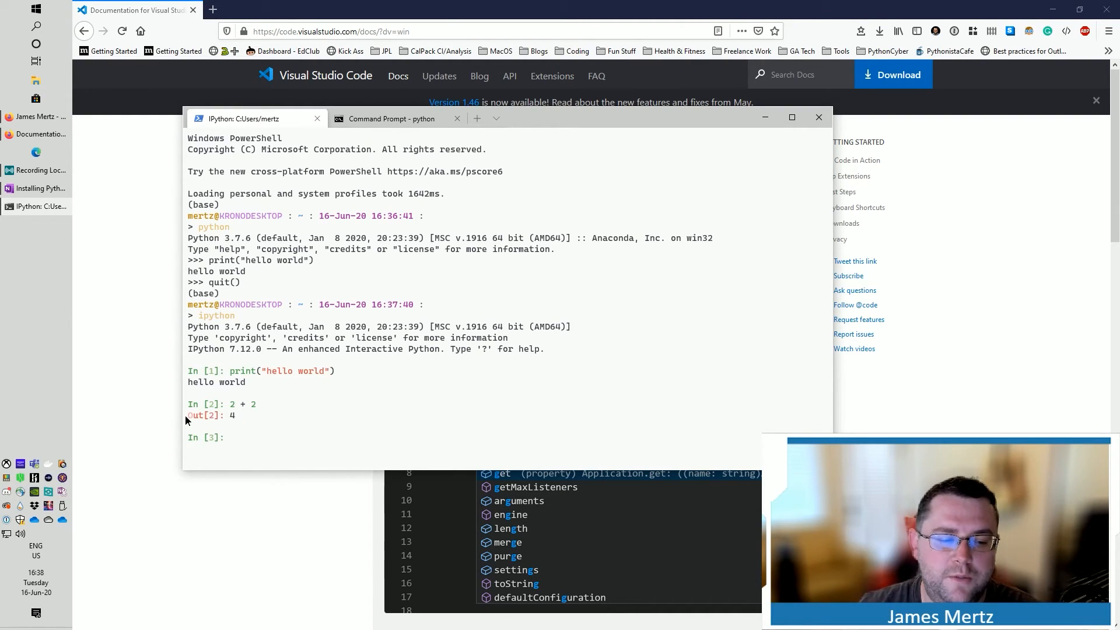
{"action": "mouse_move", "coordinate": [236, 420]}
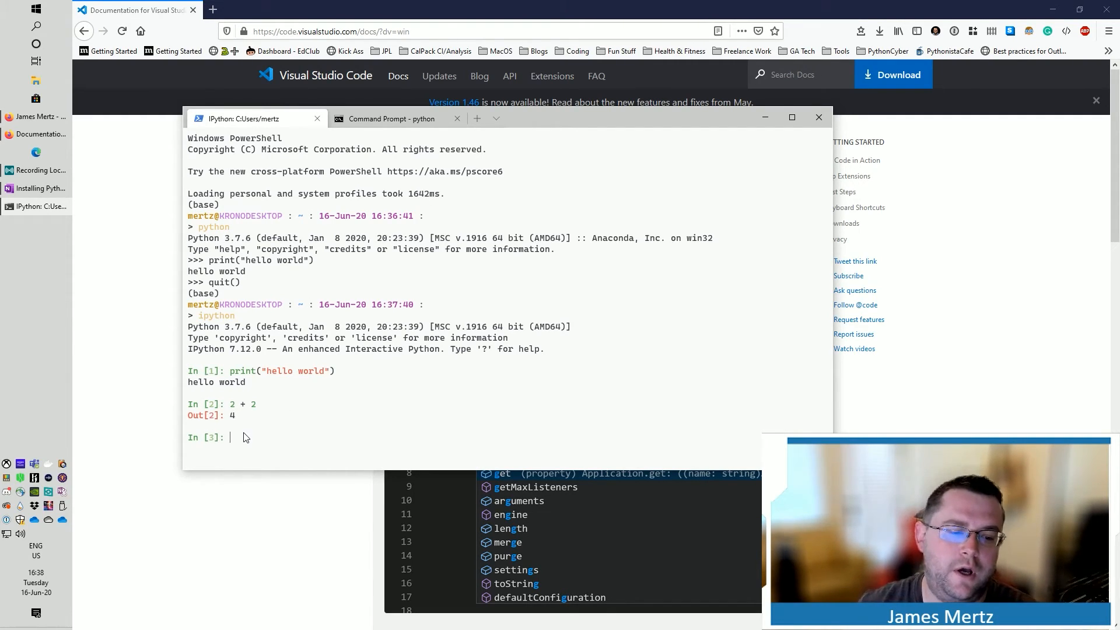
{"action": "mouse_move", "coordinate": [231, 436]}
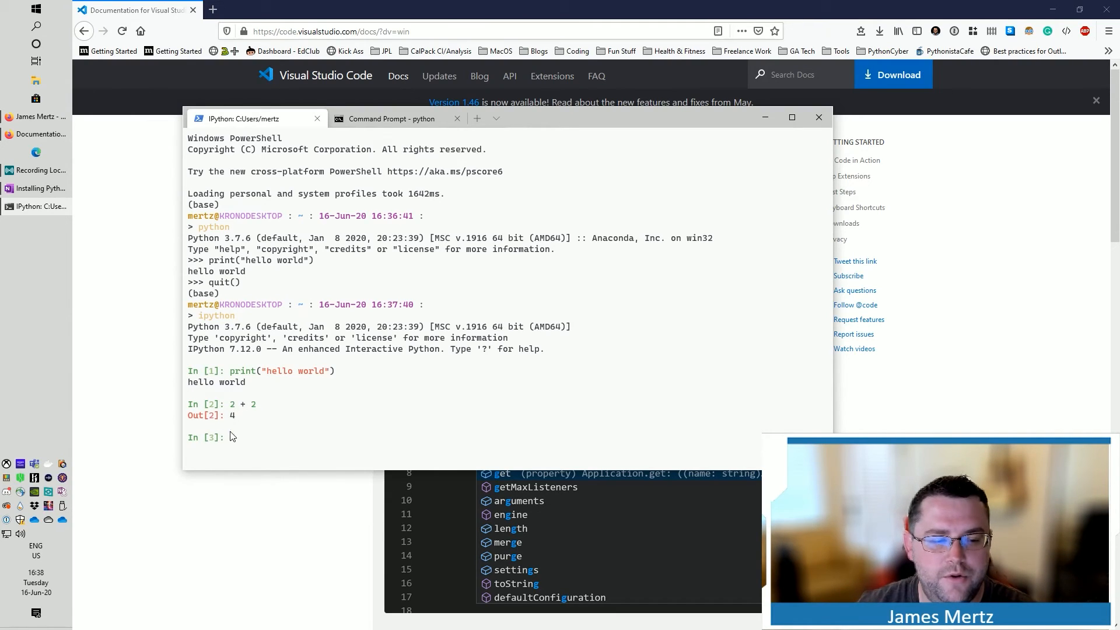
{"action": "mouse_move", "coordinate": [212, 385]}
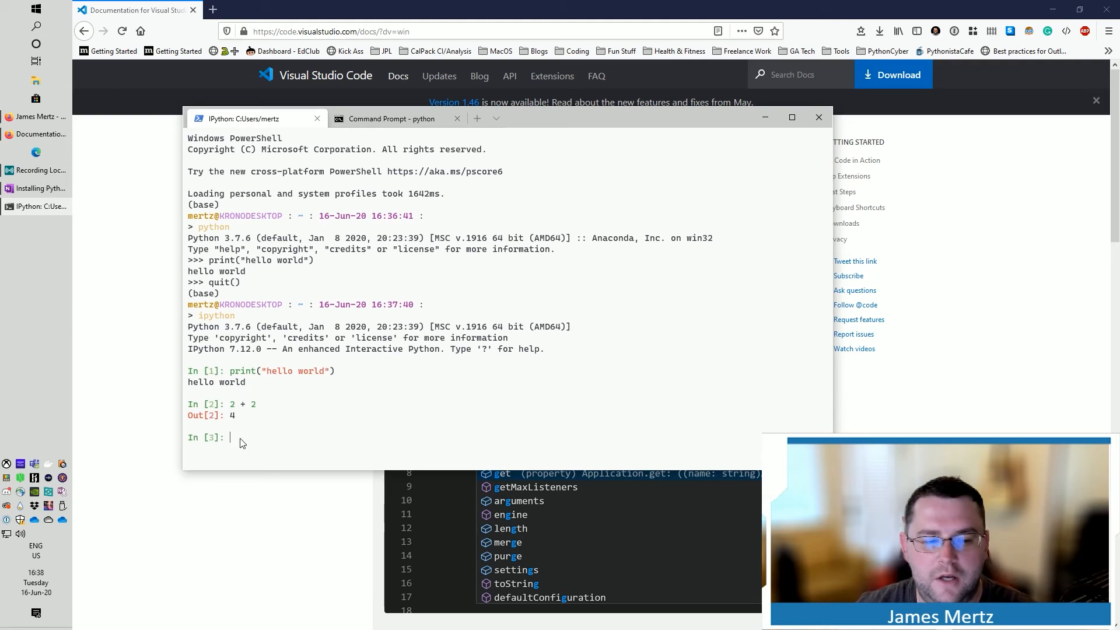
{"action": "mouse_move", "coordinate": [262, 469]}
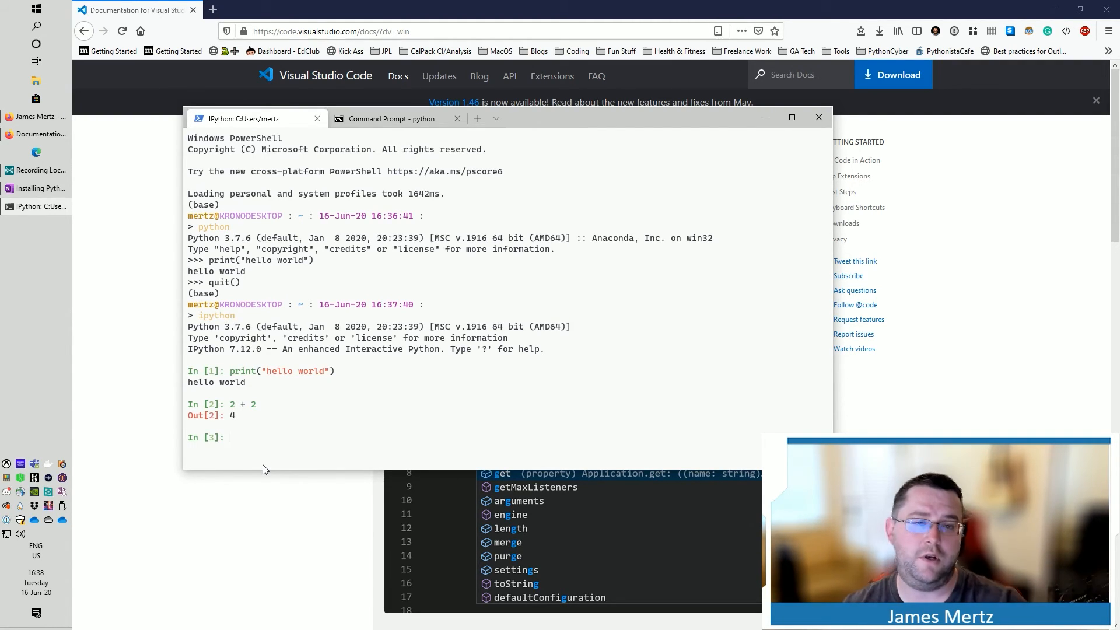
Step: Assign my_var = 2 in IPython and evaluate my_var * 2, giving Out[4]: 4
{"action": "type", "text": "my_var"}
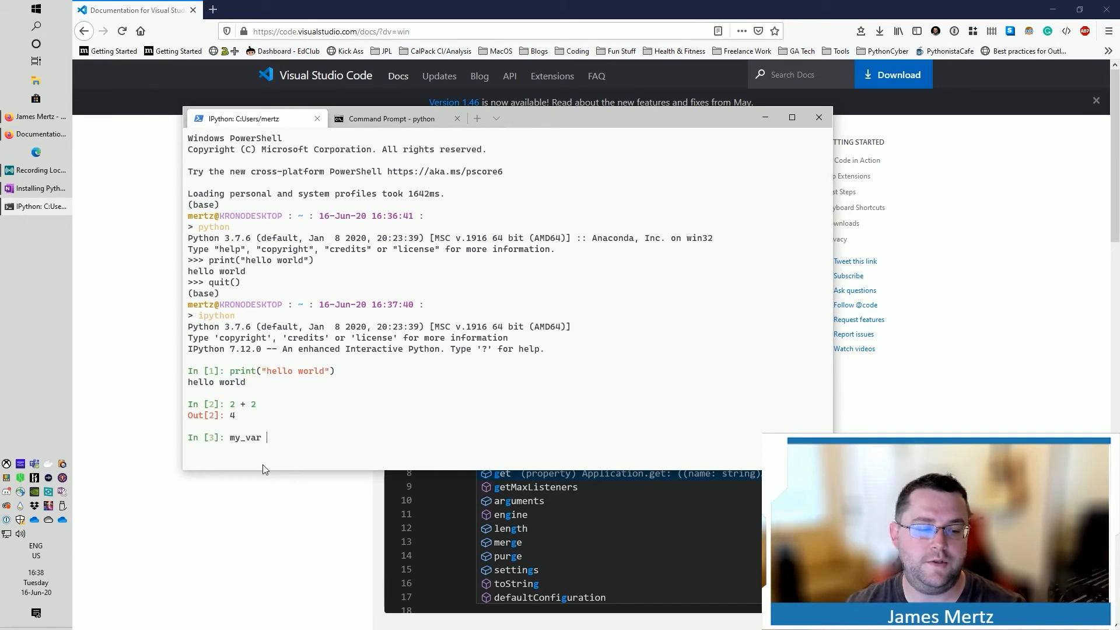
{"action": "type", "text": "= 2"}
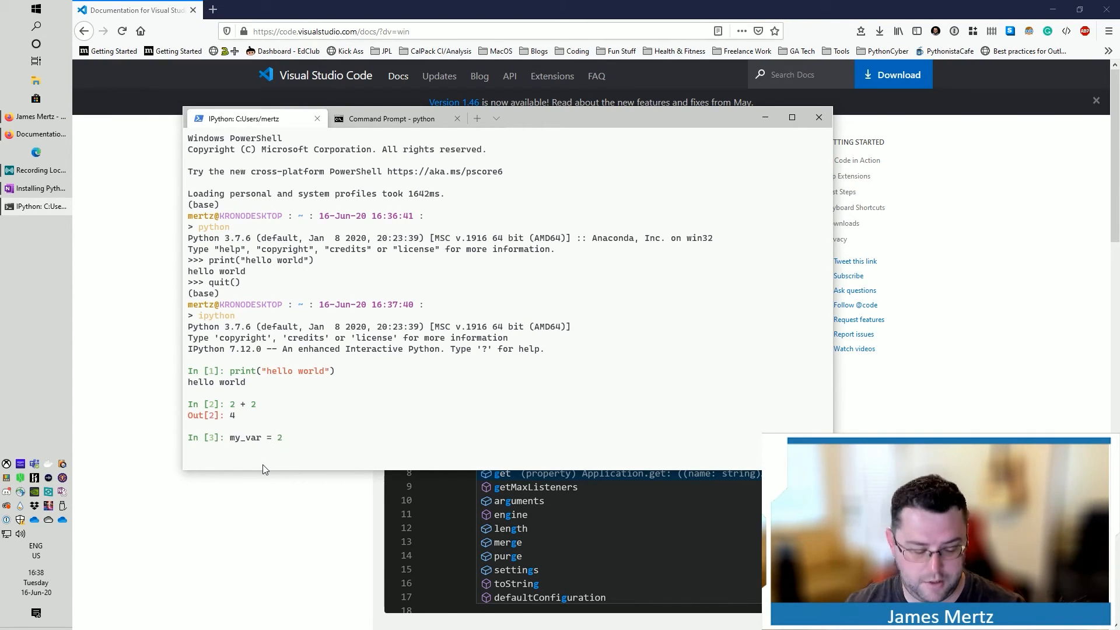
{"action": "type", "text": "my_var *"}
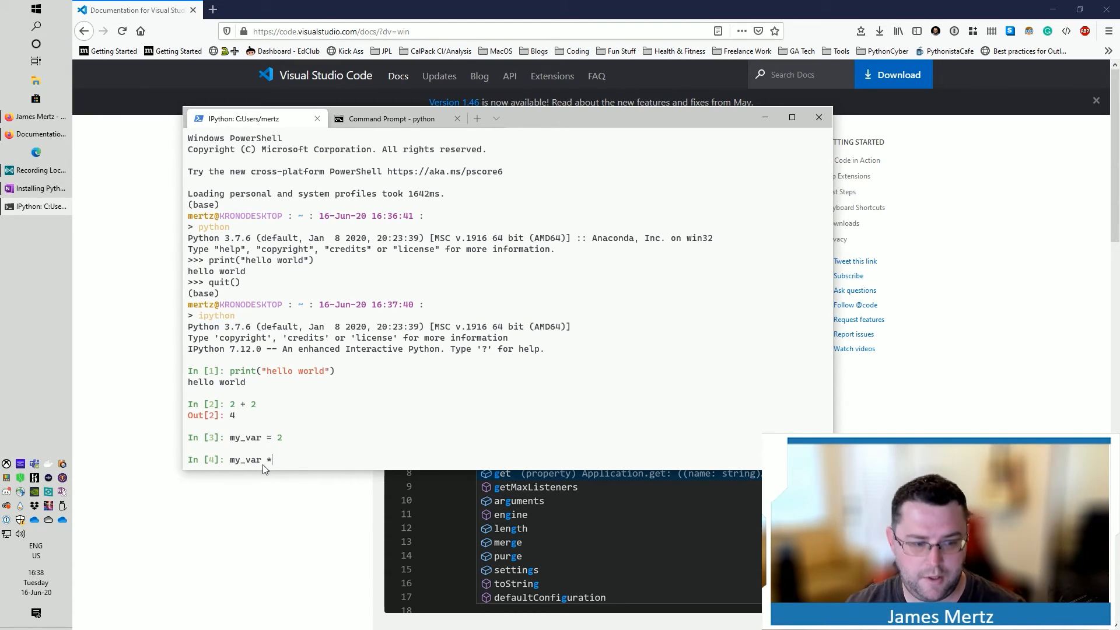
{"action": "key", "text": "Return"}
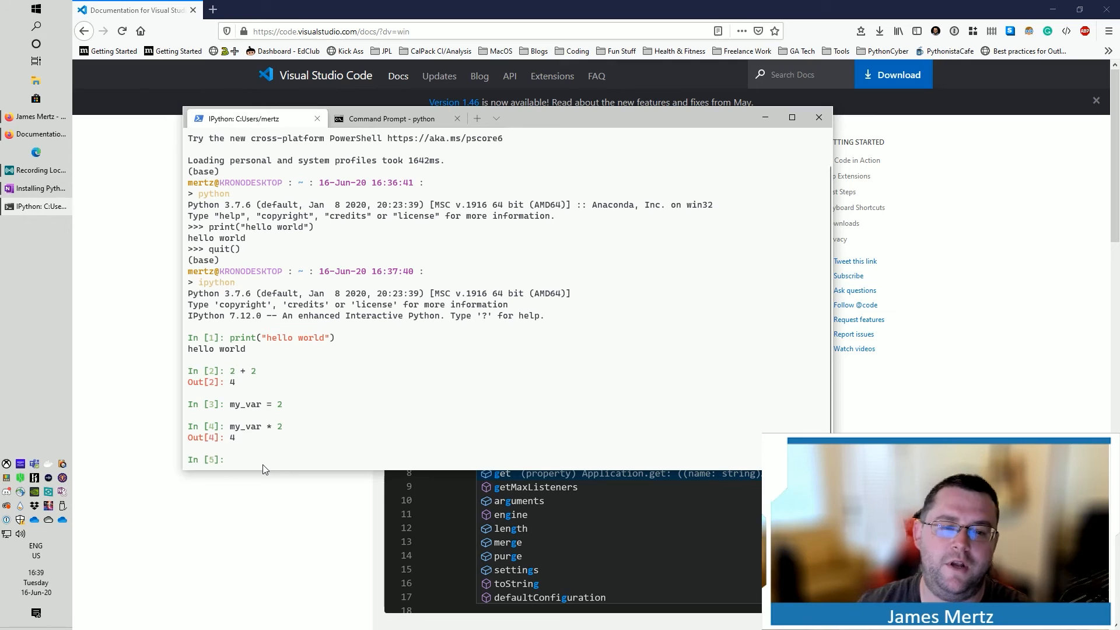
{"action": "left_click", "coordinate": [230, 460]}
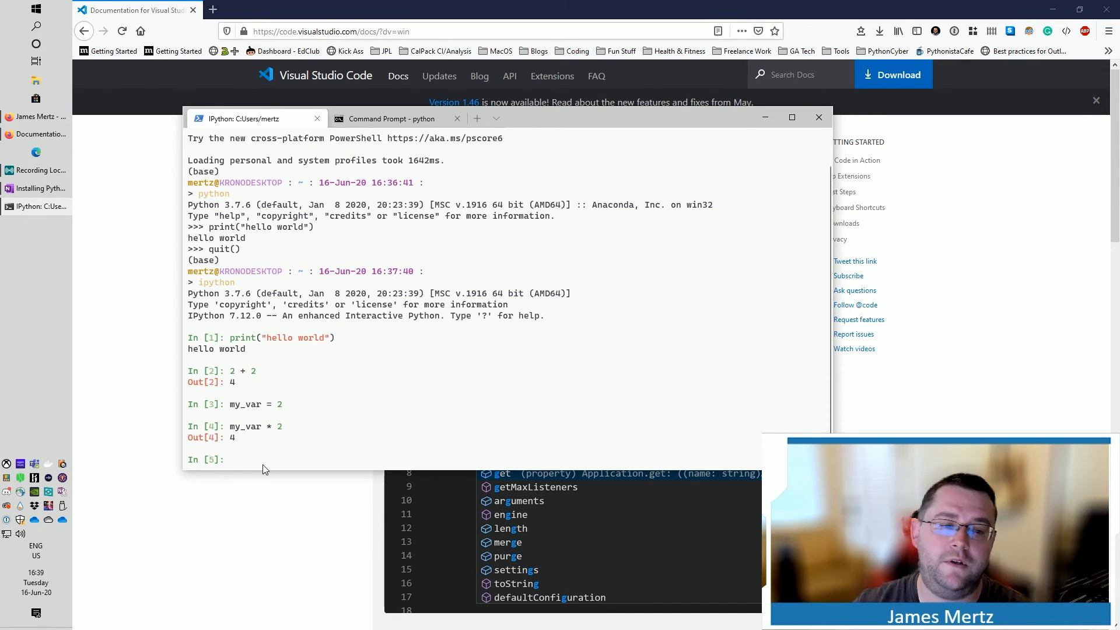
{"action": "left_click", "coordinate": [229, 460]}
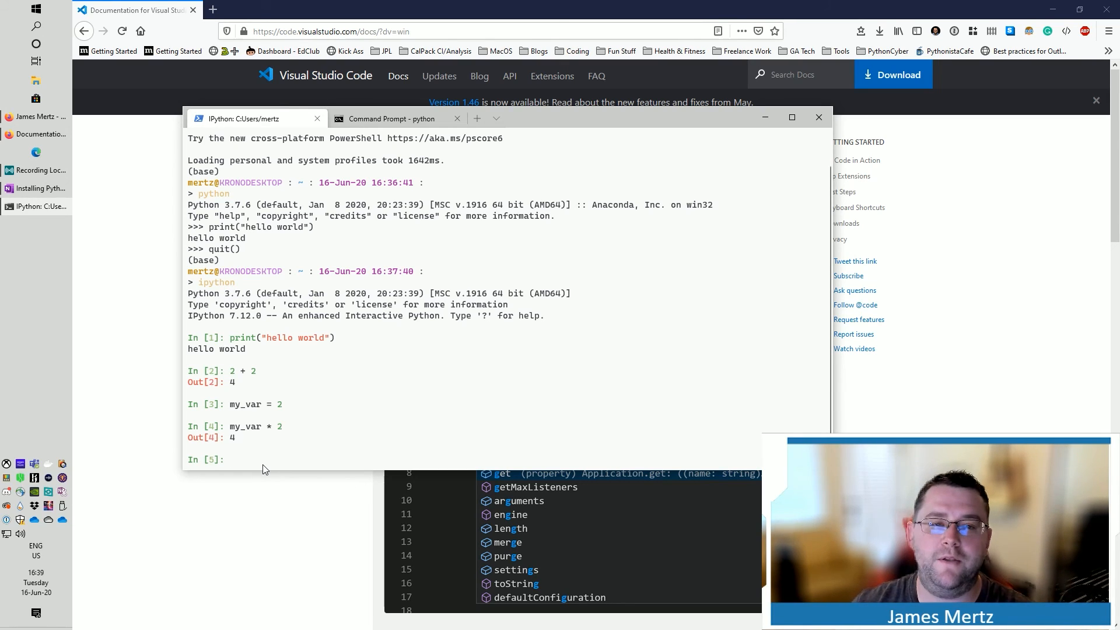
{"action": "left_click", "coordinate": [229, 460]}
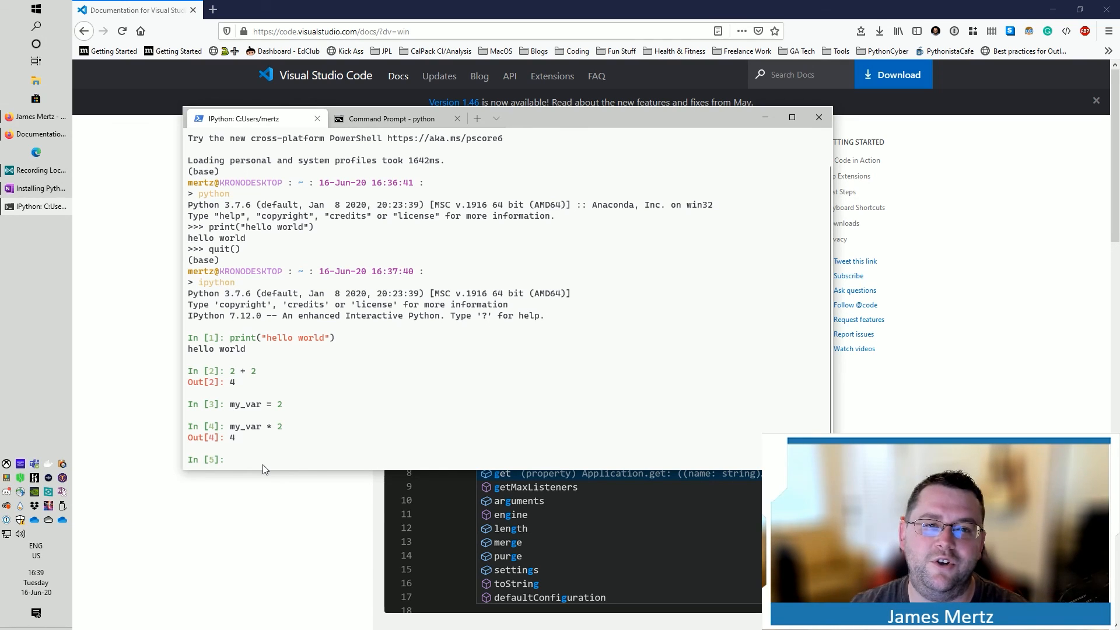
{"action": "left_click", "coordinate": [228, 460]}
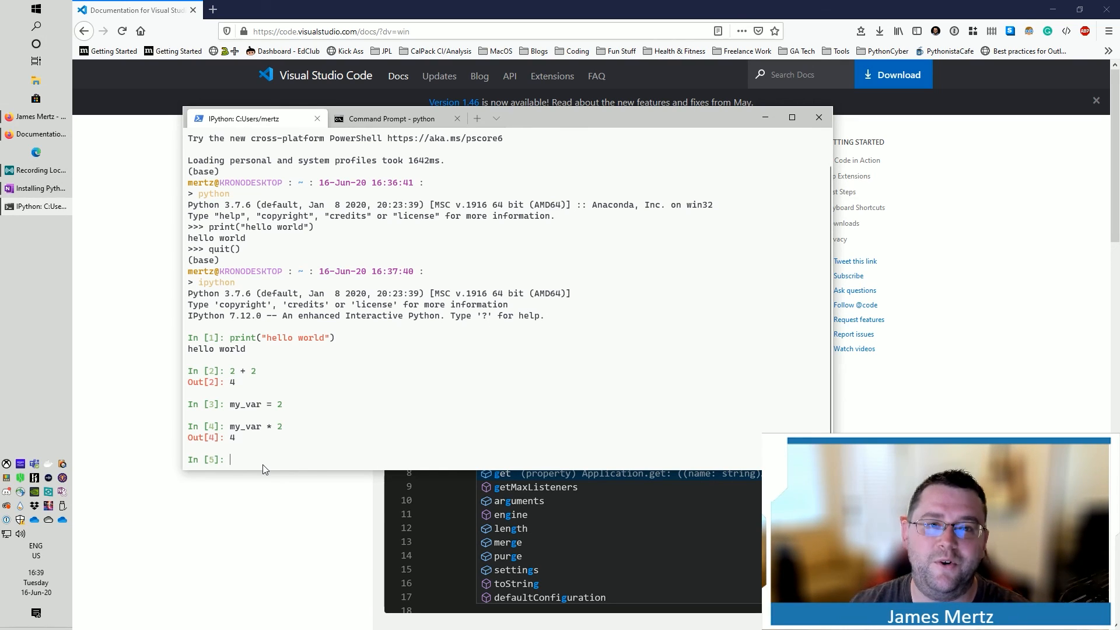